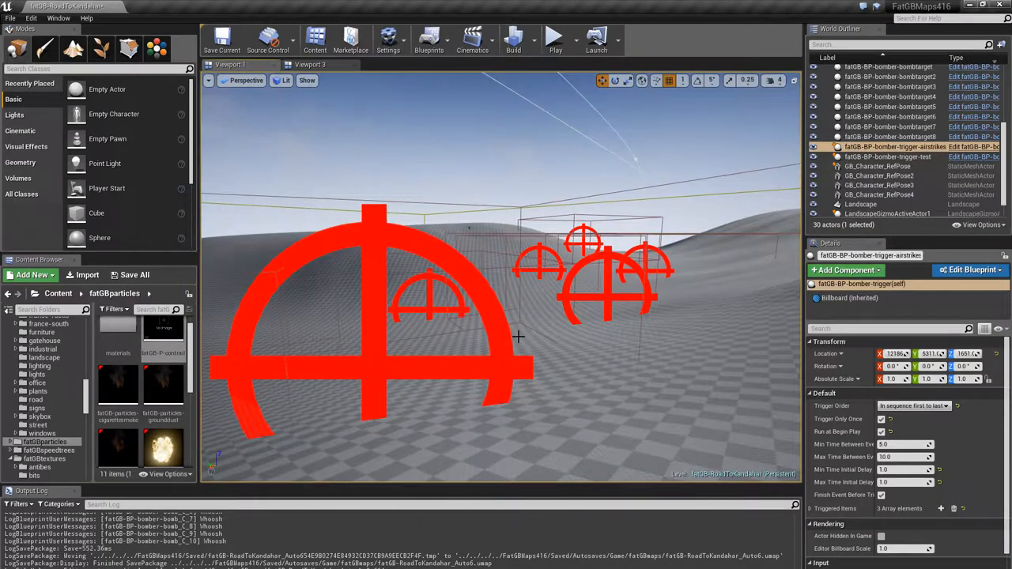
Select a bomber bomb-target actor and show its Default targeting properties in Details.
{"action": "left_click", "coordinate": [555, 38]}
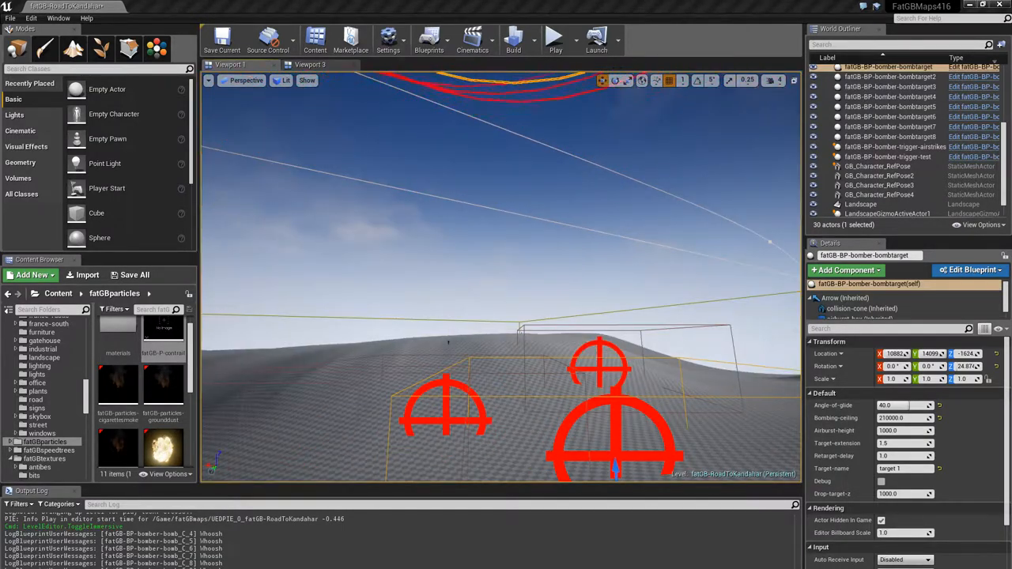
Edit the bombtarget Blueprint and view its Construction Script and target marker components in the Viewport.
{"action": "left_click", "coordinate": [971, 269]}
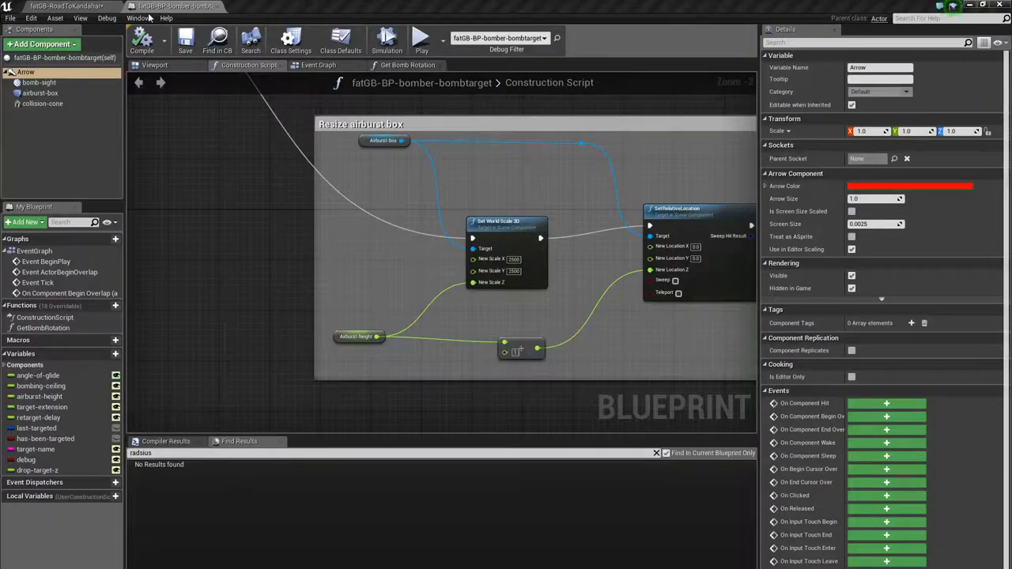
{"action": "left_click", "coordinate": [155, 64]}
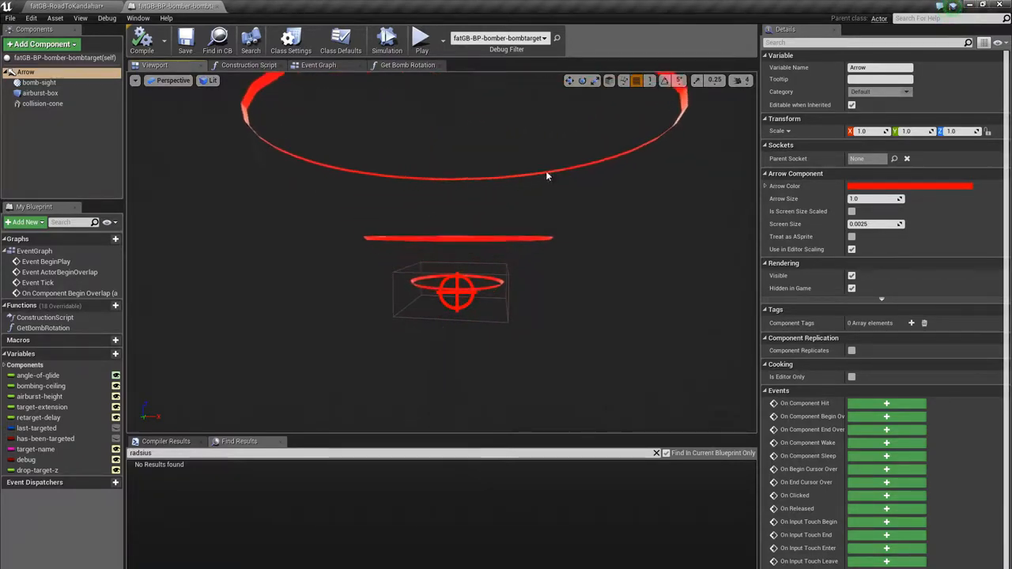
{"action": "left_click", "coordinate": [42, 105]}
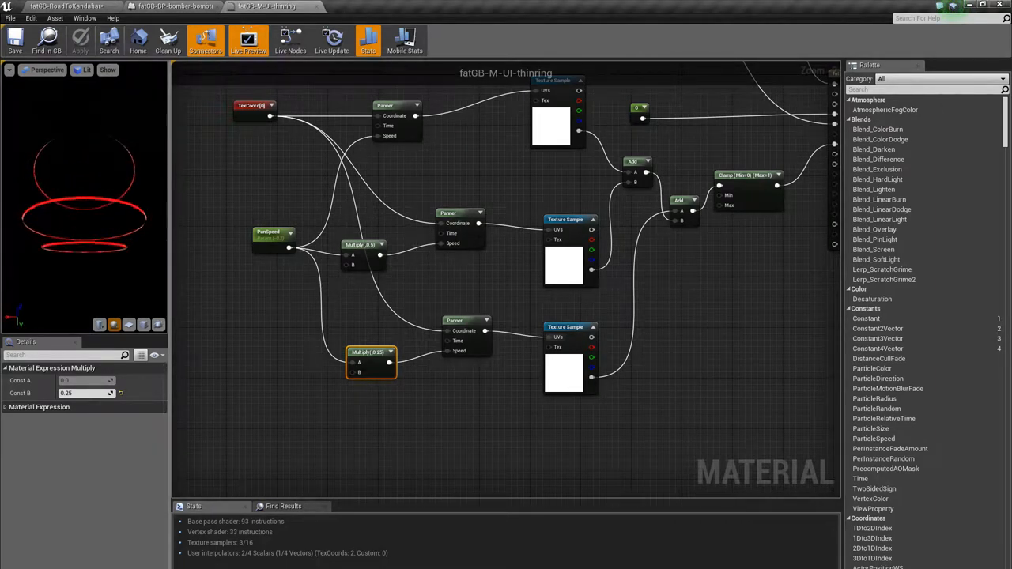
Review the Texture Sample and Panner node settings of fatGB-M-UI-thinning, then Apply and Save the material.
{"action": "scroll", "scroll_direction": "down", "scroll_amount": 3}
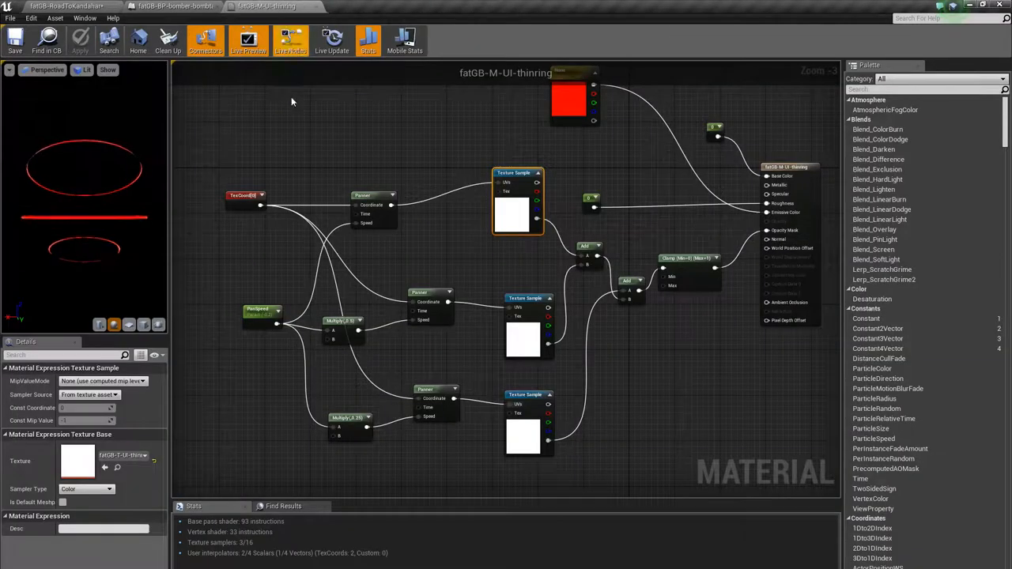
{"action": "left_click", "coordinate": [291, 39]}
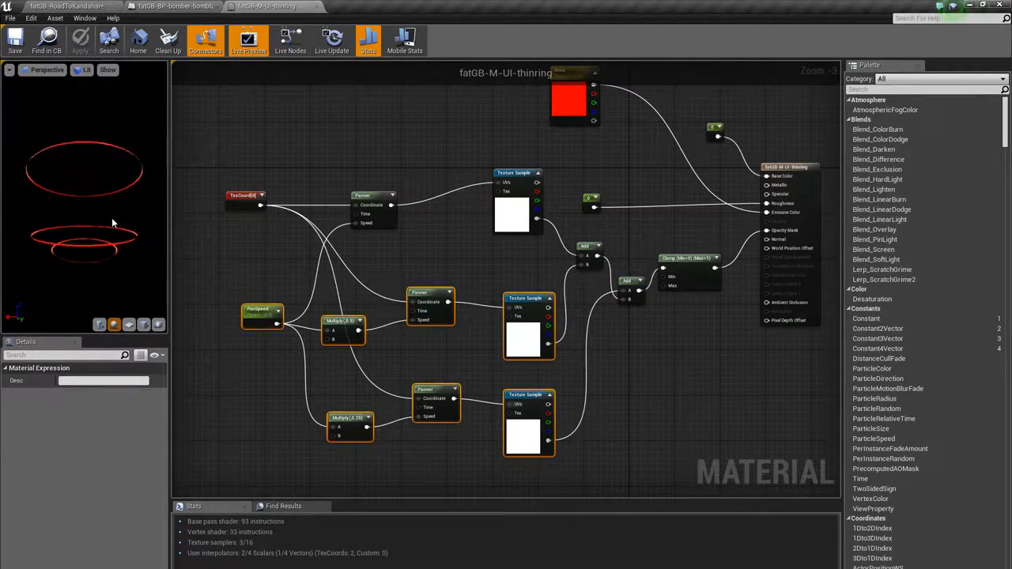
{"action": "mouse_move", "coordinate": [365, 199]}
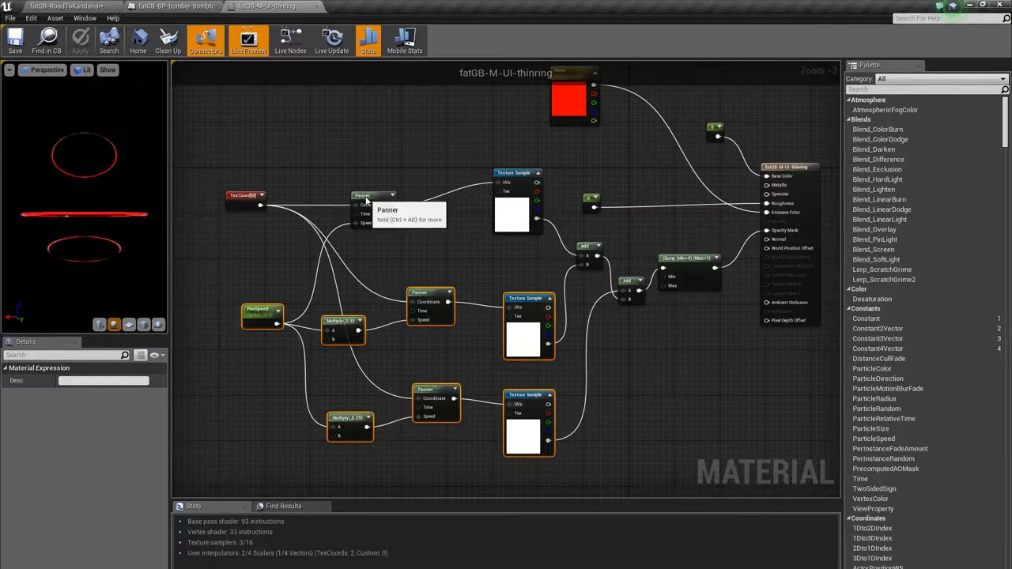
{"action": "left_click", "coordinate": [373, 196]}
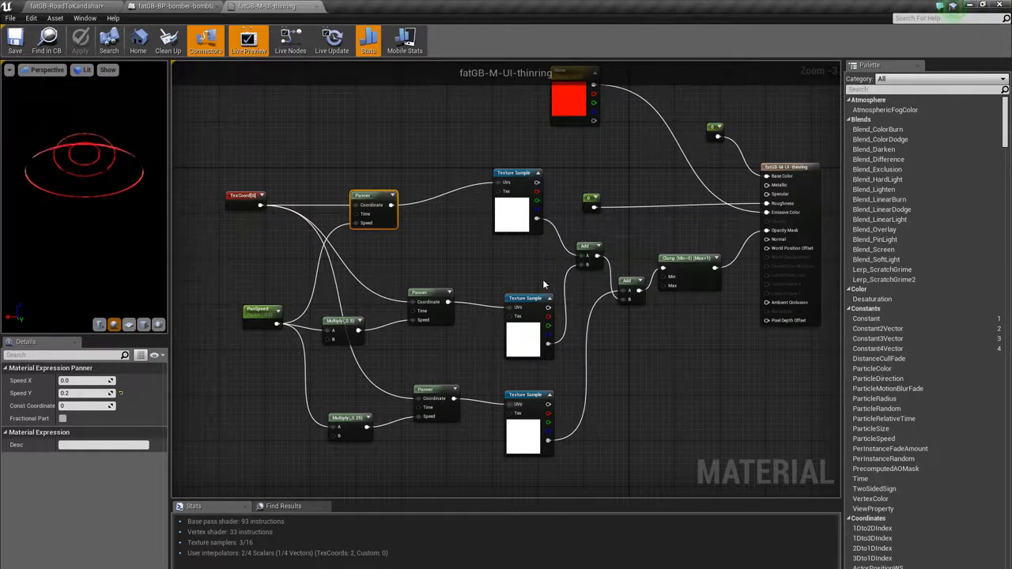
{"action": "left_click", "coordinate": [588, 247]}
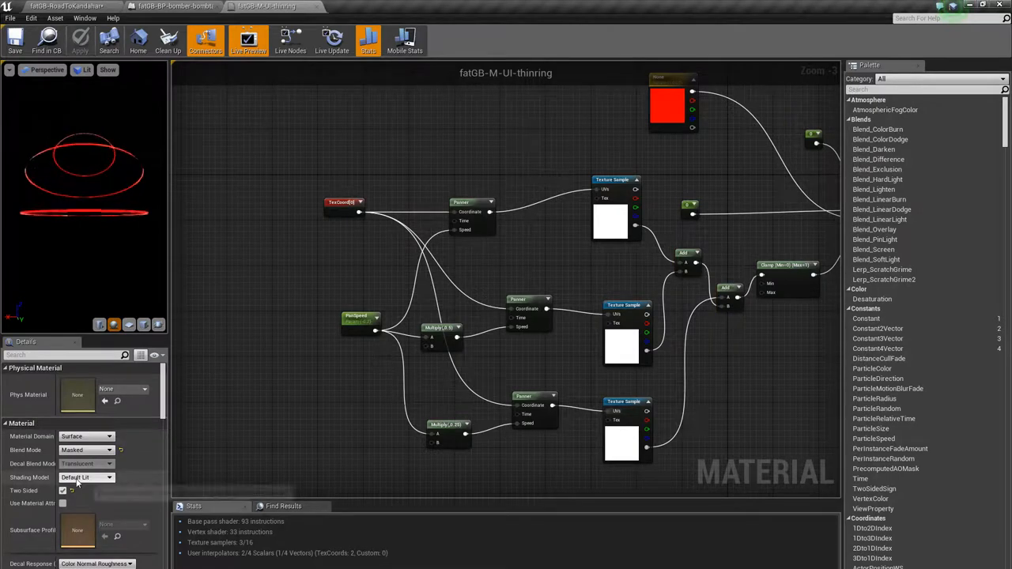
{"action": "mouse_move", "coordinate": [87, 478]}
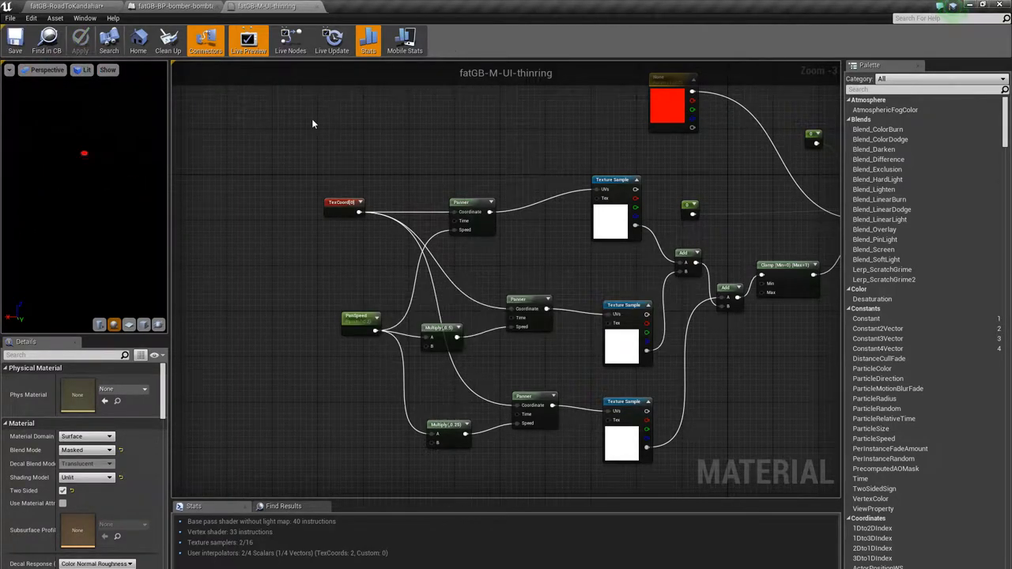
{"action": "left_click", "coordinate": [172, 6]}
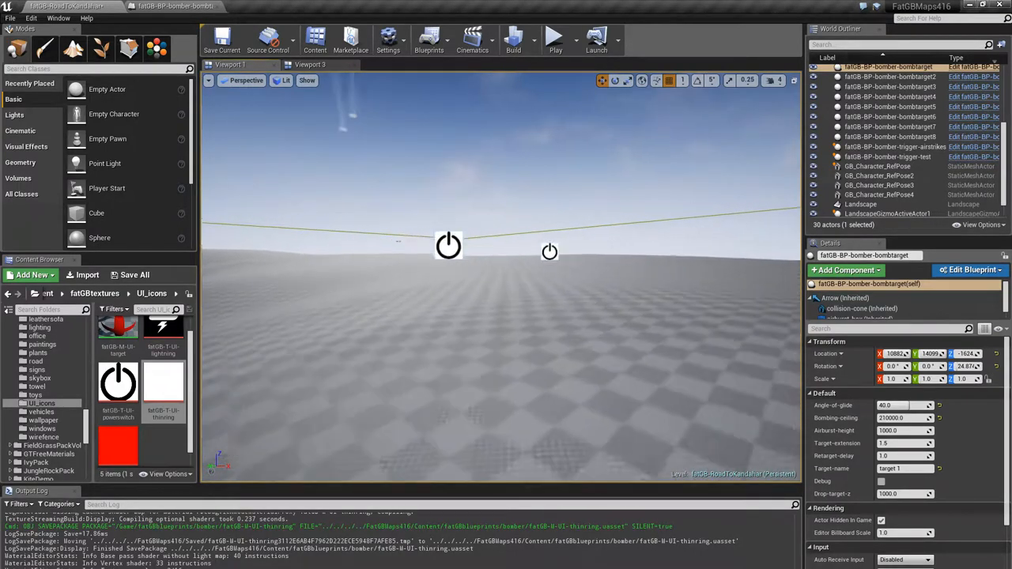
Select fatGB-BP-bomber-trigger-test and choose its Trigger Order from the dropdown.
{"action": "left_click", "coordinate": [893, 145]}
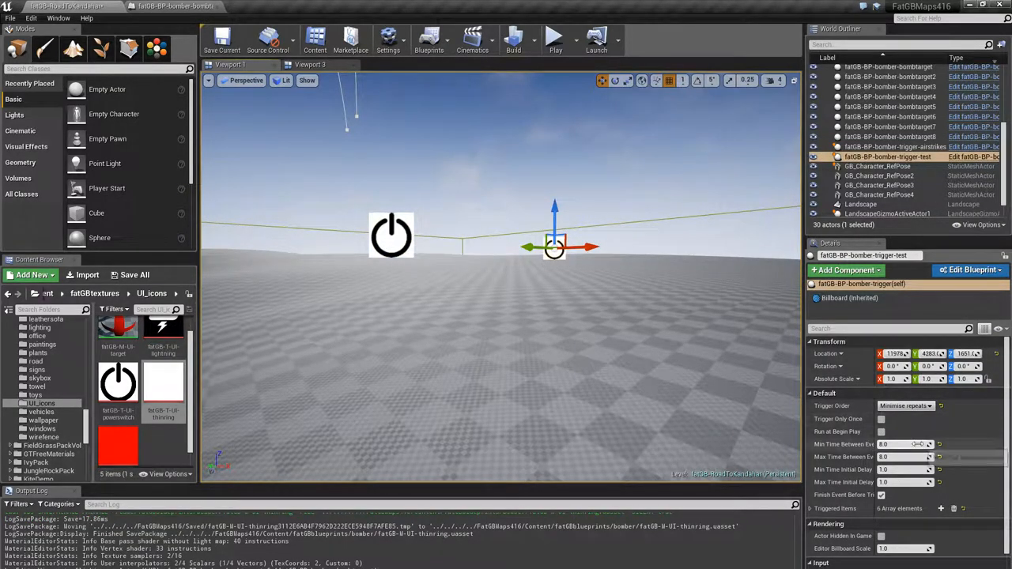
{"action": "mouse_move", "coordinate": [904, 405]}
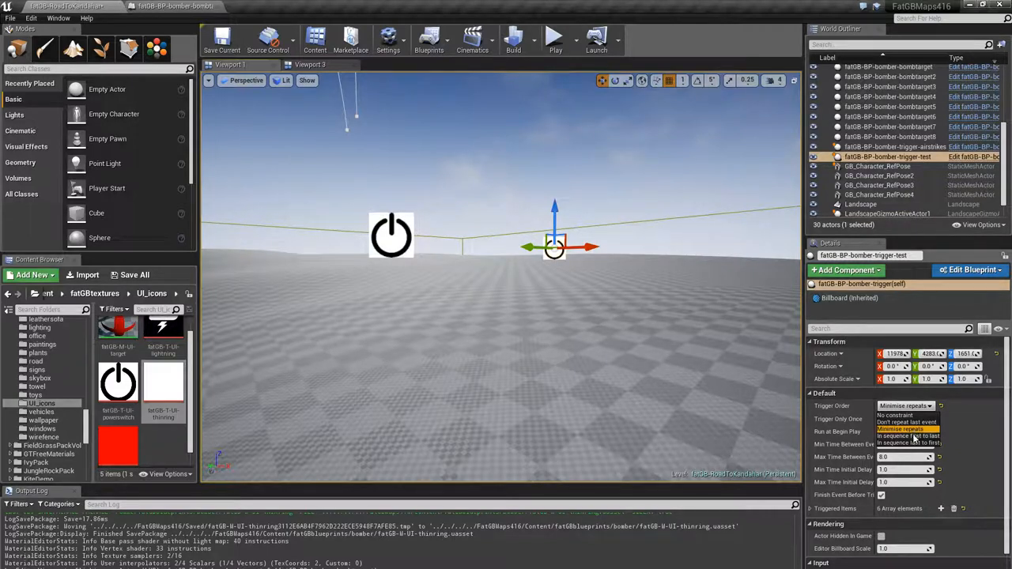
{"action": "left_click", "coordinate": [905, 429]}
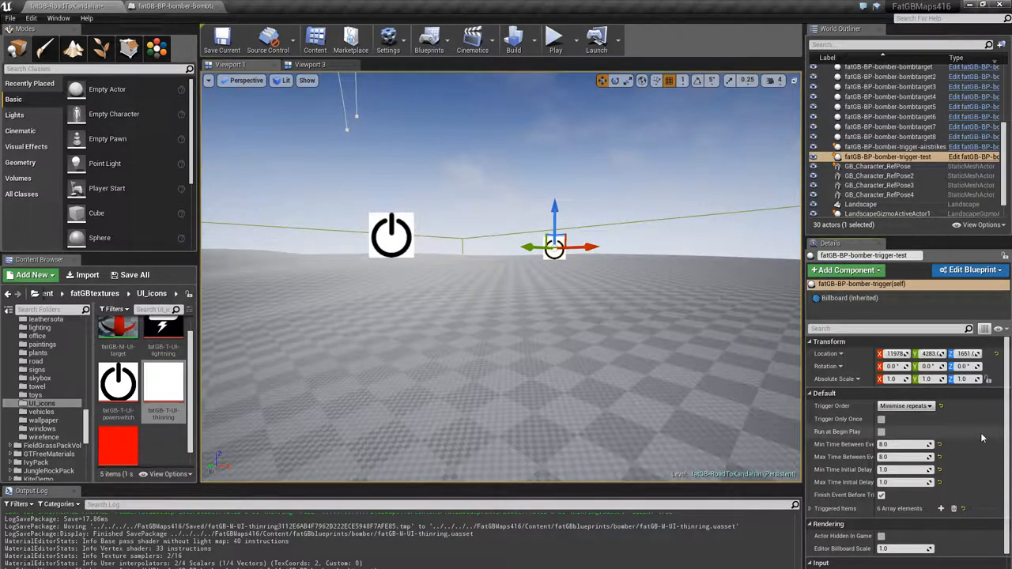
{"action": "mouse_move", "coordinate": [880, 495]}
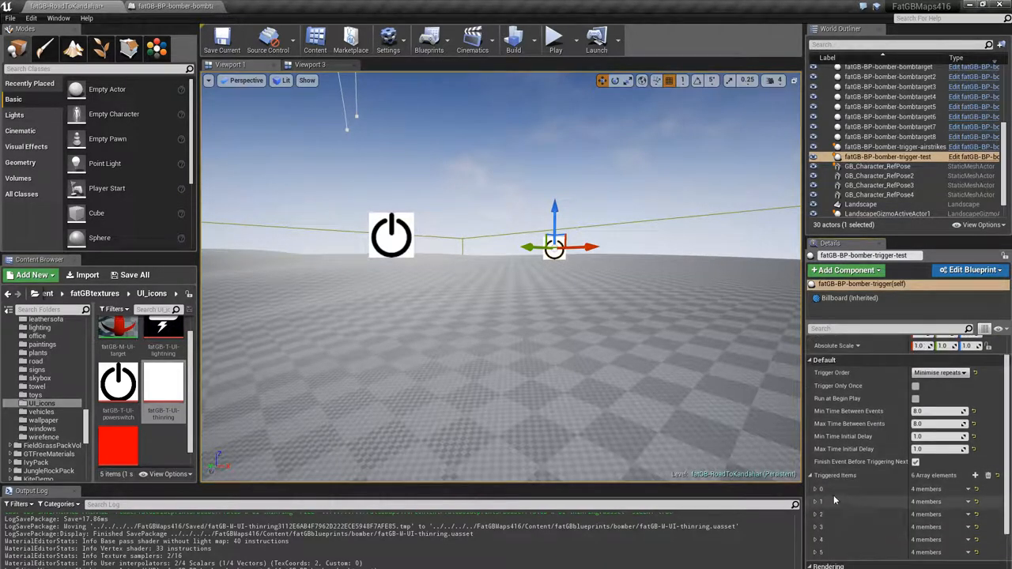
Expand the test trigger's Triggered Items, switch to trigger-airstrikes, then show bombertracklow's Triggering section.
{"action": "left_click", "coordinate": [816, 489]}
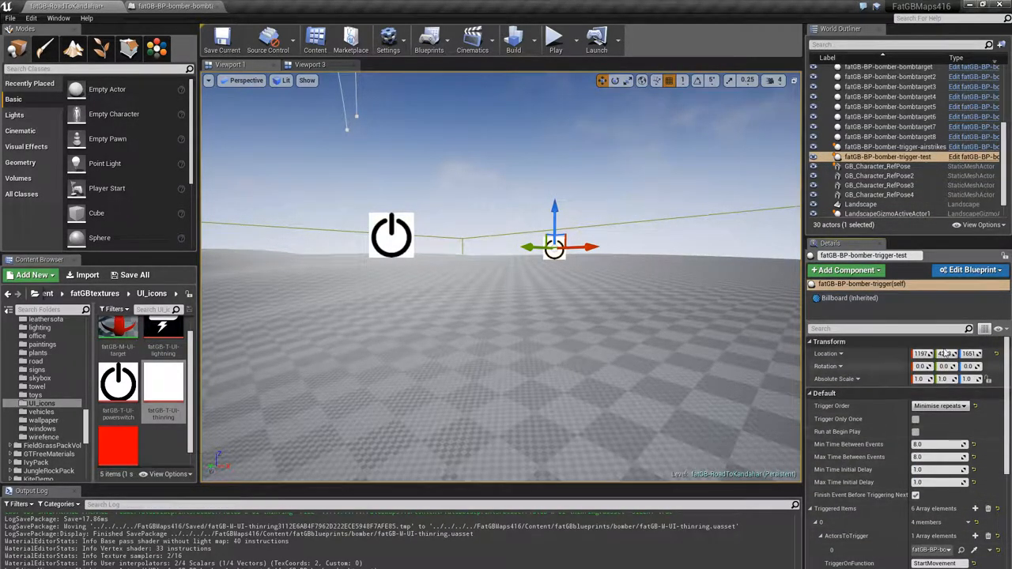
{"action": "left_click", "coordinate": [895, 145]}
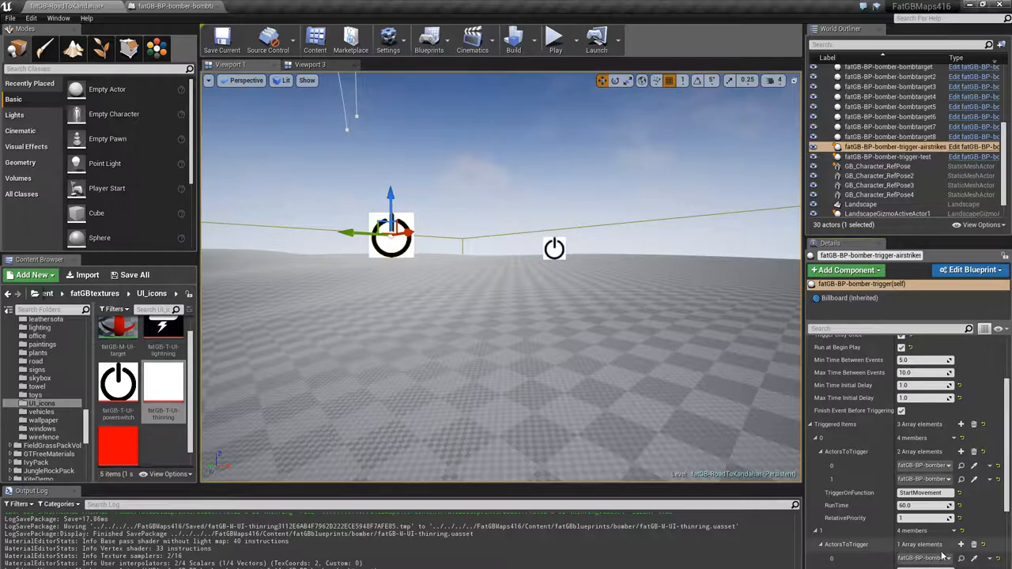
{"action": "scroll", "scroll_direction": "down", "scroll_amount": 3}
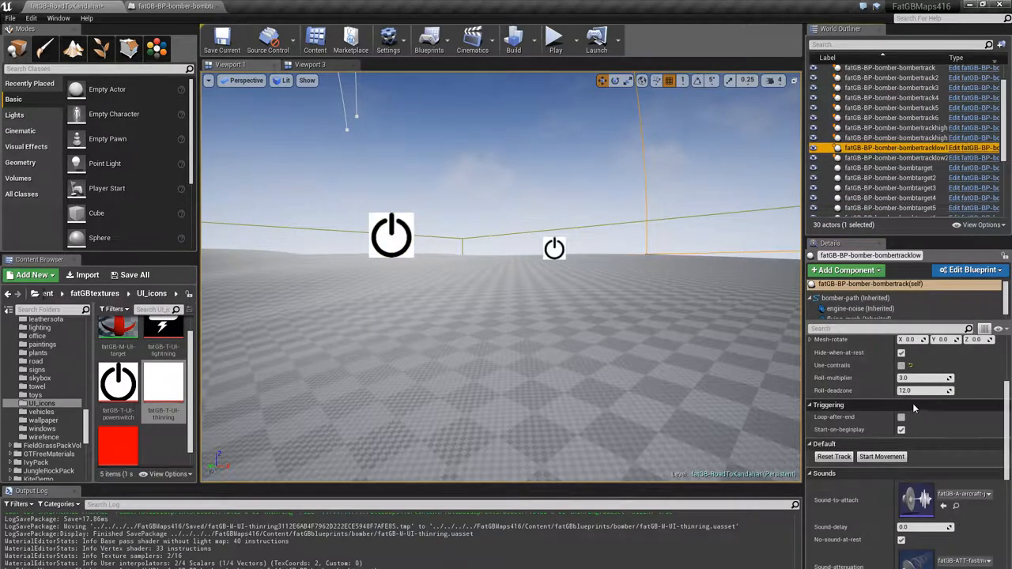
Reselect fatGB-BP-bomber-trigger-airstrikes in the Outliner and expand its Triggered Items.
{"action": "left_click", "coordinate": [901, 430]}
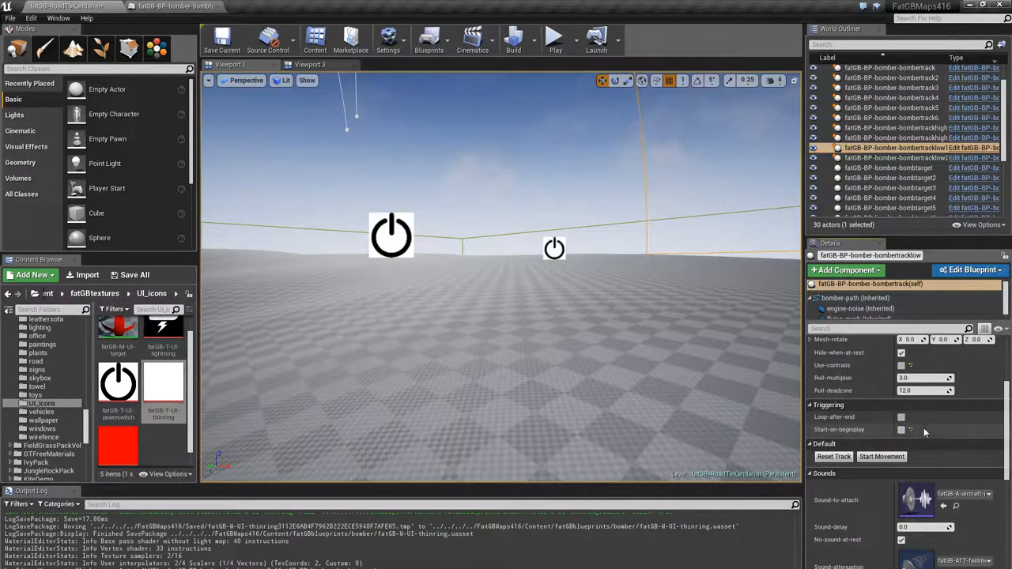
{"action": "scroll", "scroll_direction": "down", "scroll_amount": 3}
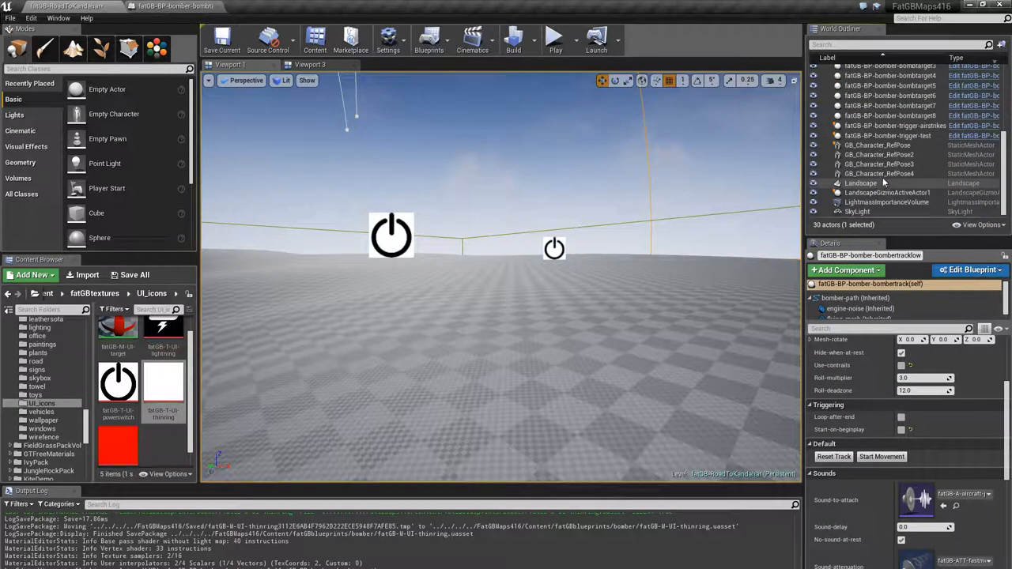
{"action": "left_click", "coordinate": [894, 142]}
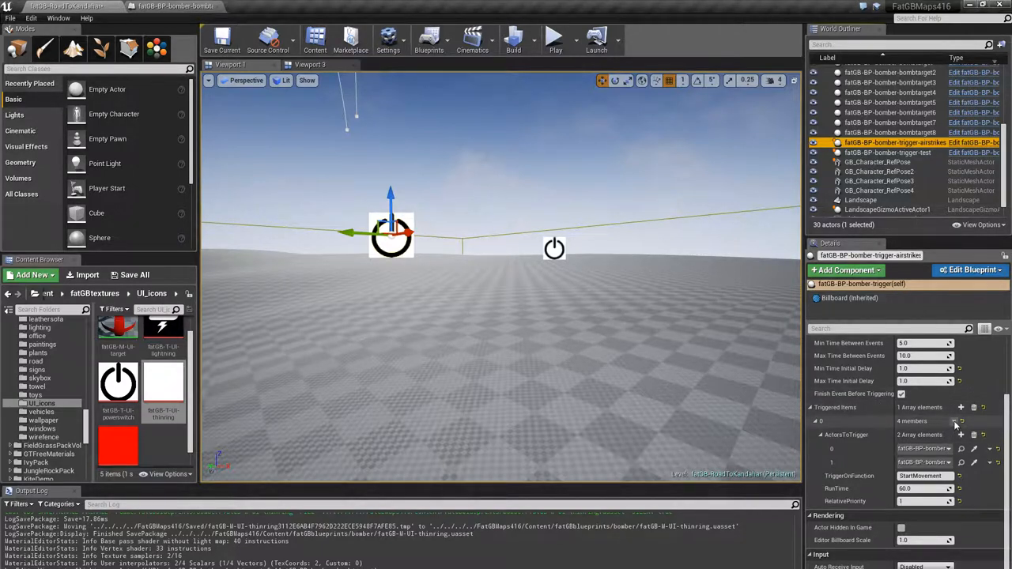
Expand another triggered item's actions, edit its run time, and bring up the trigger's event graph.
{"action": "left_click", "coordinate": [955, 420]}
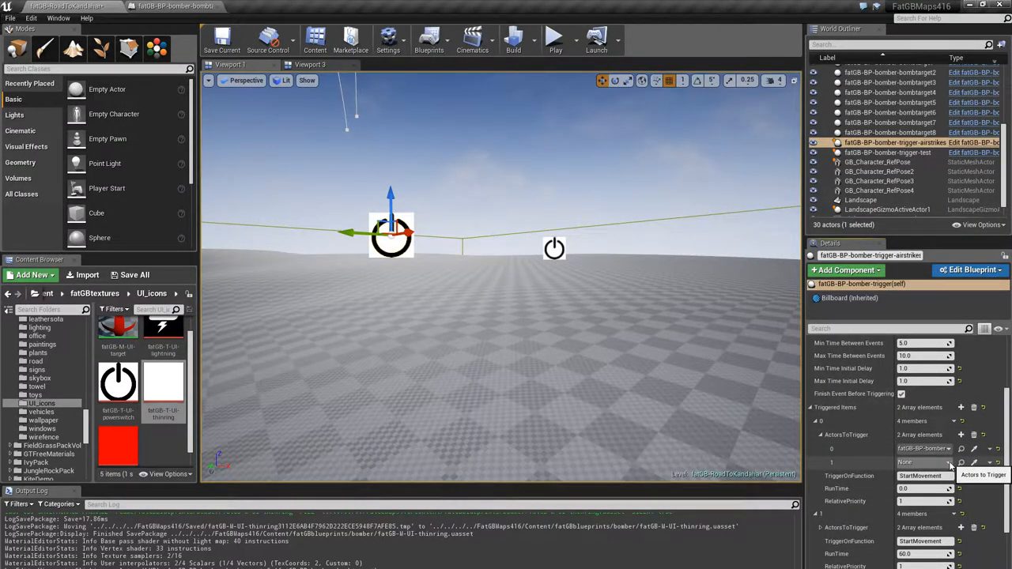
{"action": "left_click", "coordinate": [949, 461]}
{"action": "type", "text": "15"}
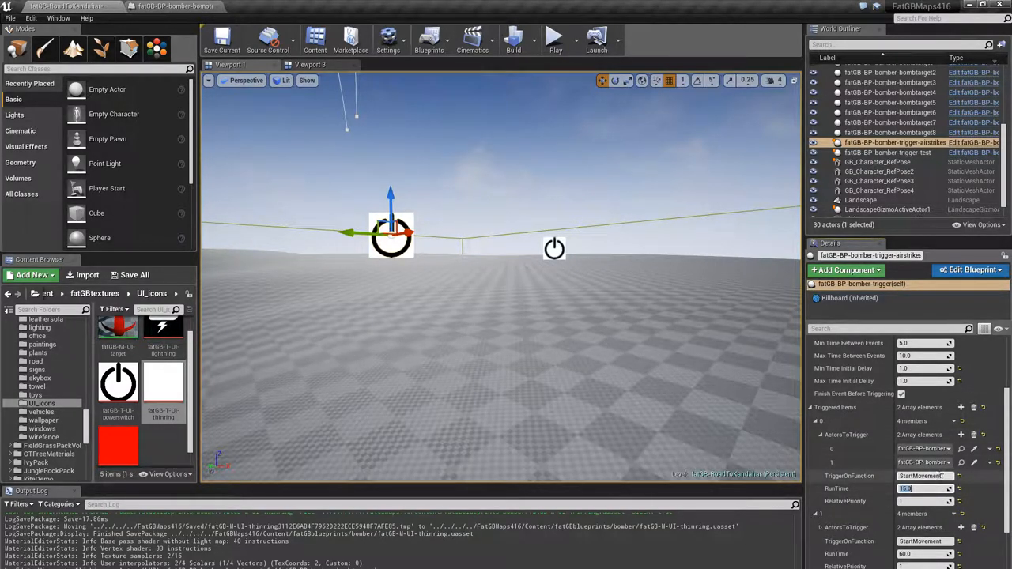
{"action": "scroll", "scroll_direction": "down", "scroll_amount": 3}
{"action": "type", "text": "3"}
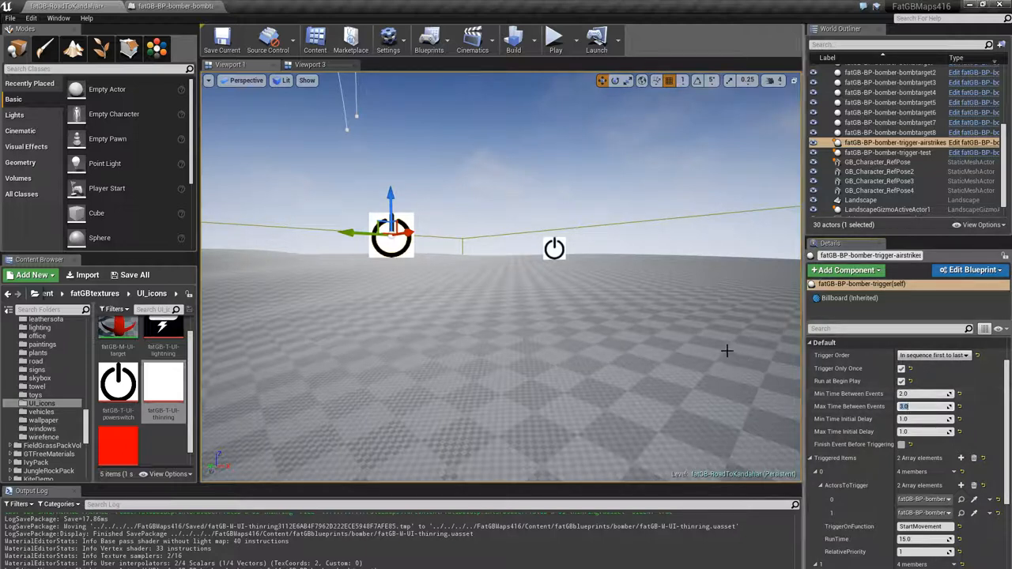
{"action": "mouse_move", "coordinate": [695, 351]}
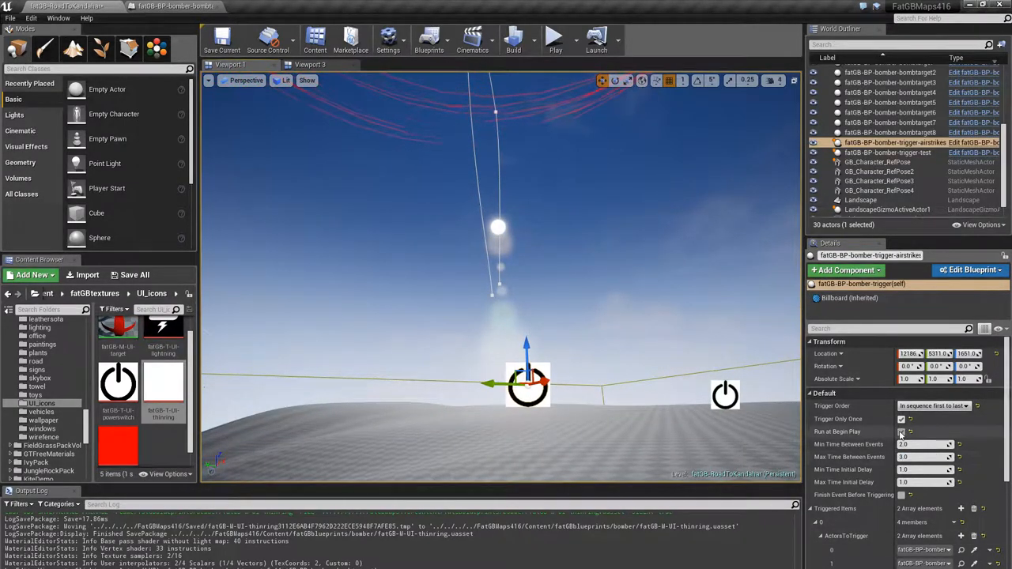
{"action": "mouse_move", "coordinate": [901, 432]}
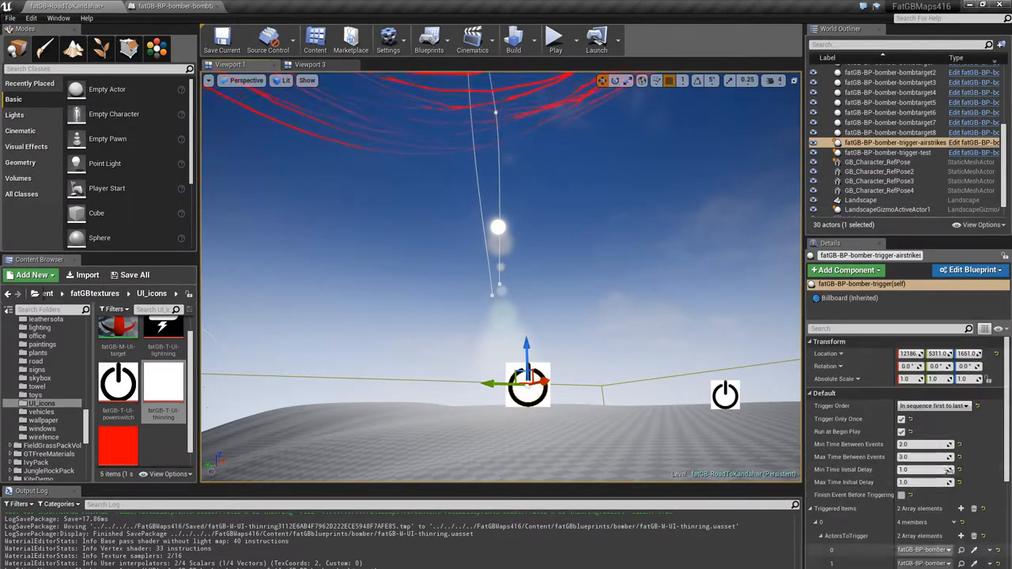
{"action": "left_click", "coordinate": [222, 38]}
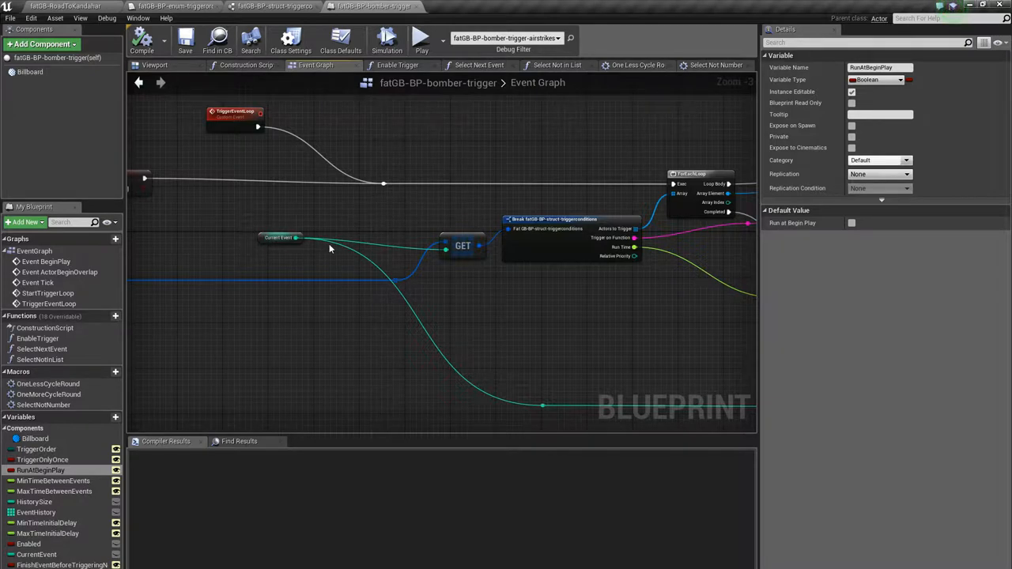
{"action": "mouse_move", "coordinate": [564, 296]}
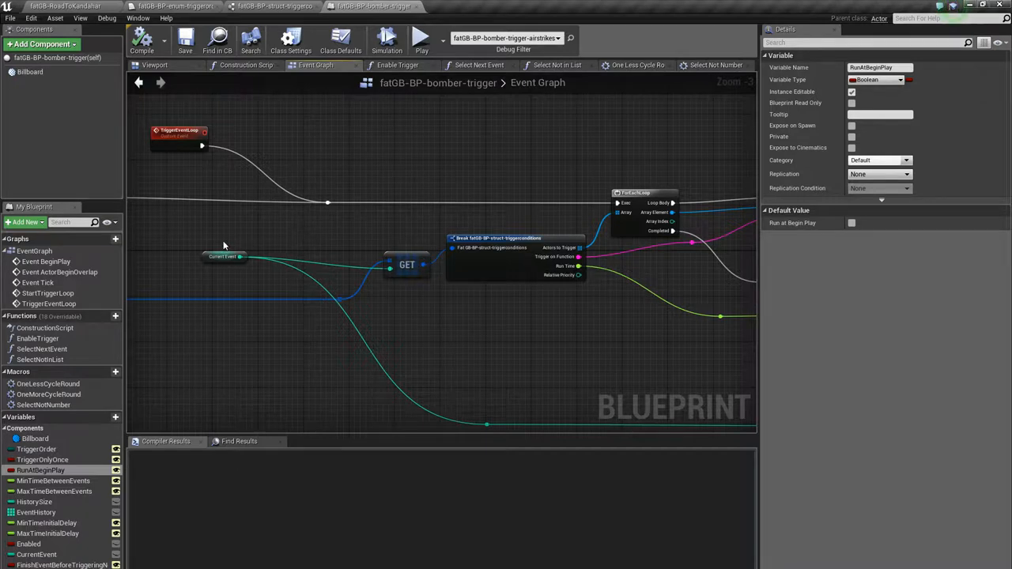
{"action": "mouse_move", "coordinate": [528, 296]}
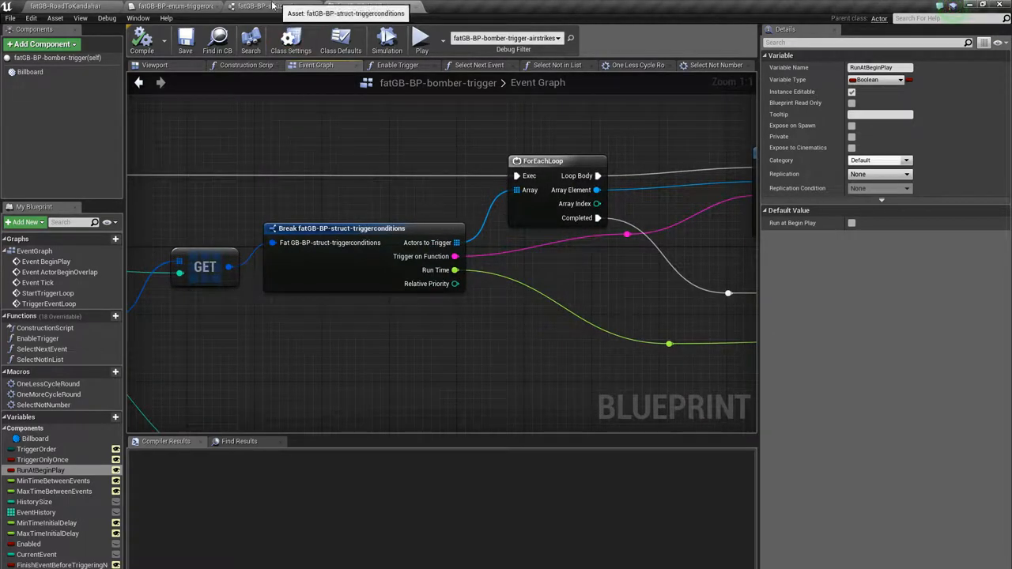
Show the trigger-conditions struct asset with its four fields and default values.
{"action": "left_click", "coordinate": [261, 6]}
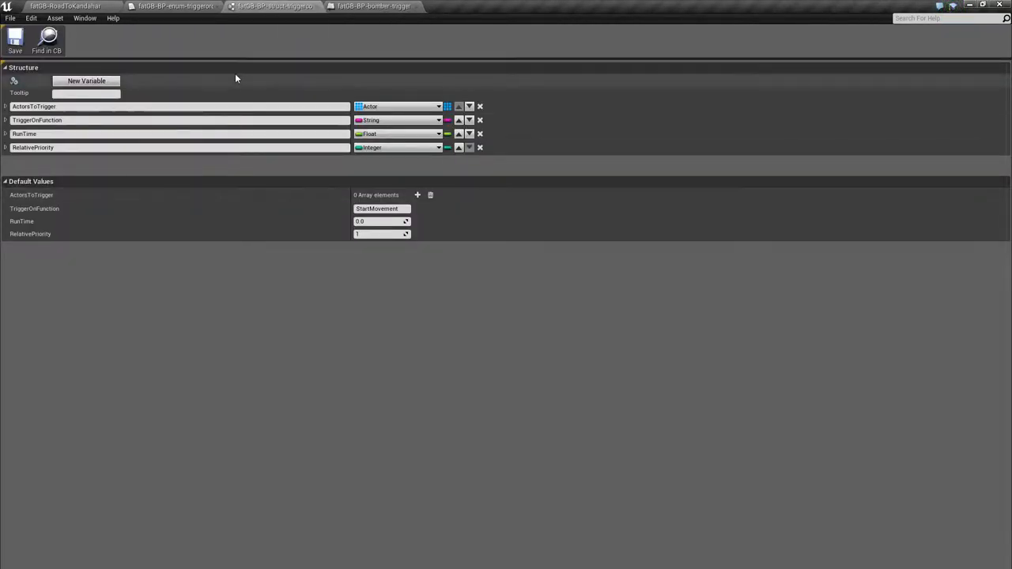
{"action": "mouse_move", "coordinate": [384, 119]}
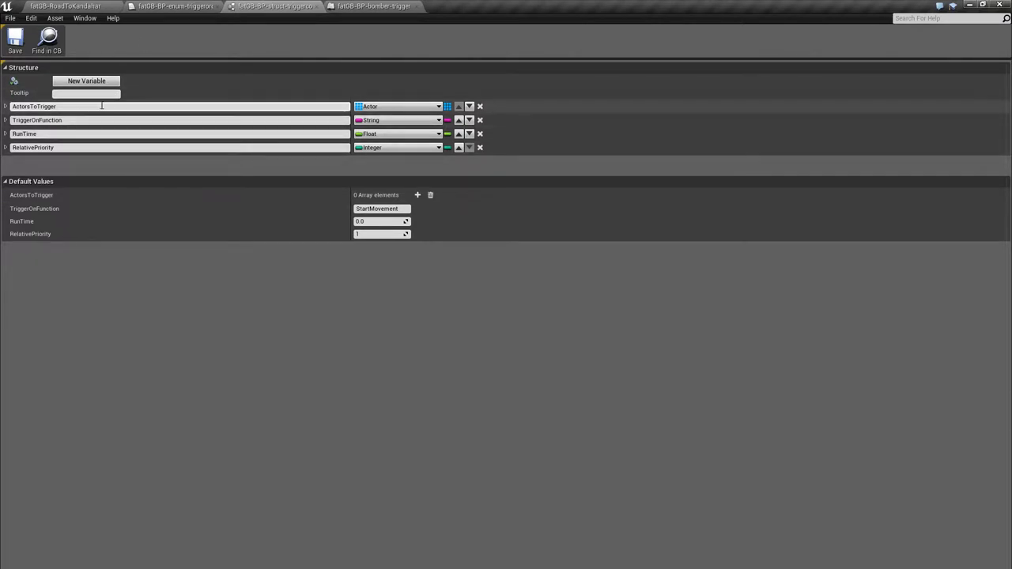
{"action": "mouse_move", "coordinate": [92, 117]}
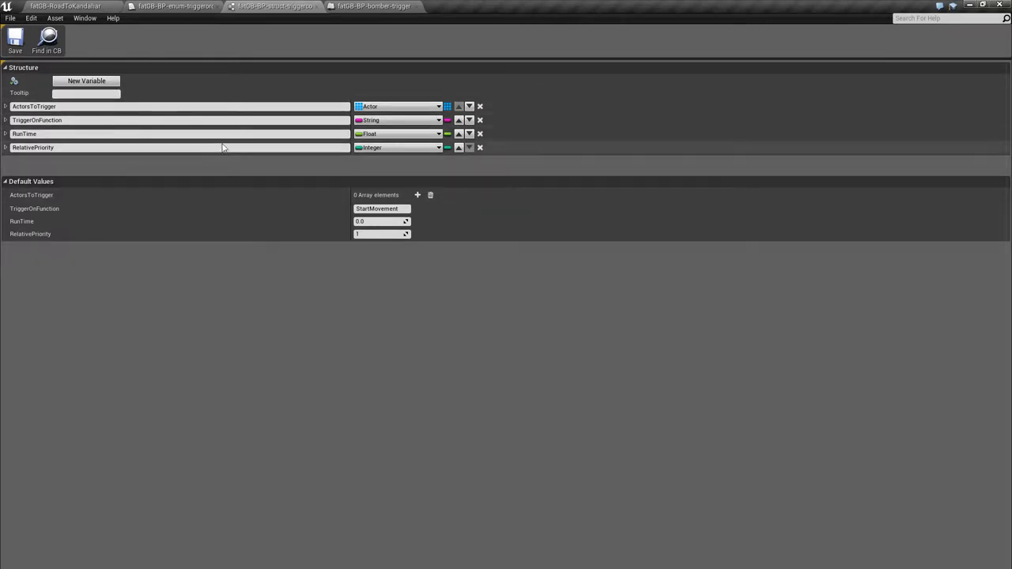
{"action": "mouse_move", "coordinate": [367, 6]}
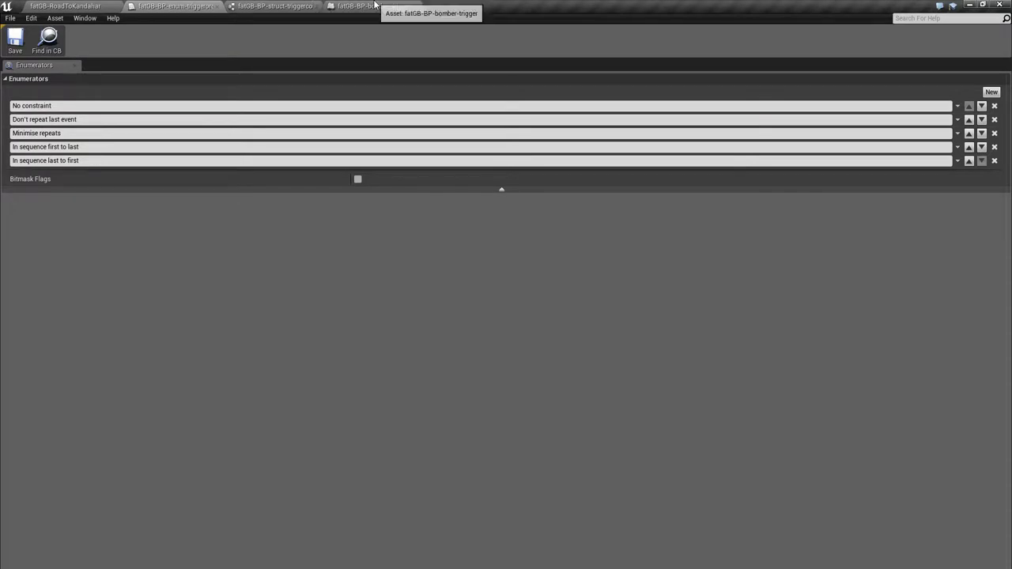
Return to the fatGB-BP-bomber-trigger event graph with its Set Timer, Branch and Delay nodes.
{"action": "left_click", "coordinate": [371, 6]}
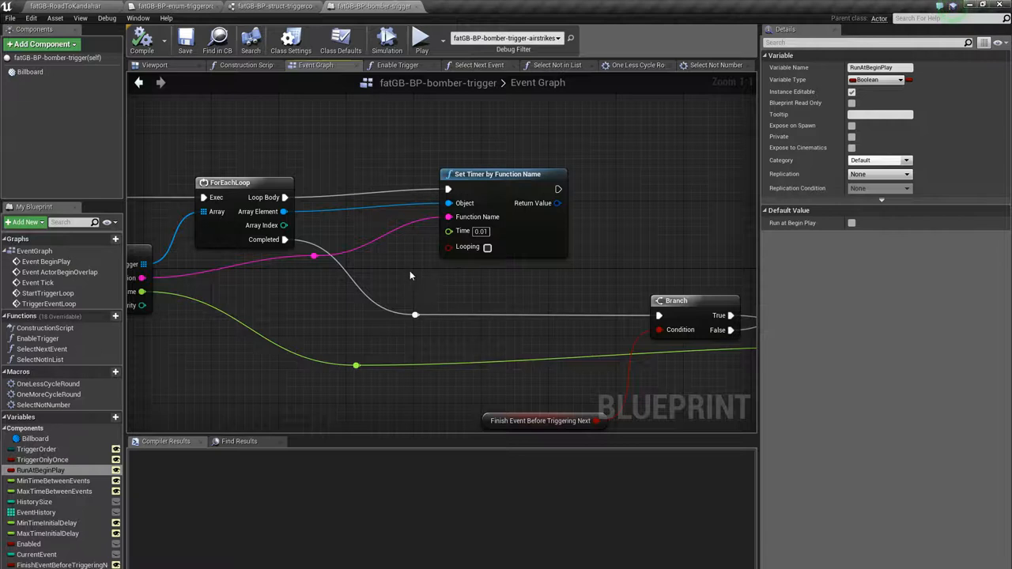
{"action": "mouse_move", "coordinate": [427, 285]}
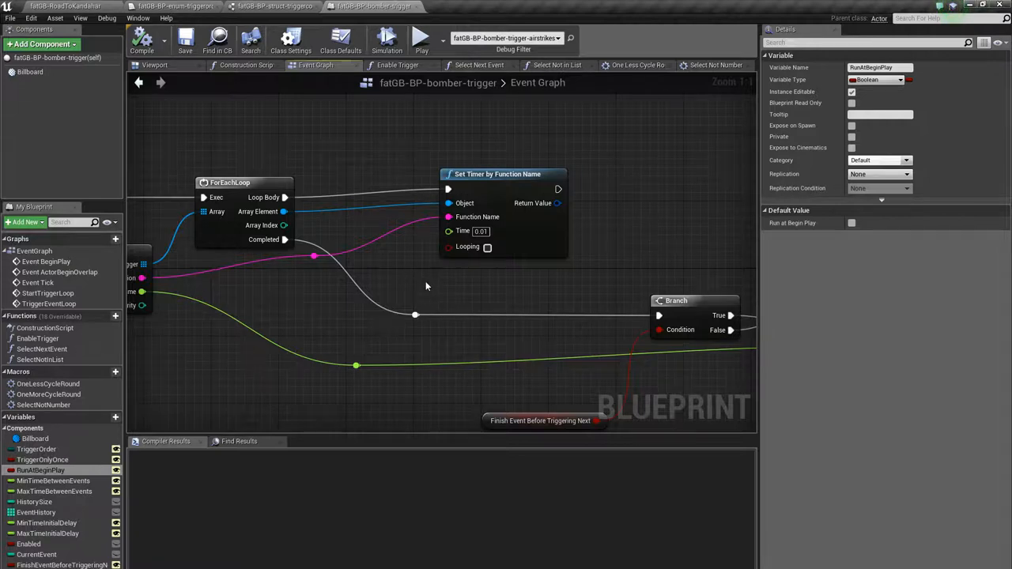
{"action": "mouse_move", "coordinate": [433, 275]}
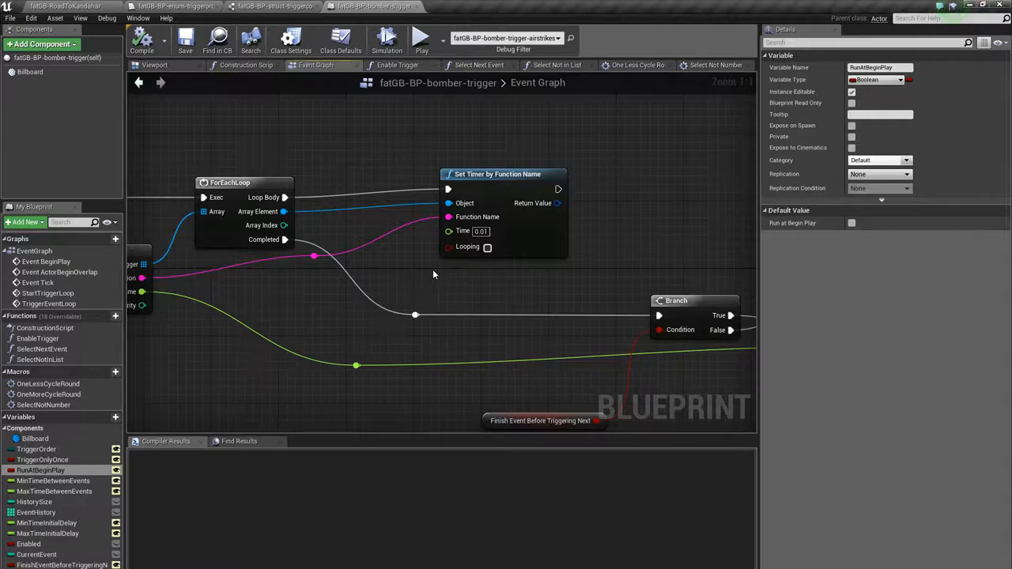
{"action": "mouse_move", "coordinate": [451, 145]}
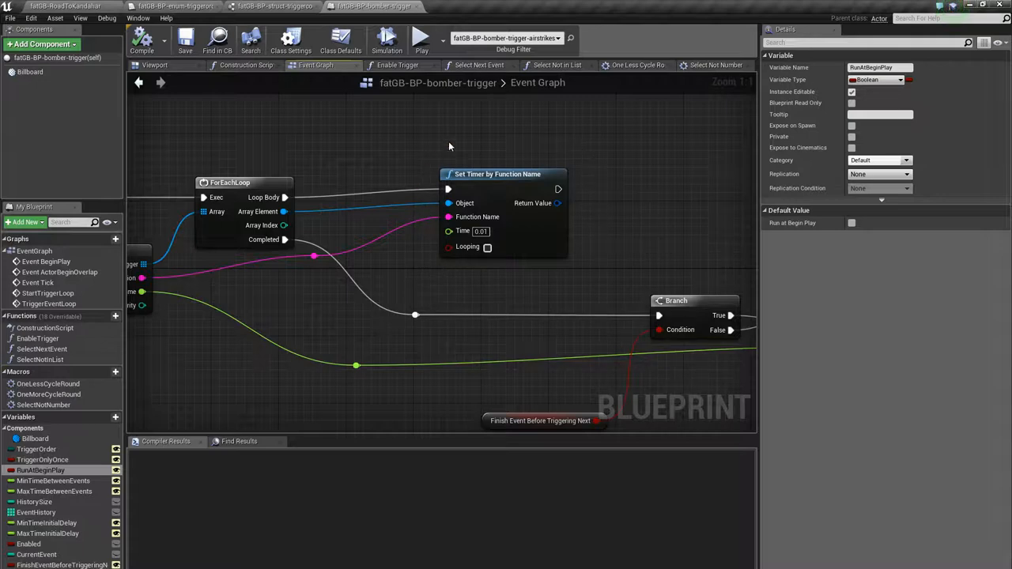
{"action": "mouse_move", "coordinate": [632, 241]}
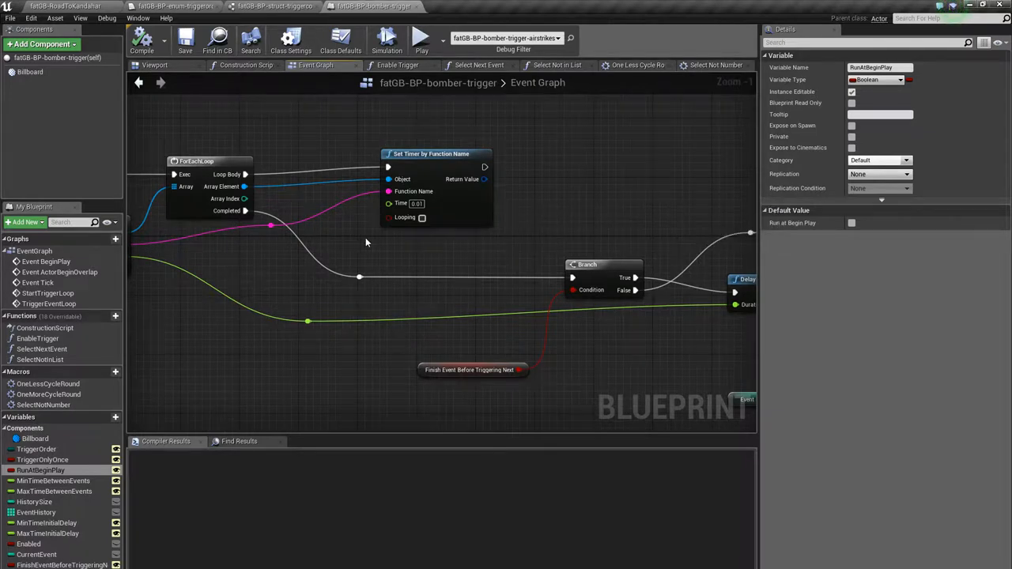
{"action": "mouse_move", "coordinate": [386, 261]}
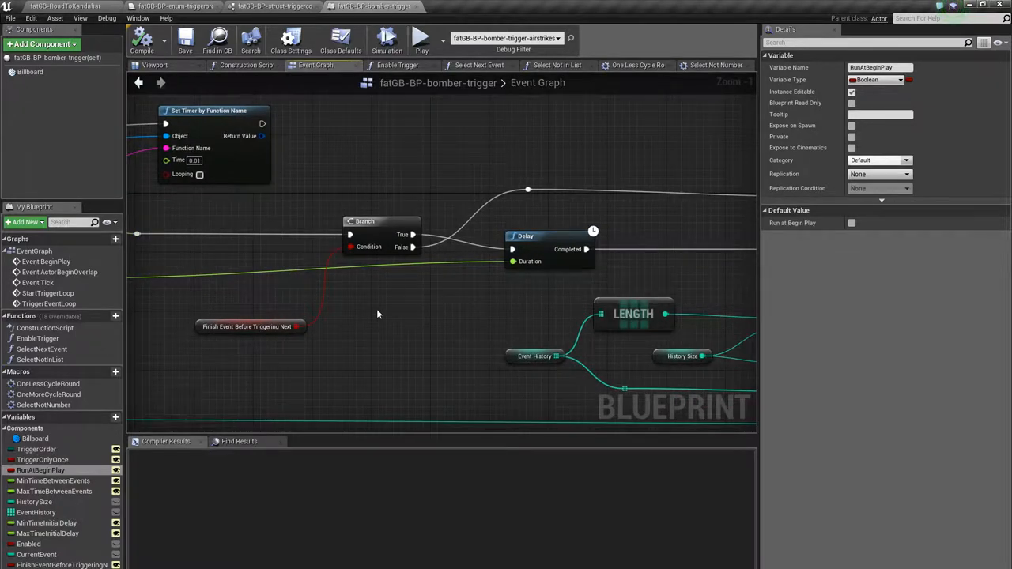
{"action": "mouse_move", "coordinate": [355, 316]}
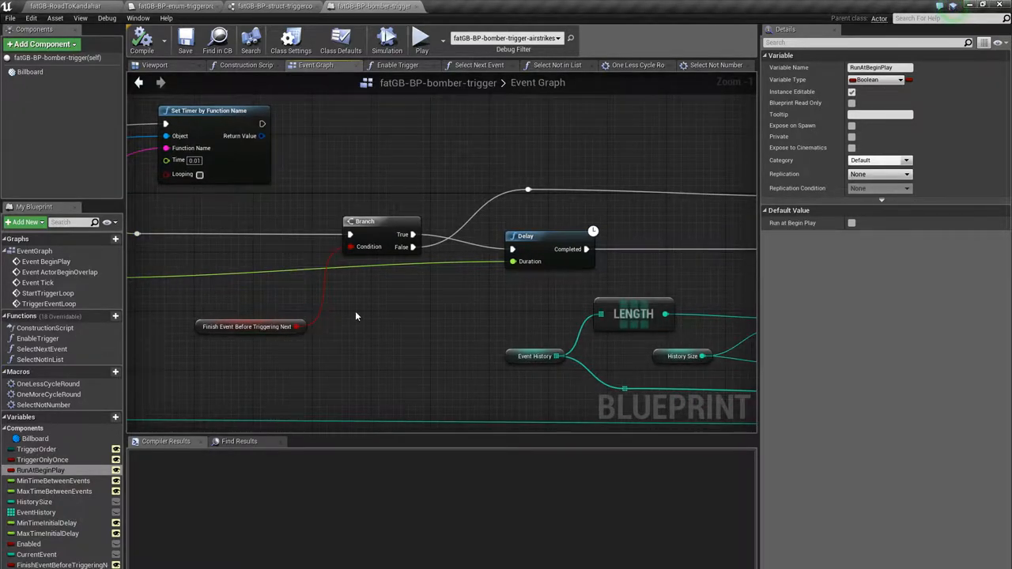
{"action": "mouse_move", "coordinate": [364, 214]}
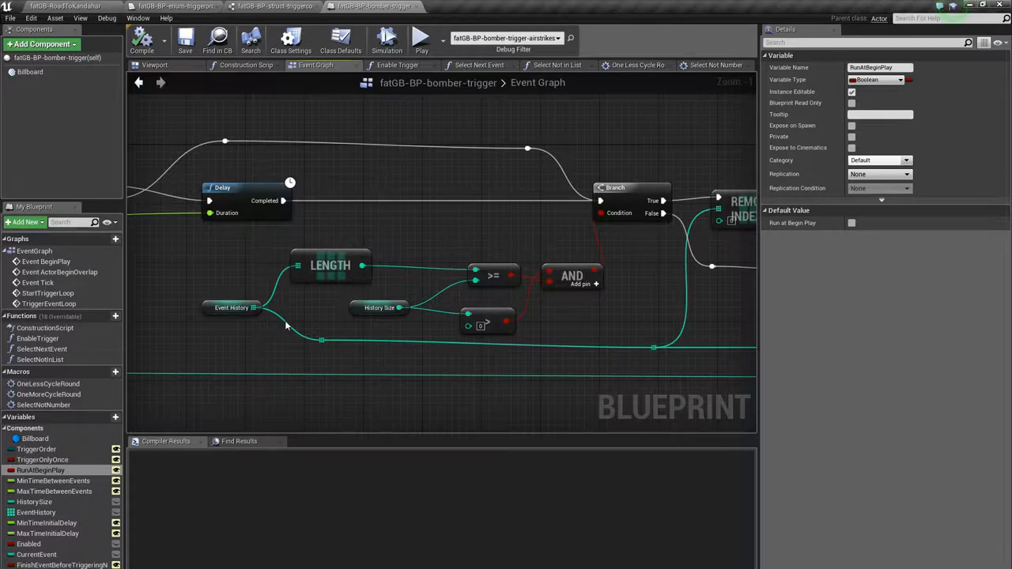
{"action": "mouse_move", "coordinate": [206, 340]}
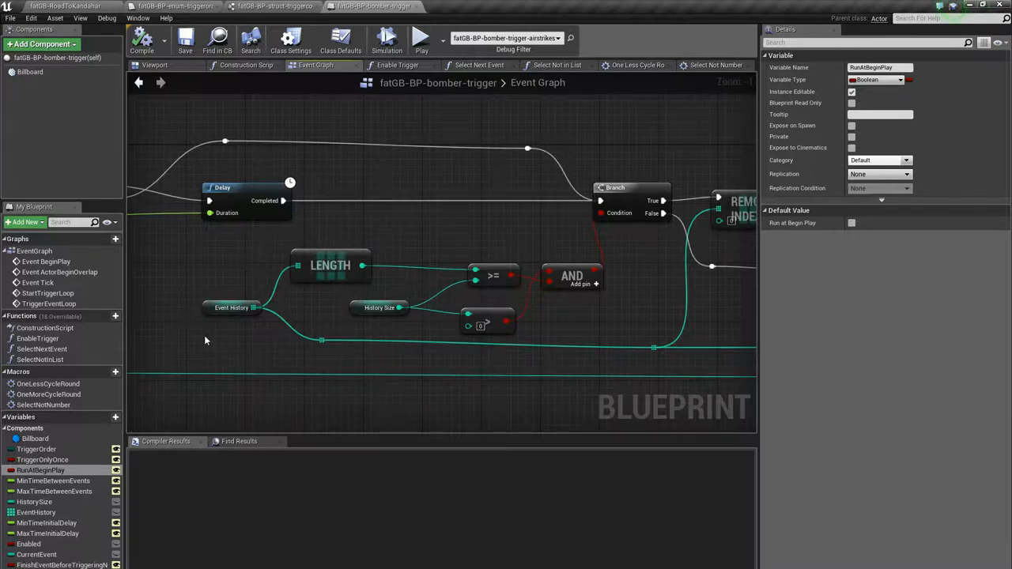
{"action": "mouse_move", "coordinate": [467, 174]}
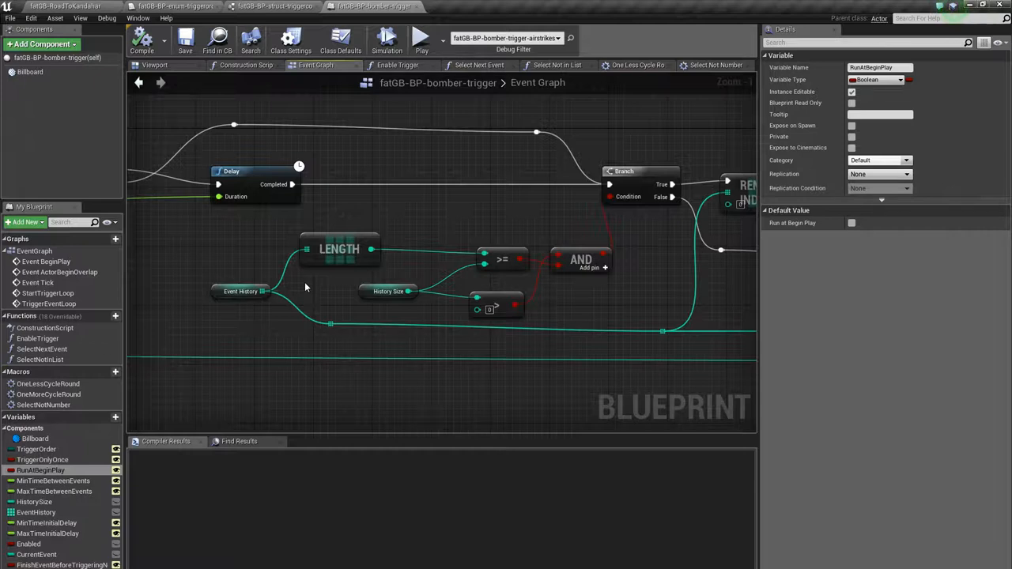
{"action": "mouse_move", "coordinate": [302, 286]}
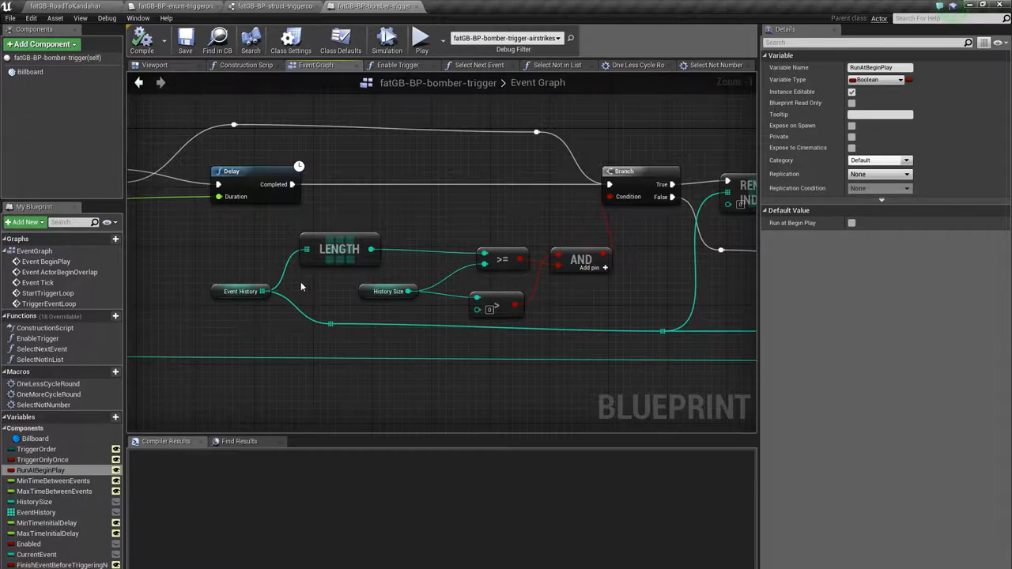
{"action": "mouse_move", "coordinate": [363, 281]}
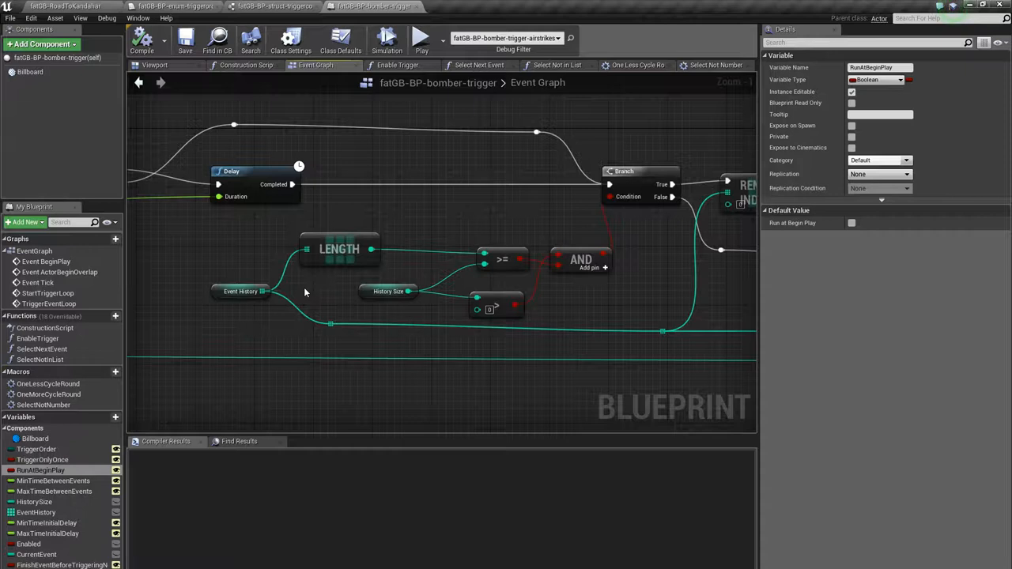
{"action": "mouse_move", "coordinate": [324, 283]}
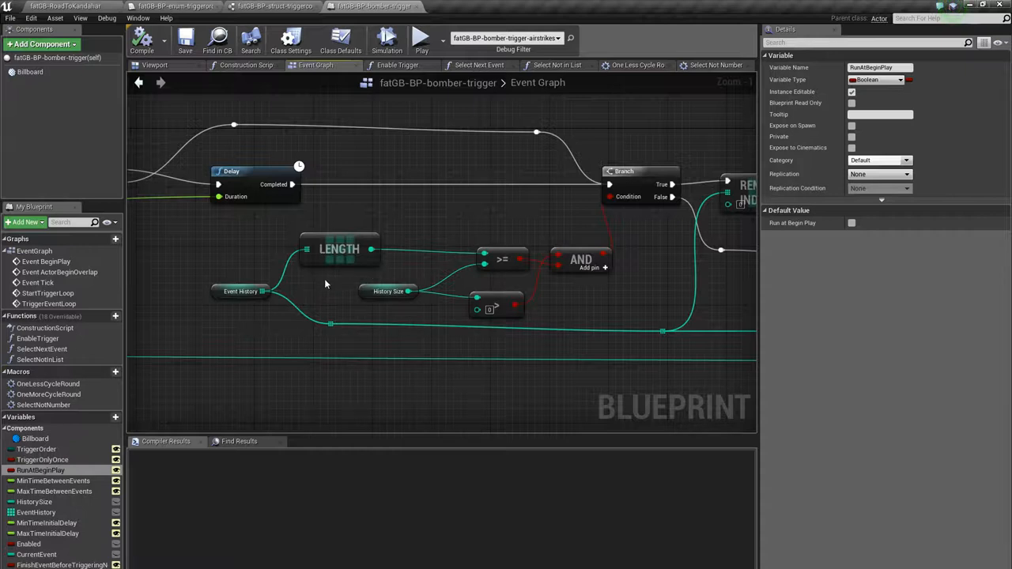
{"action": "mouse_move", "coordinate": [323, 291]}
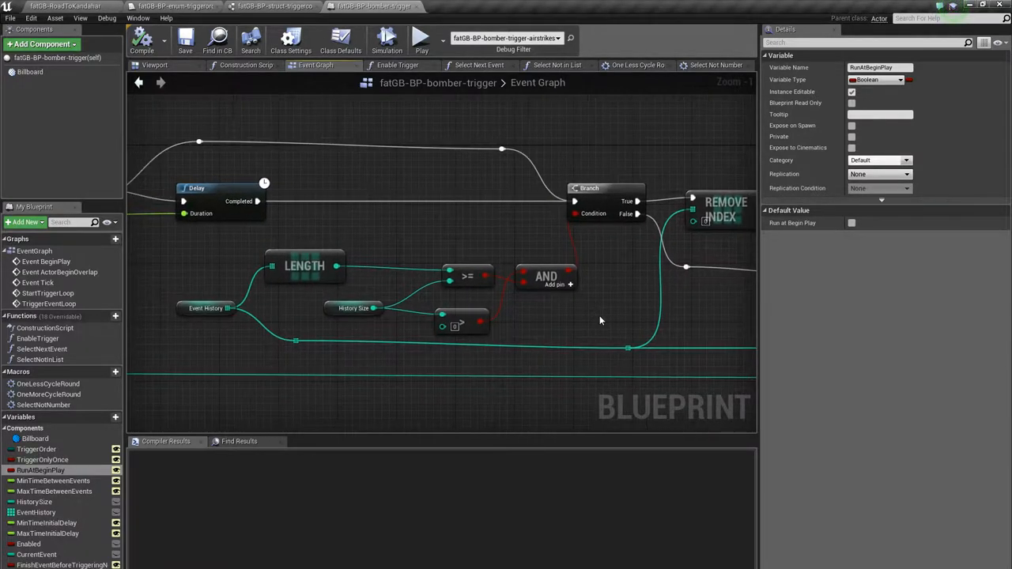
{"action": "mouse_move", "coordinate": [489, 403]}
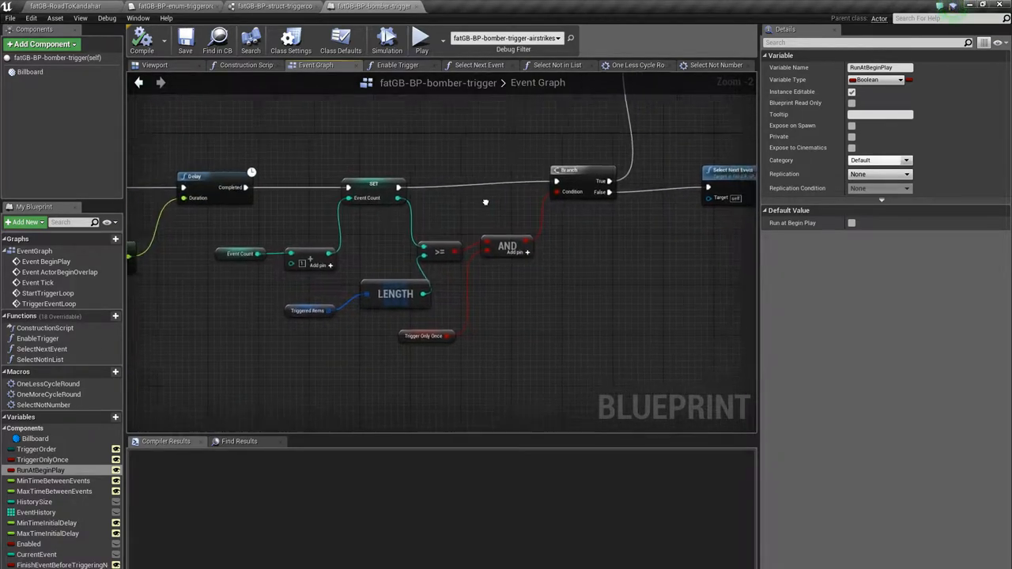
{"action": "left_click_drag", "start_coordinate": [486, 202], "coordinate": [449, 209]}
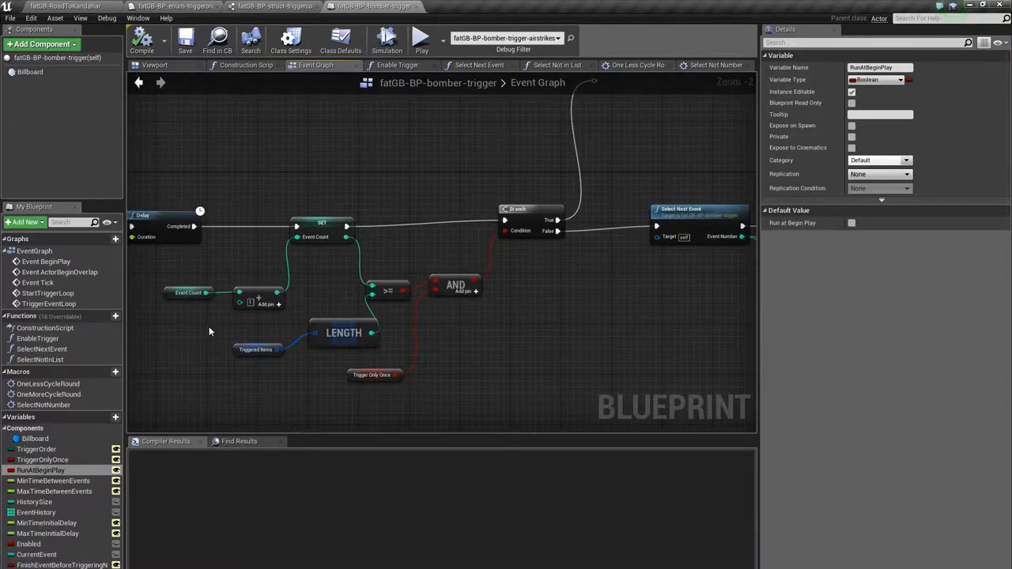
{"action": "mouse_move", "coordinate": [487, 272]}
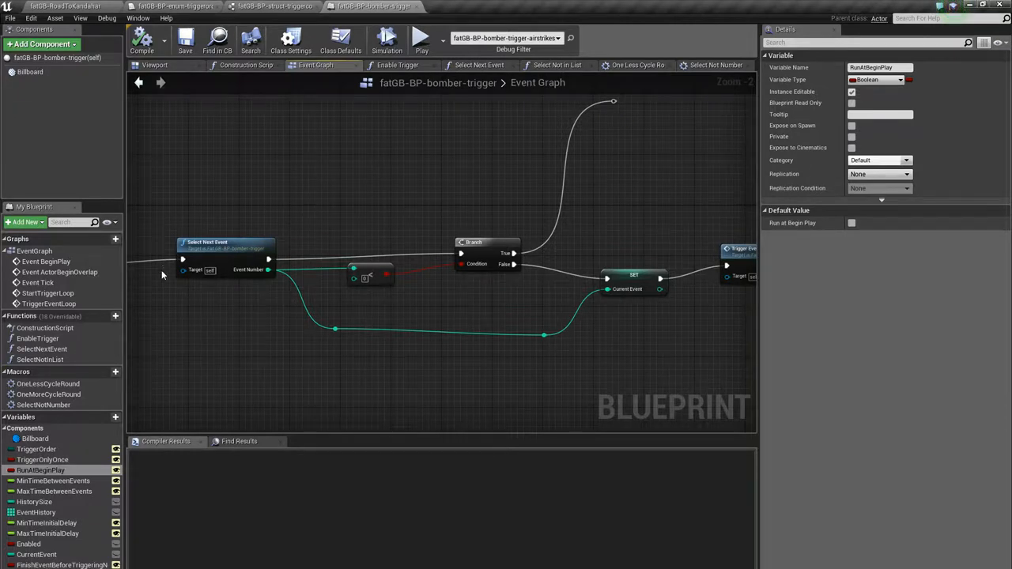
{"action": "mouse_move", "coordinate": [345, 111]}
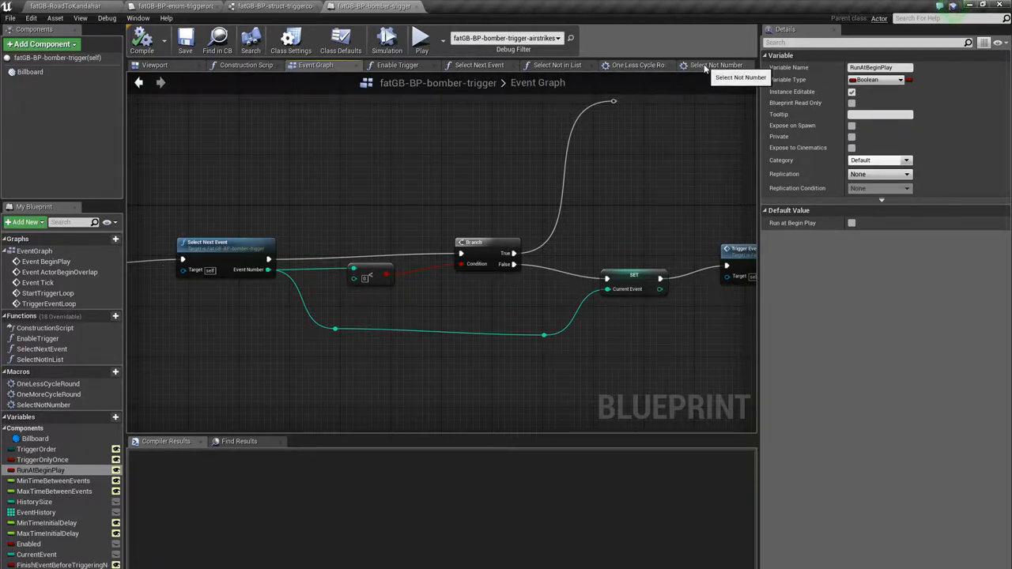
Show the Select Next Event function graph with its branch, selection and return nodes.
{"action": "left_click", "coordinate": [479, 65]}
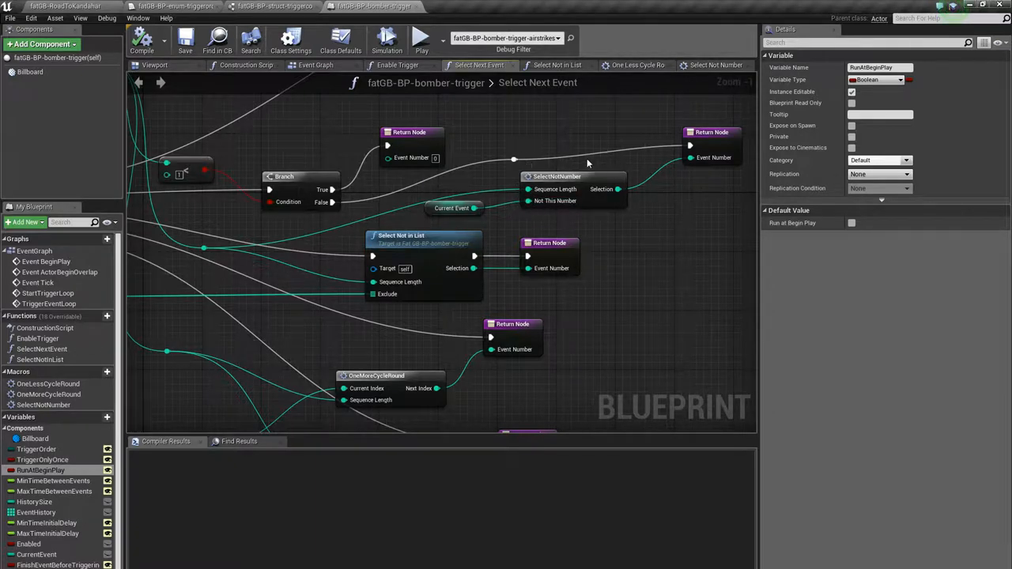
{"action": "mouse_move", "coordinate": [563, 177]}
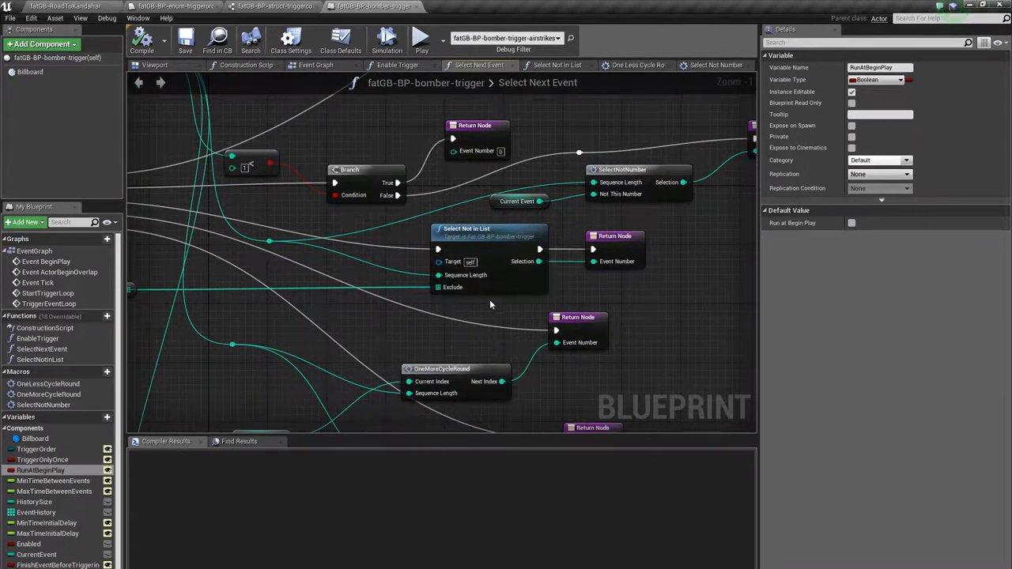
{"action": "mouse_move", "coordinate": [394, 291]}
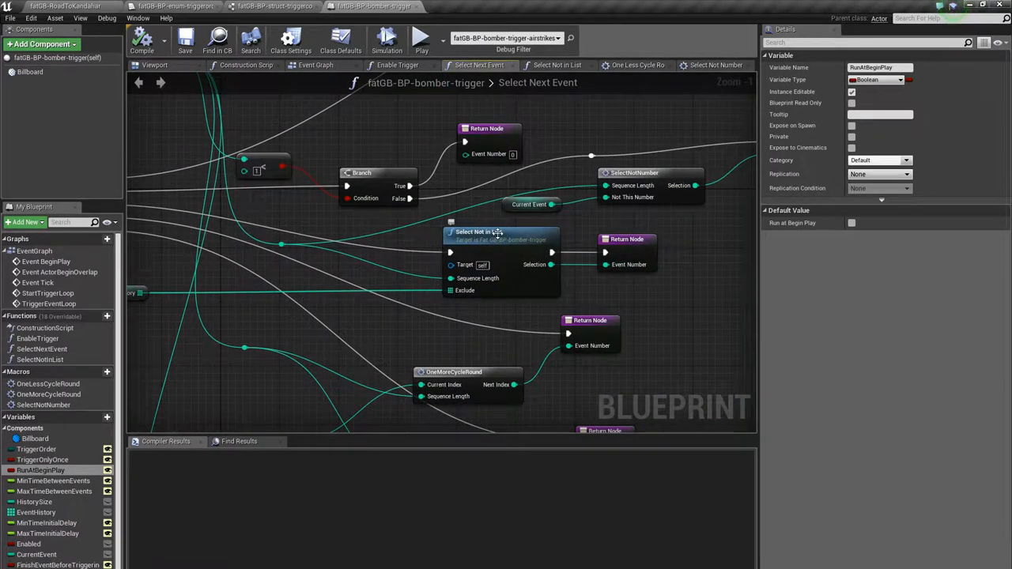
{"action": "mouse_move", "coordinate": [623, 204]}
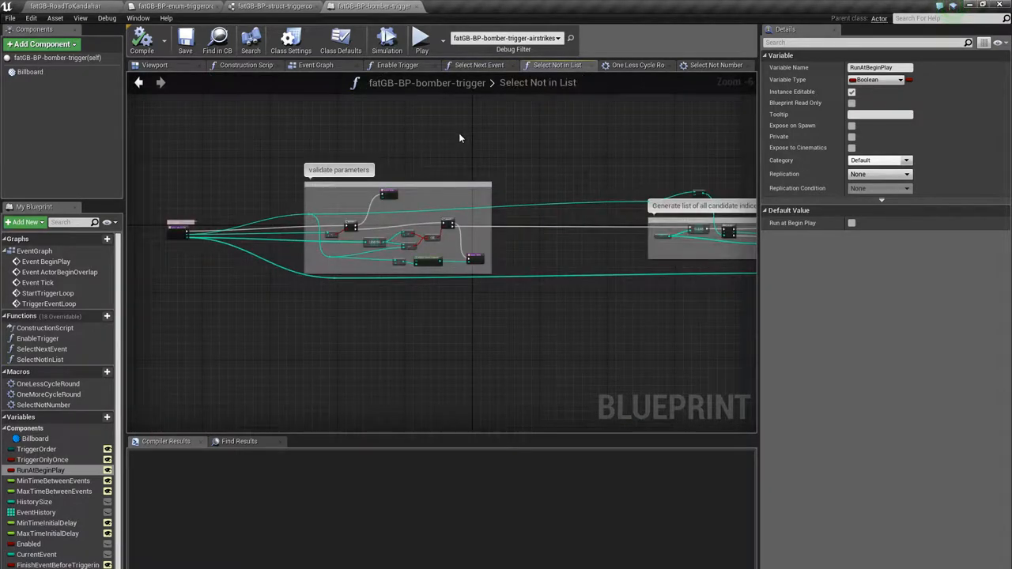
{"action": "scroll", "scroll_direction": "down", "scroll_amount": 3}
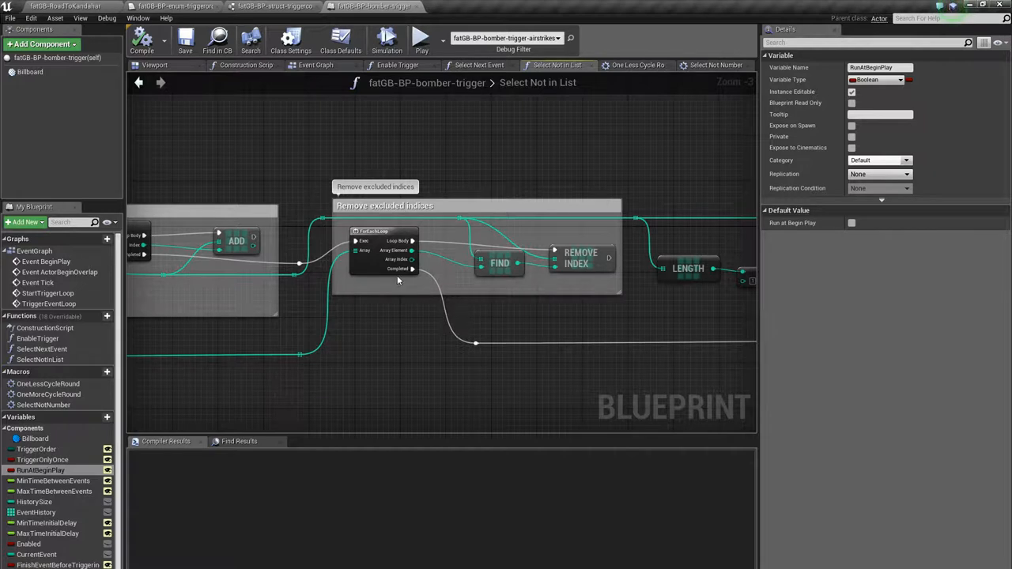
{"action": "mouse_move", "coordinate": [371, 250]}
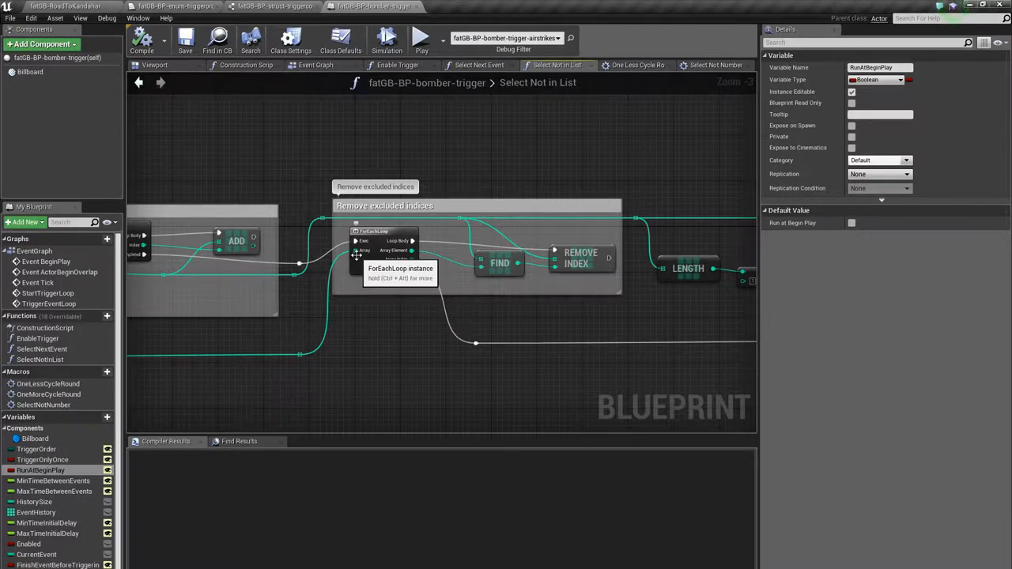
{"action": "mouse_move", "coordinate": [500, 266]}
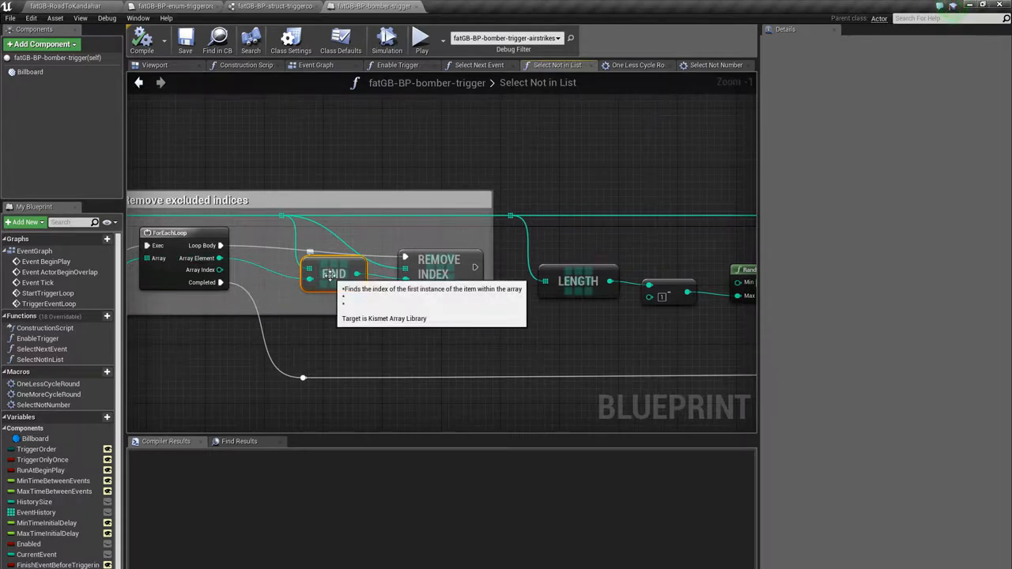
{"action": "mouse_move", "coordinate": [423, 285]}
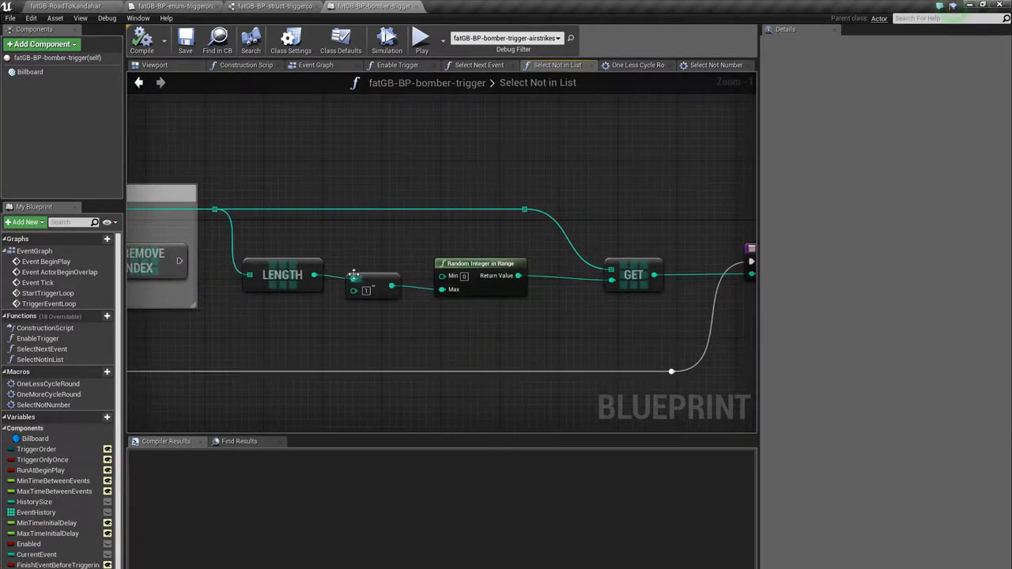
{"action": "mouse_move", "coordinate": [538, 331]}
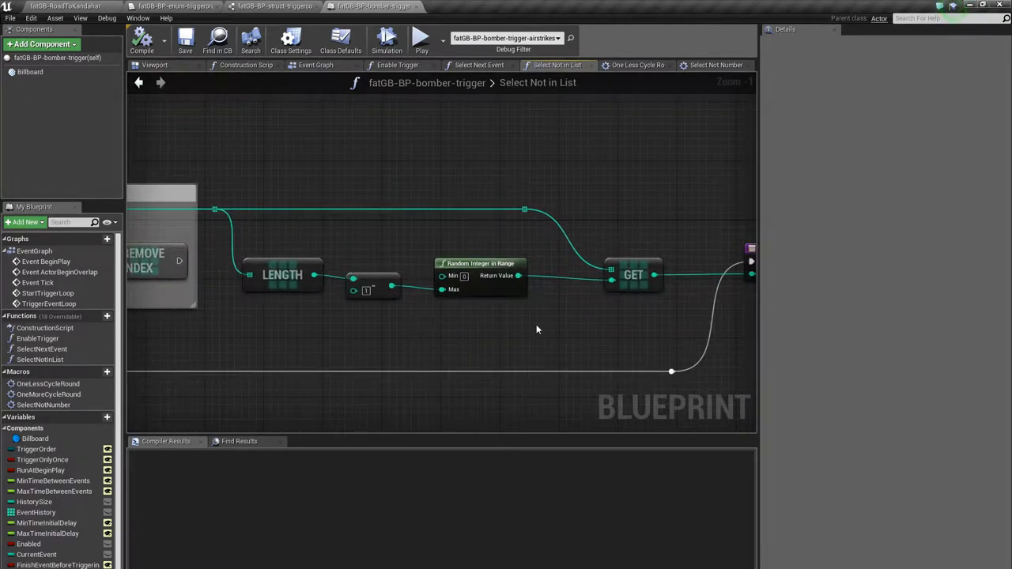
{"action": "mouse_move", "coordinate": [500, 321]}
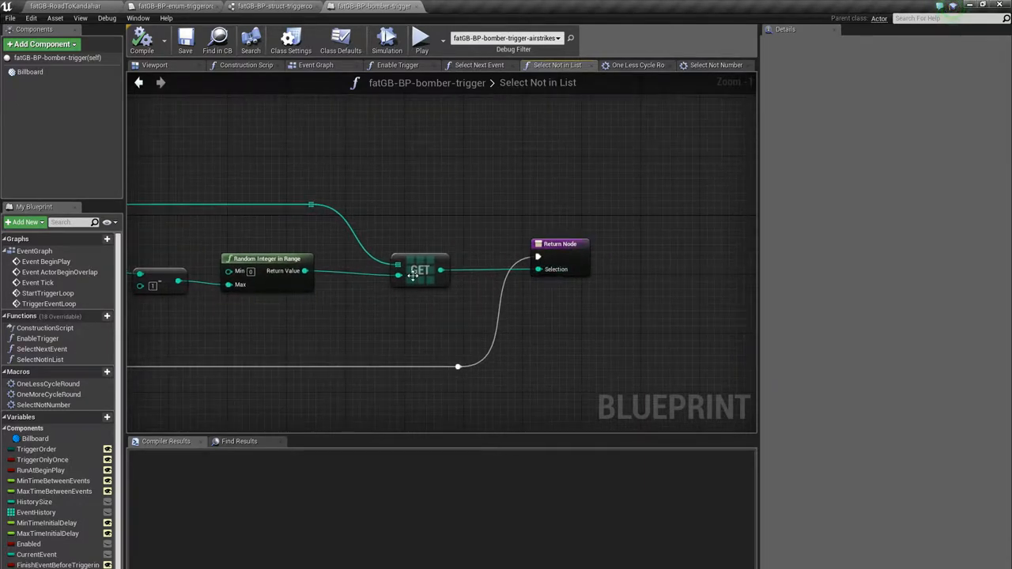
{"action": "scroll", "scroll_direction": "down", "scroll_amount": 3}
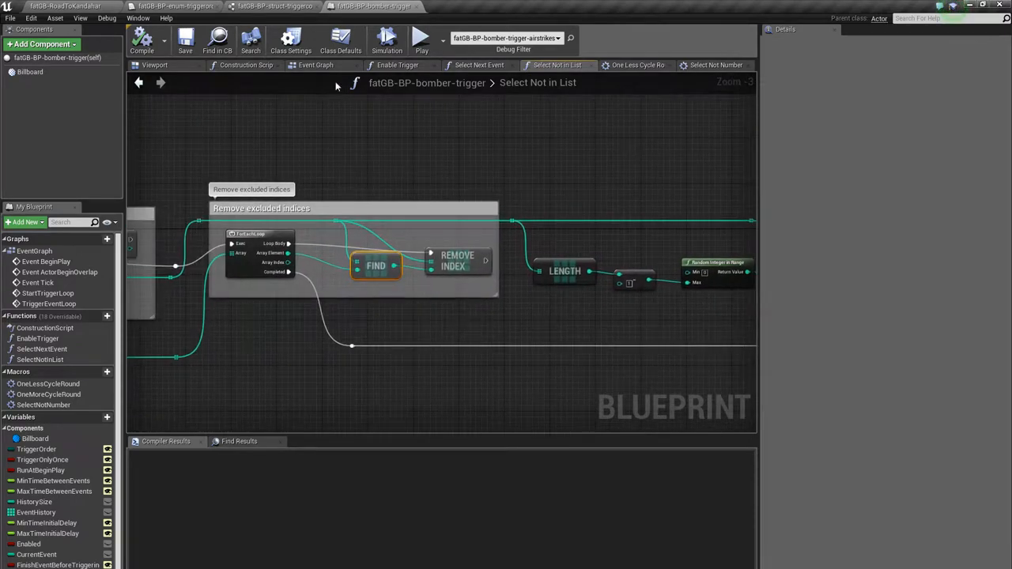
{"action": "mouse_move", "coordinate": [373, 152]}
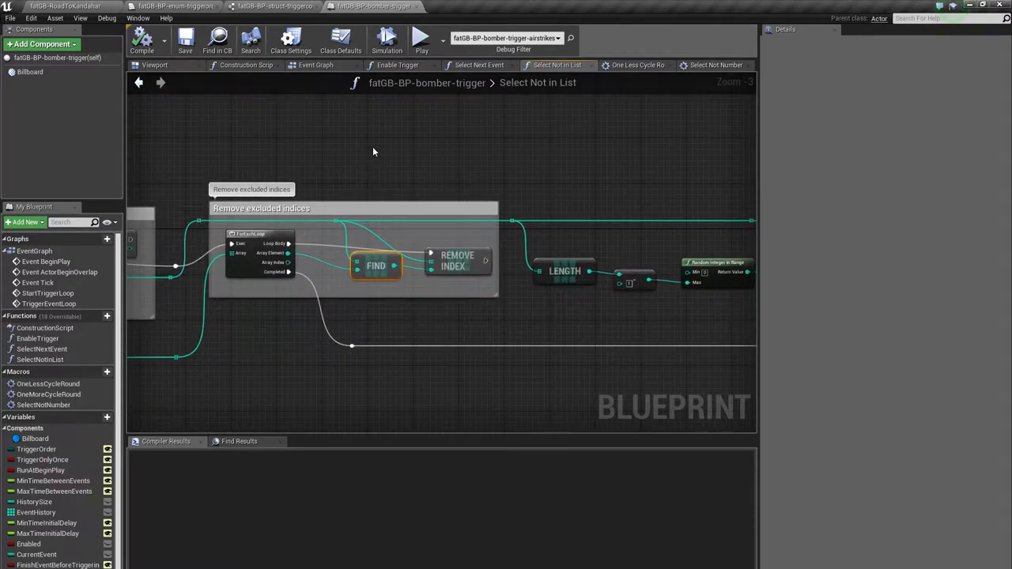
Return to the level editor to browse the bombing sound cues.
{"action": "left_click", "coordinate": [420, 37]}
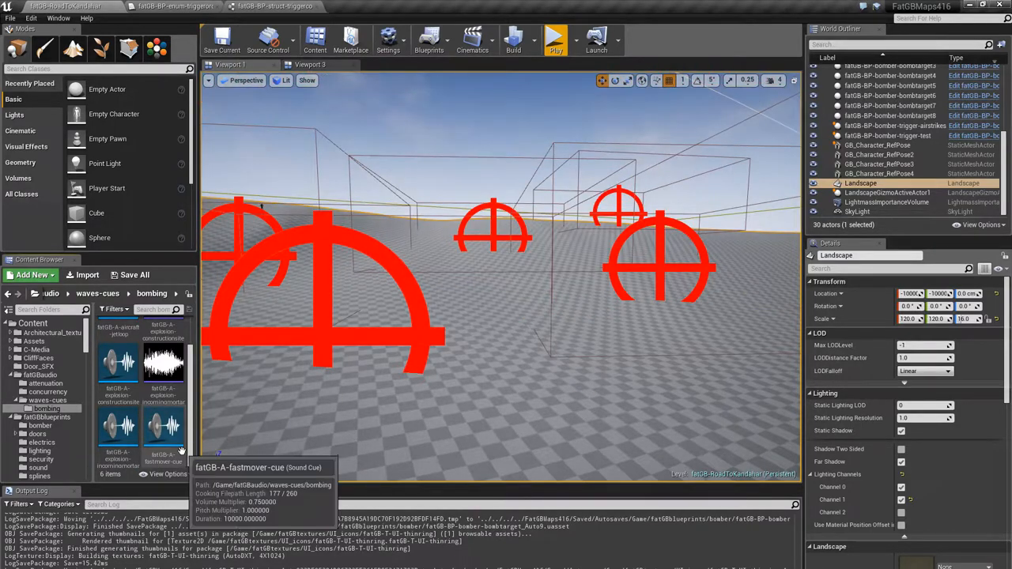
{"action": "mouse_move", "coordinate": [119, 427]}
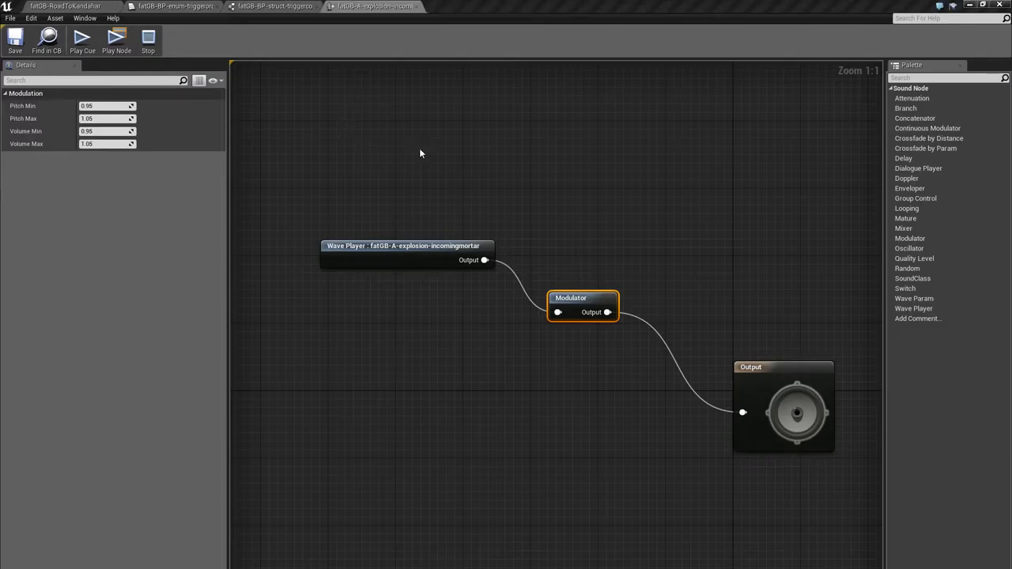
Inspect the jet loop cue's modulator pitch and volume ranges.
{"action": "scroll", "scroll_direction": "down", "scroll_amount": 3}
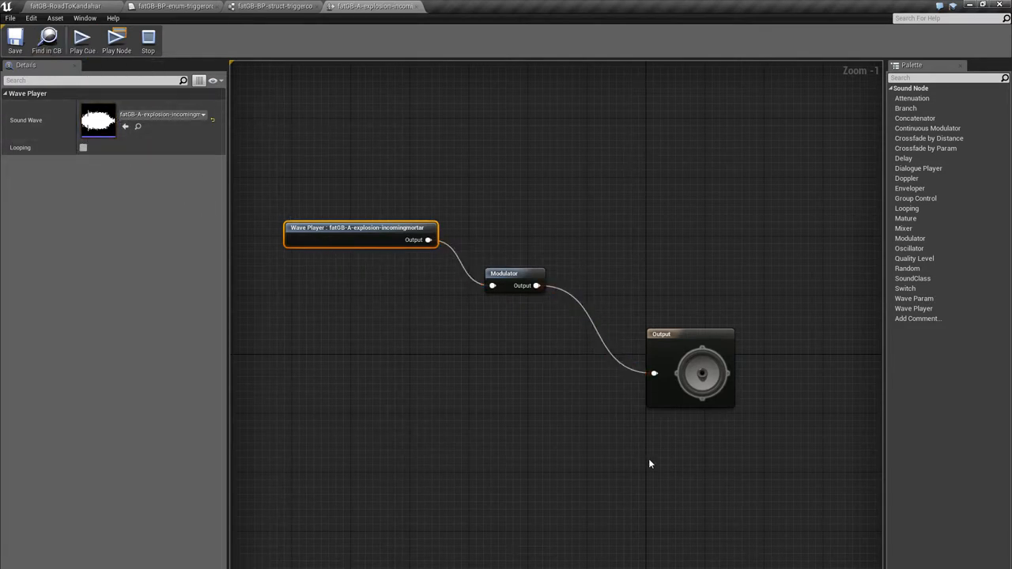
{"action": "mouse_move", "coordinate": [420, 224]}
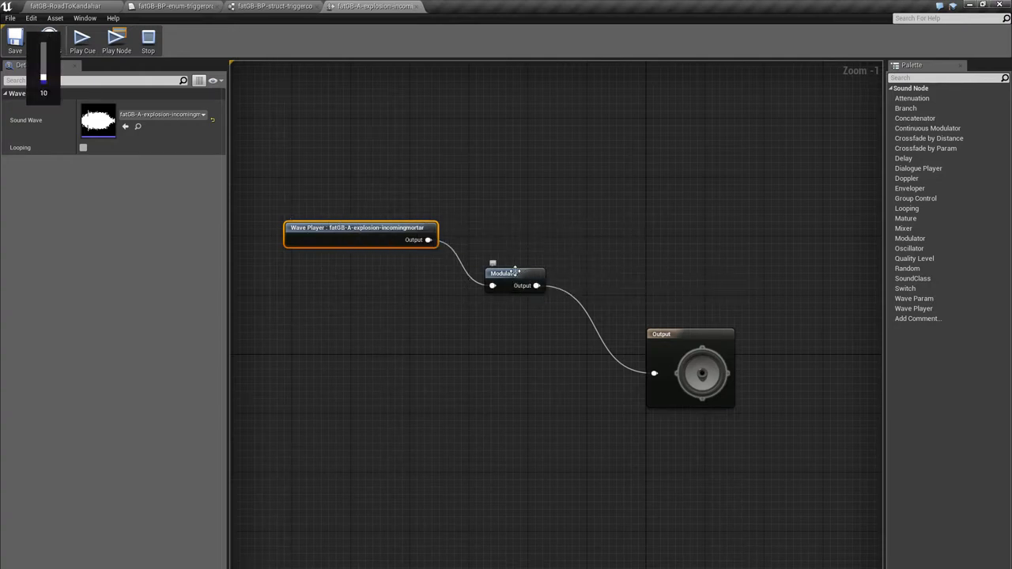
{"action": "left_click", "coordinate": [514, 274]}
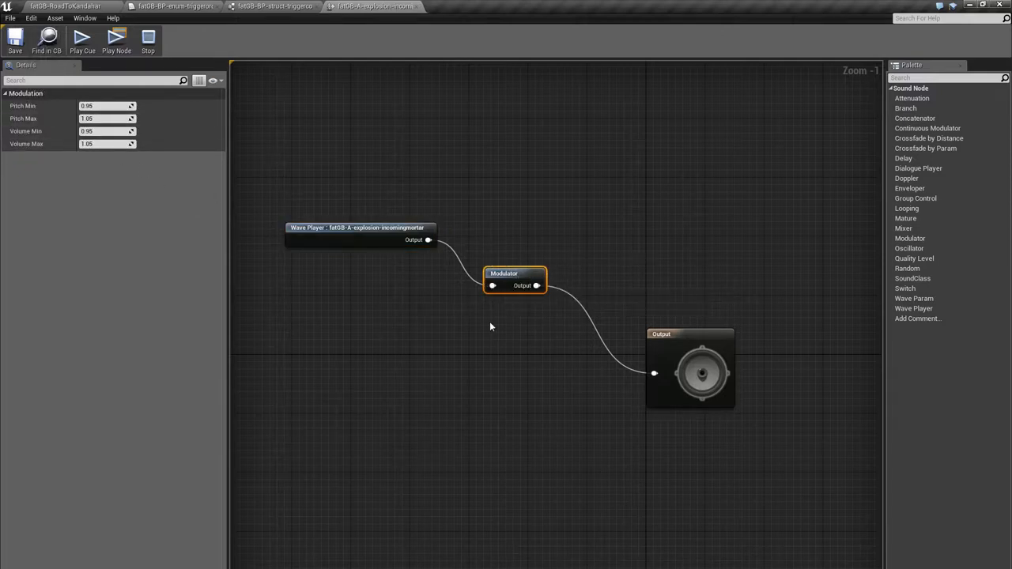
{"action": "mouse_move", "coordinate": [452, 283]}
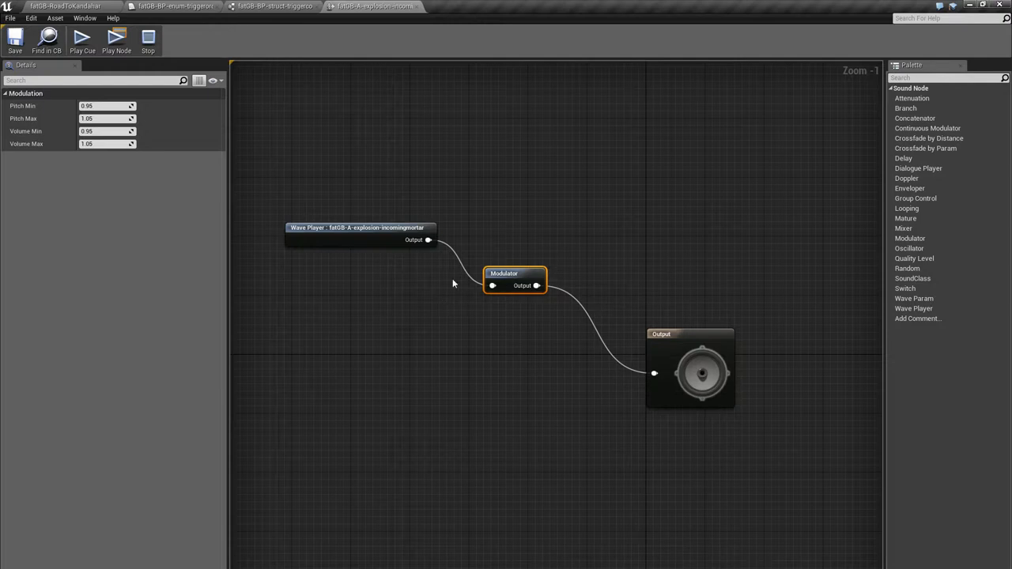
{"action": "mouse_move", "coordinate": [408, 291]}
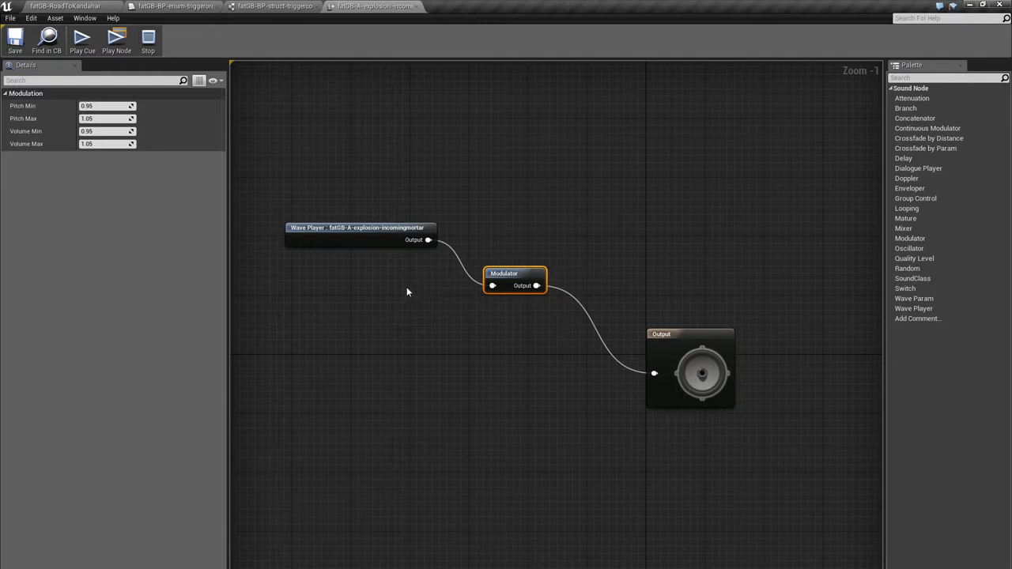
{"action": "mouse_move", "coordinate": [433, 303]}
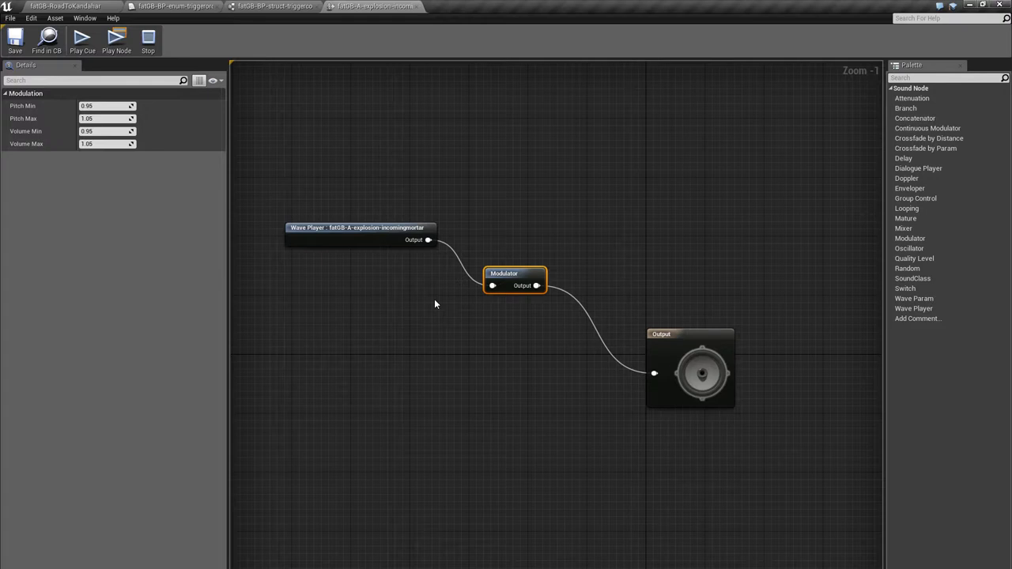
{"action": "mouse_move", "coordinate": [440, 300]}
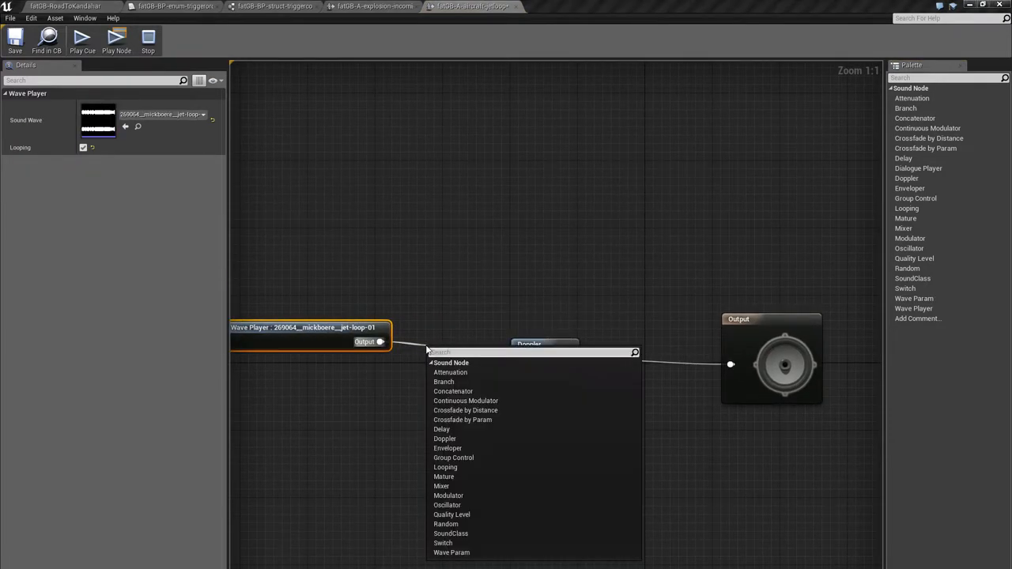
Add a Modulator after the looping wave player, wire it into Doppler, and view the continuous modulator's volume params.
{"action": "left_click", "coordinate": [444, 439]}
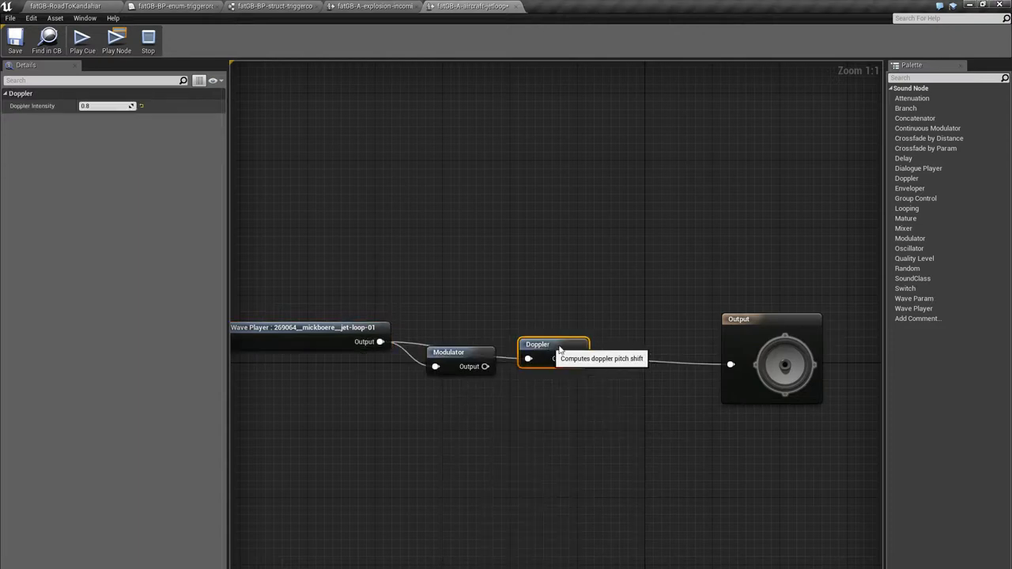
{"action": "left_click_drag", "start_coordinate": [554, 345], "coordinate": [586, 345]}
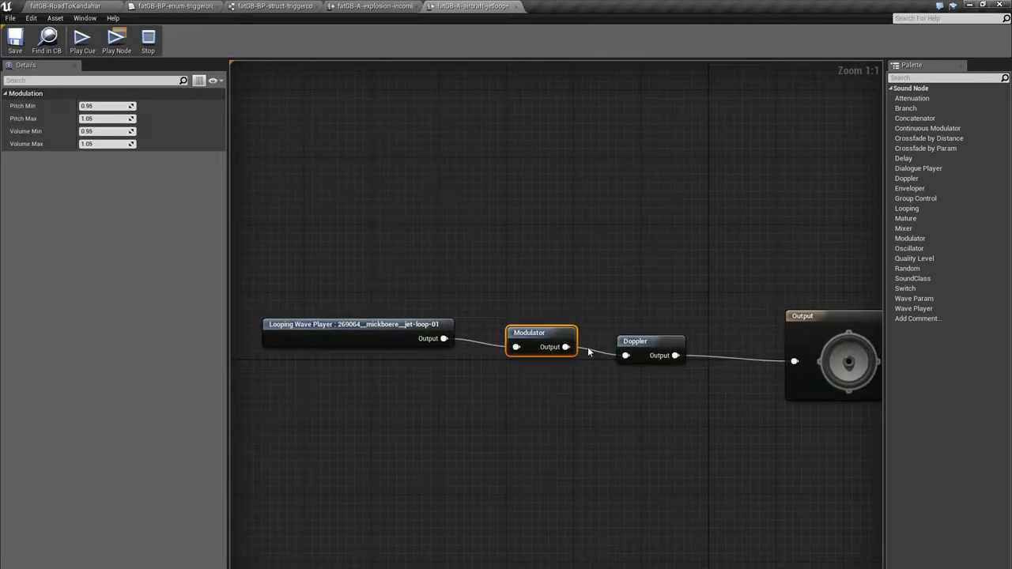
{"action": "mouse_move", "coordinate": [541, 335]}
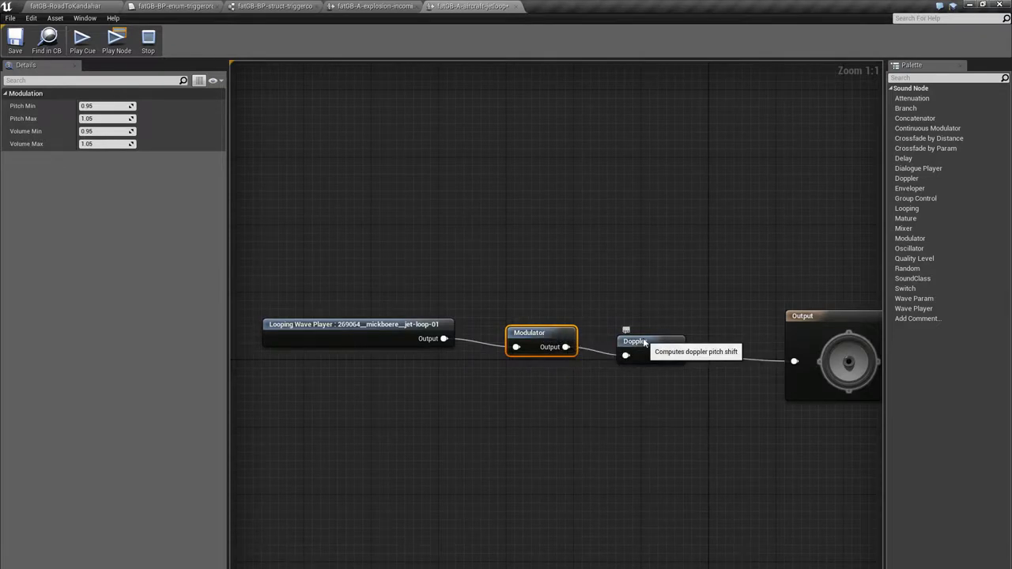
{"action": "left_click", "coordinate": [632, 341]}
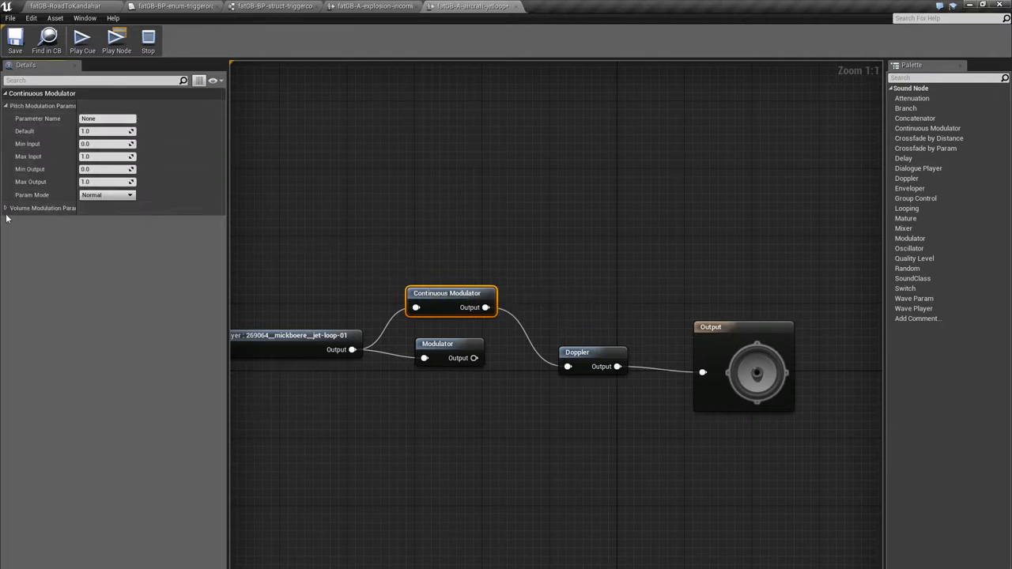
{"action": "left_click", "coordinate": [5, 208]}
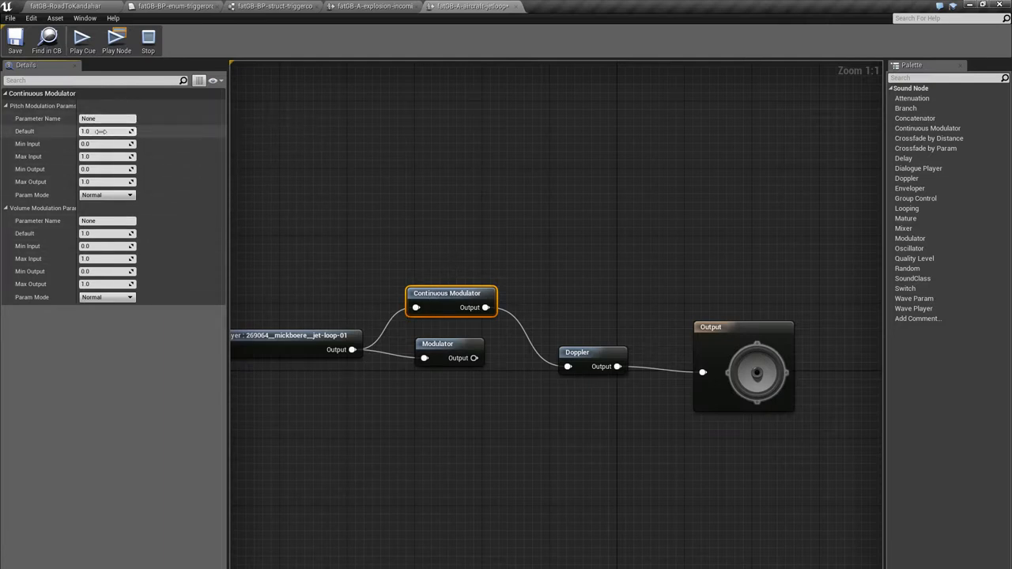
{"action": "left_click", "coordinate": [108, 194]}
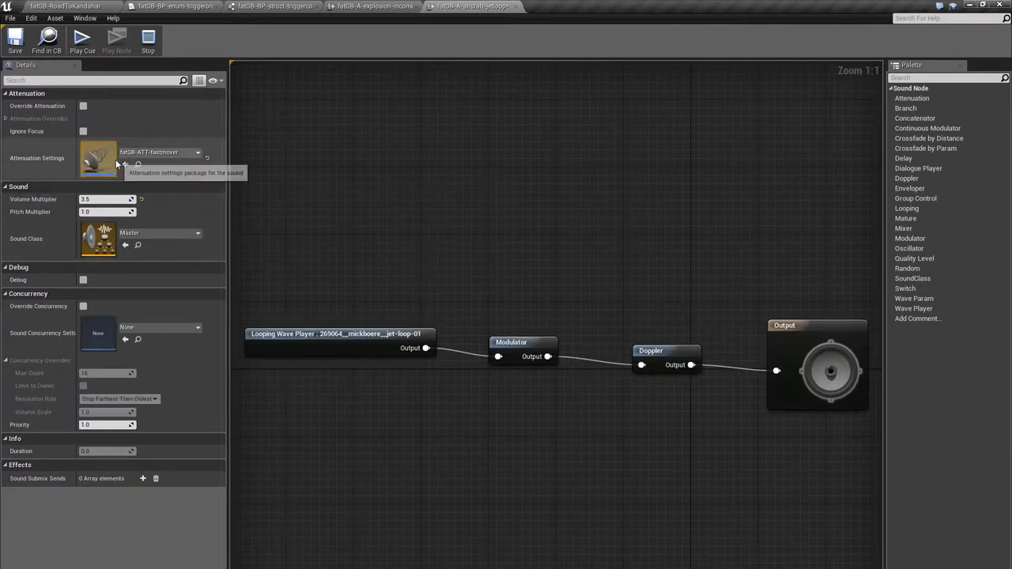
{"action": "mouse_move", "coordinate": [396, 251]}
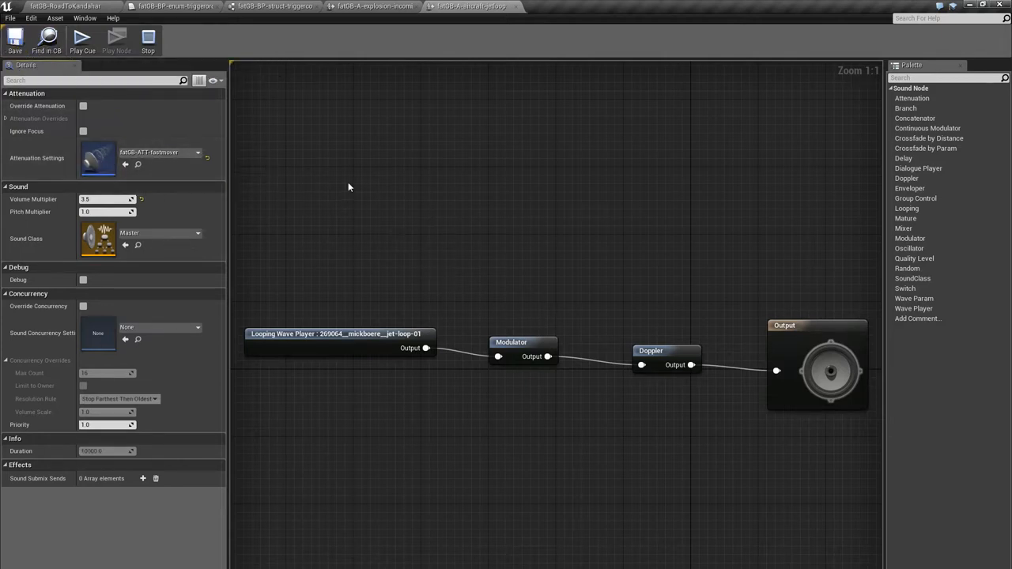
{"action": "mouse_move", "coordinate": [345, 252]}
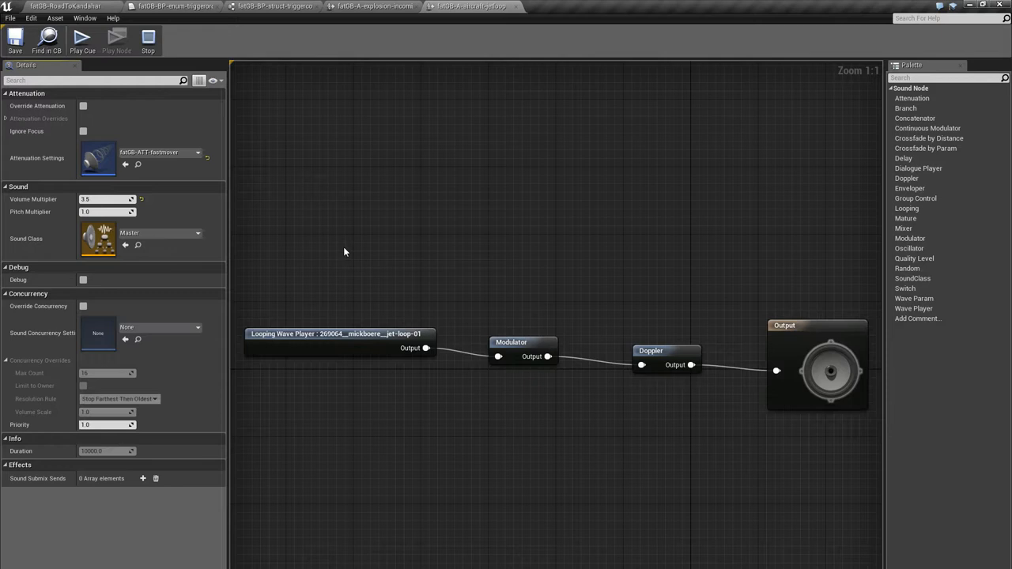
{"action": "mouse_move", "coordinate": [148, 79]}
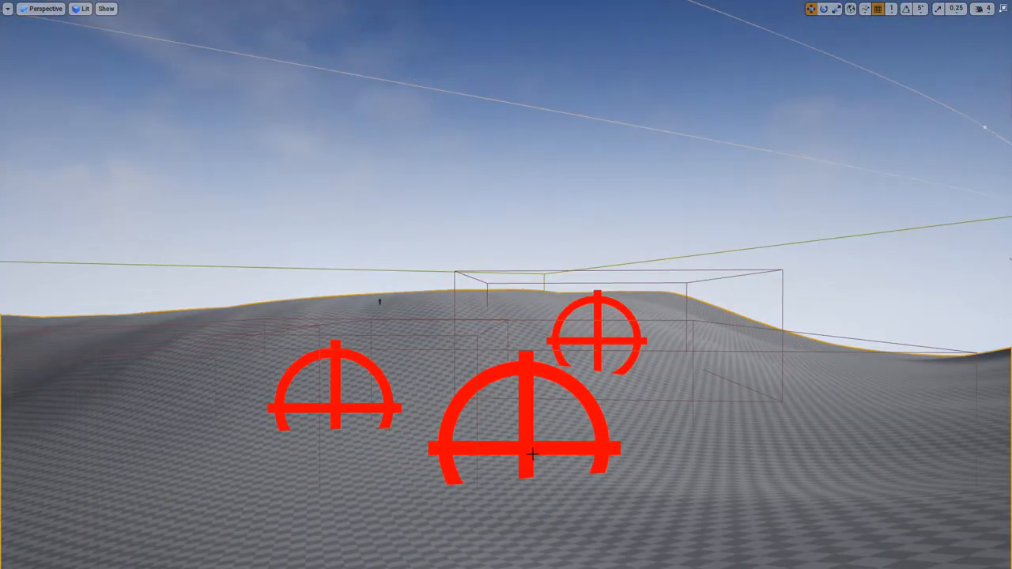
Leave the full-screen view and play two bombing sound waves in the Content Browser.
{"action": "left_click", "coordinate": [530, 455]}
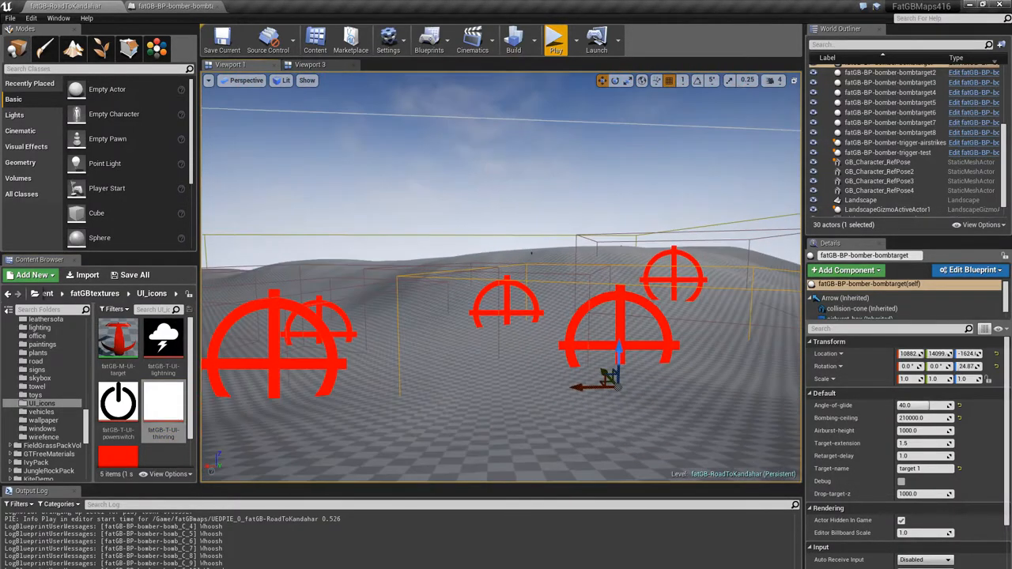
{"action": "mouse_move", "coordinate": [165, 399]}
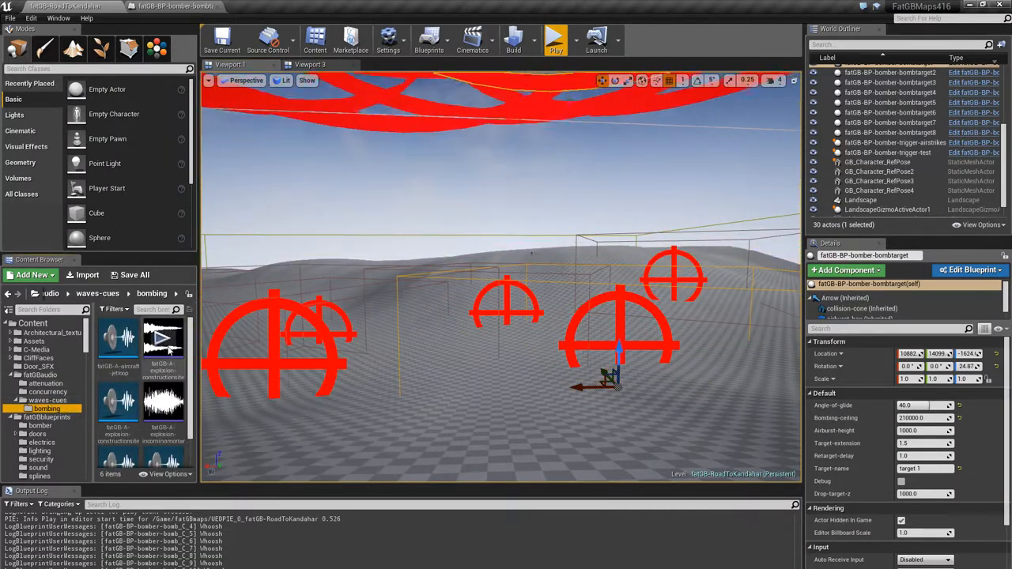
{"action": "mouse_move", "coordinate": [164, 338]}
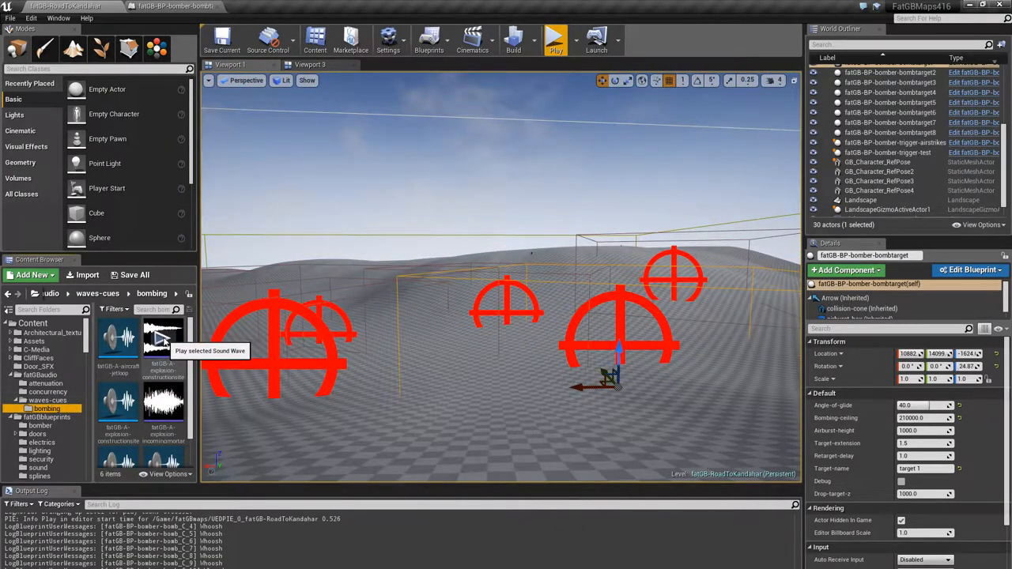
{"action": "left_click", "coordinate": [162, 339]}
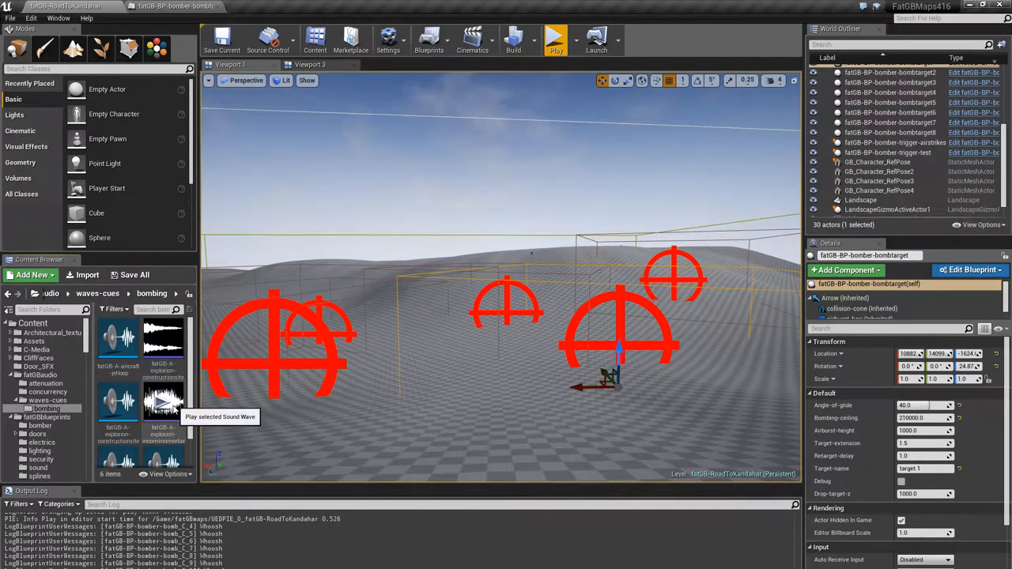
{"action": "left_click", "coordinate": [161, 404]}
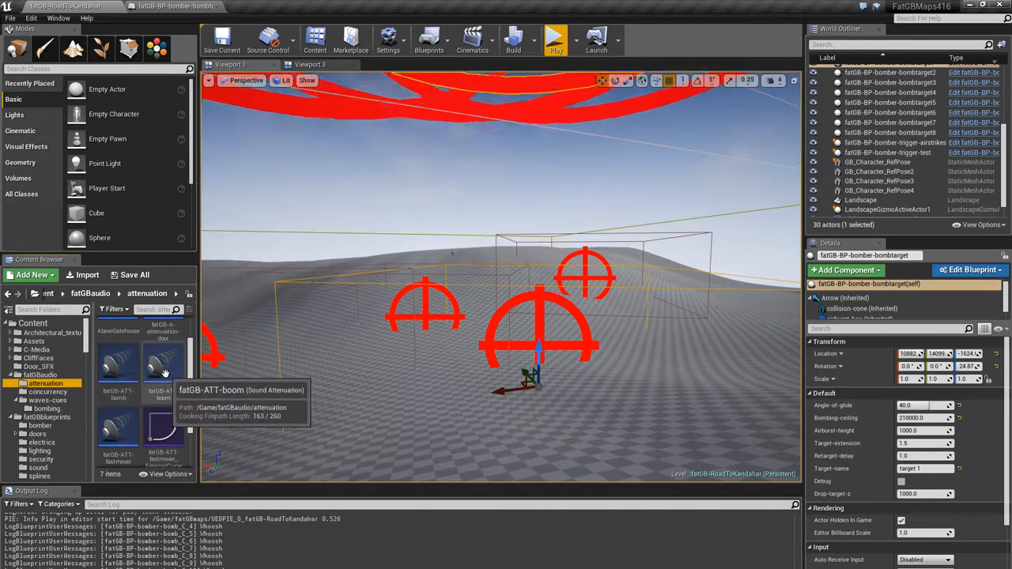
Review the boom attenuation asset's falloff and low-pass settings, then close it.
{"action": "double_click", "coordinate": [162, 360]}
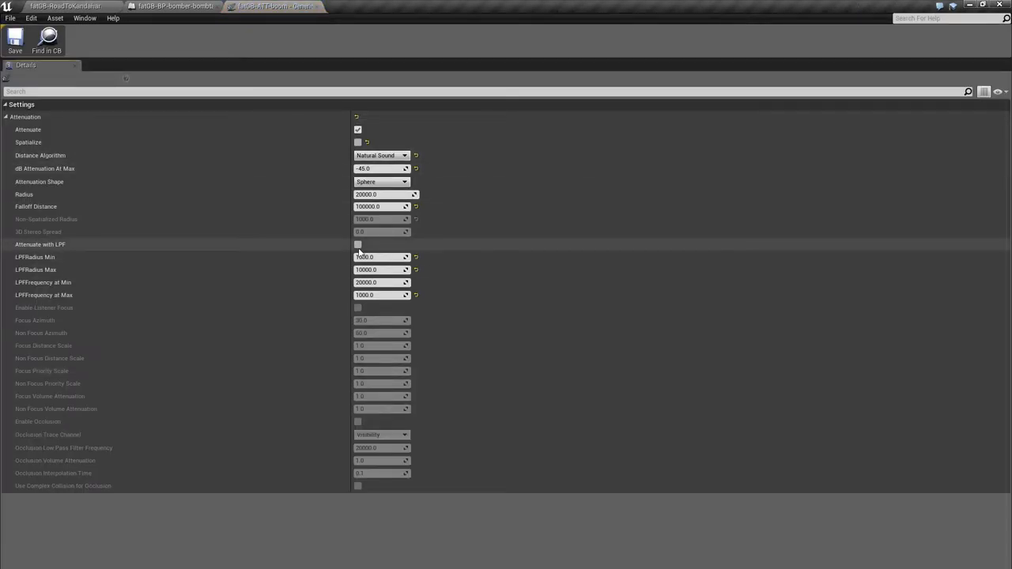
{"action": "mouse_move", "coordinate": [358, 142]}
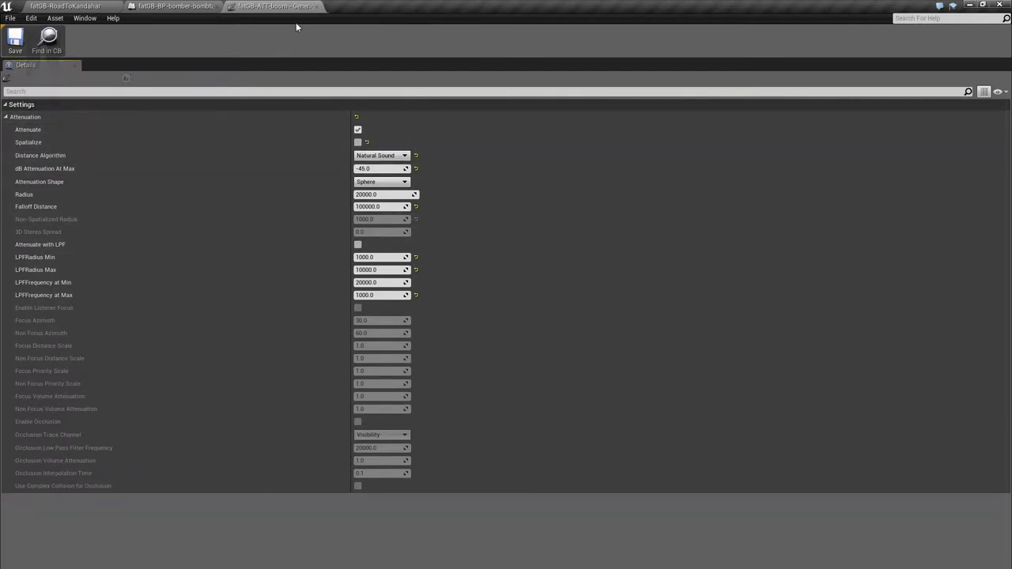
{"action": "left_click", "coordinate": [174, 6]}
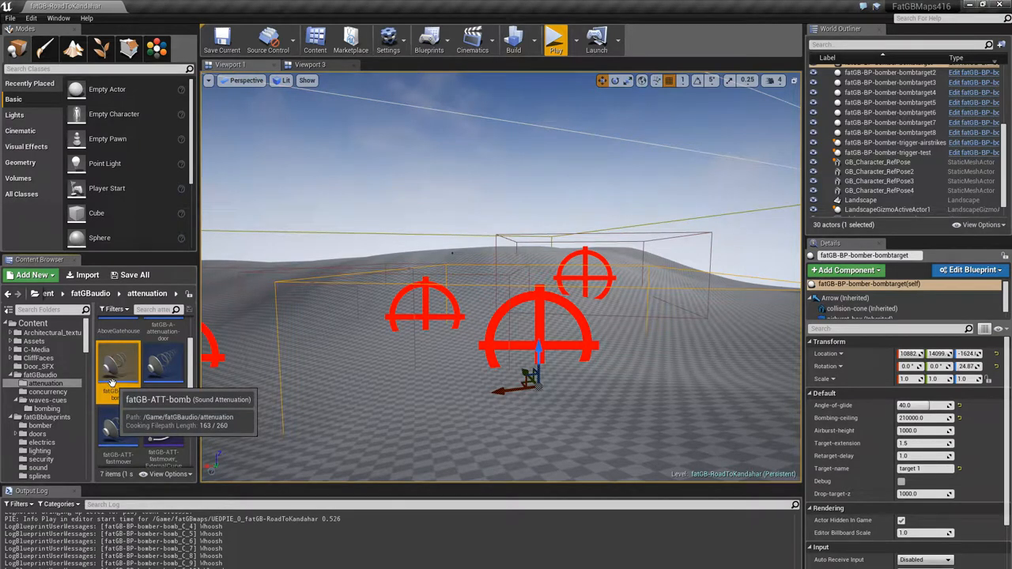
{"action": "mouse_move", "coordinate": [129, 367]}
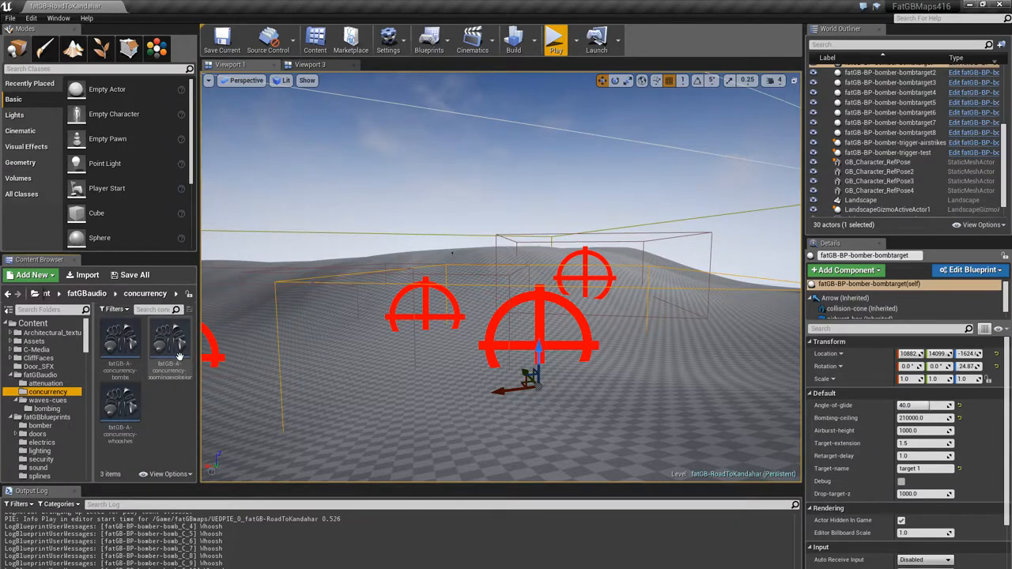
{"action": "mouse_move", "coordinate": [158, 340]}
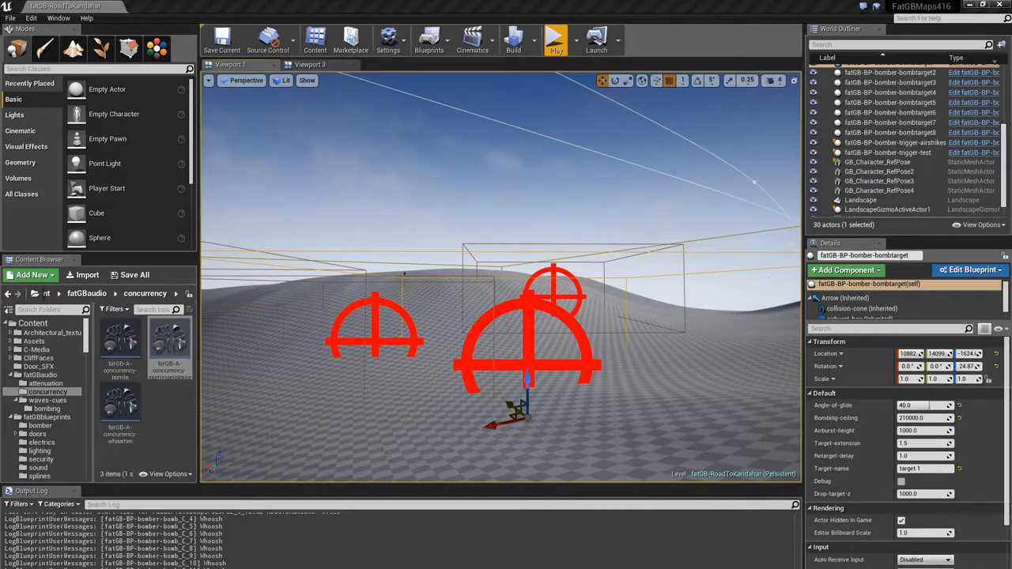
Switch to the fatGB-BP-bomber-bomb Blueprint showing its Blow Up graph.
{"action": "left_click", "coordinate": [971, 269]}
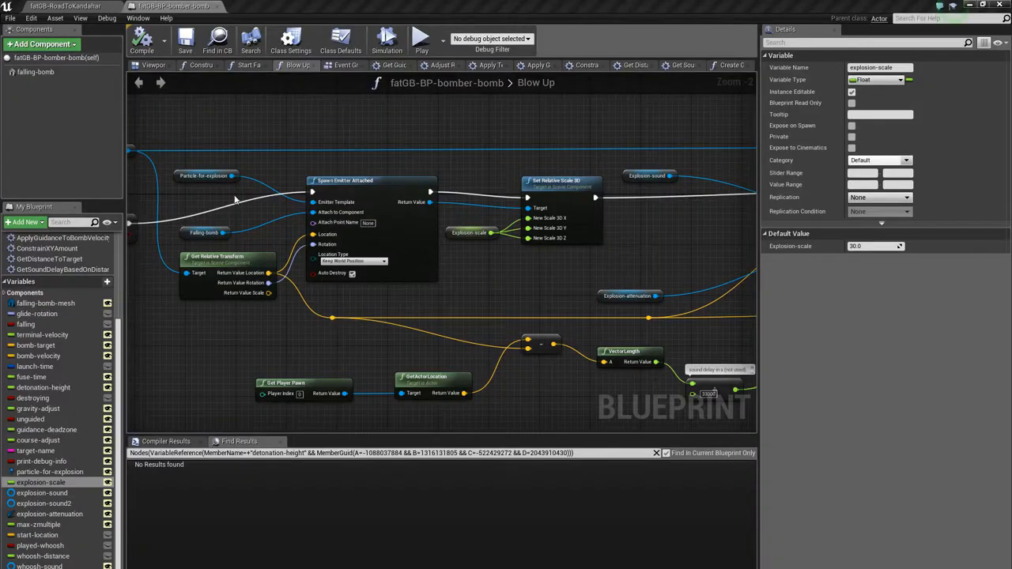
Show the bomb's Event Graph, then its Apply Guidance to Bomb Velocity function.
{"action": "scroll", "scroll_direction": "down", "scroll_amount": 3}
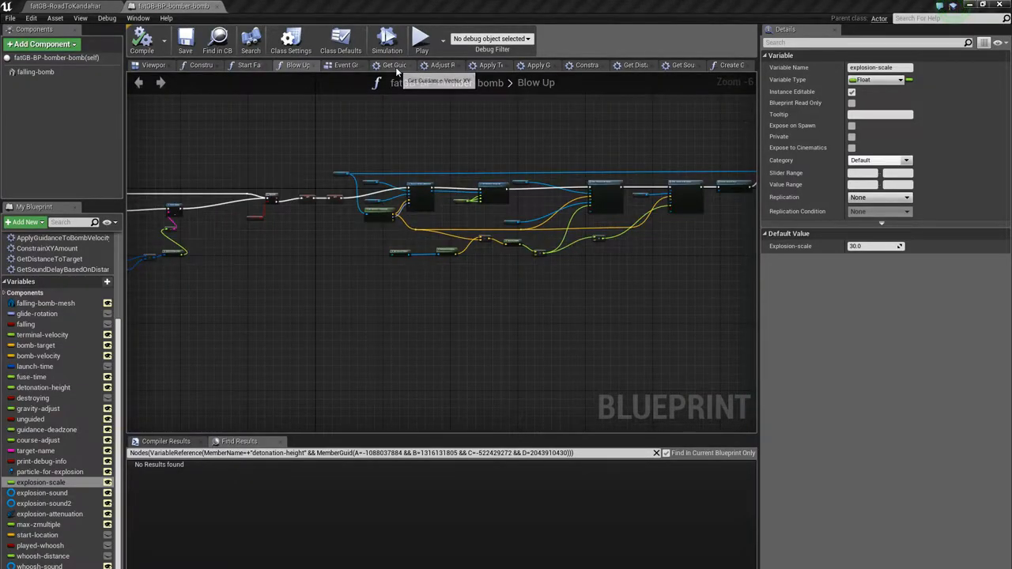
{"action": "left_click", "coordinate": [344, 65]}
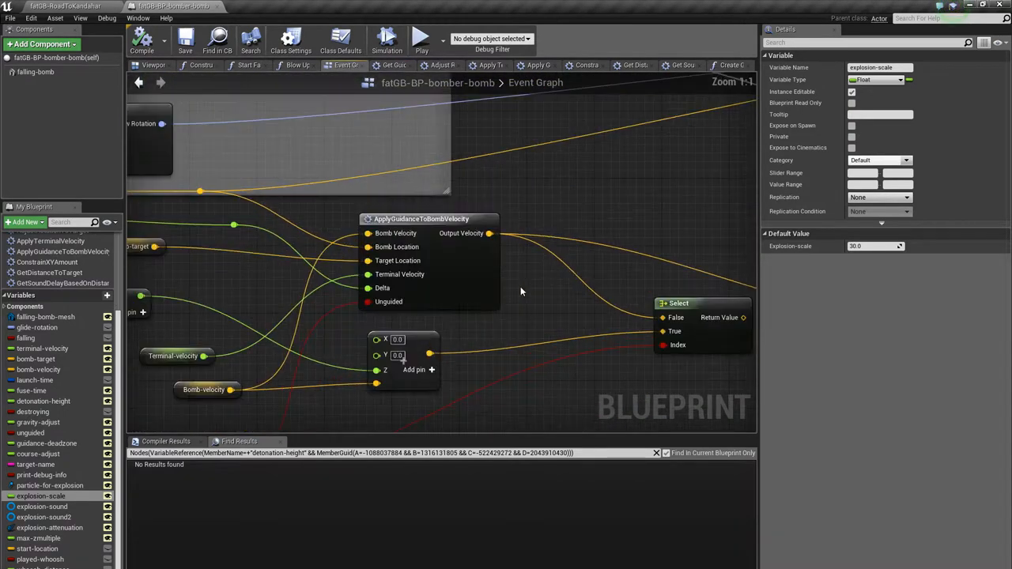
{"action": "left_click", "coordinate": [421, 218]}
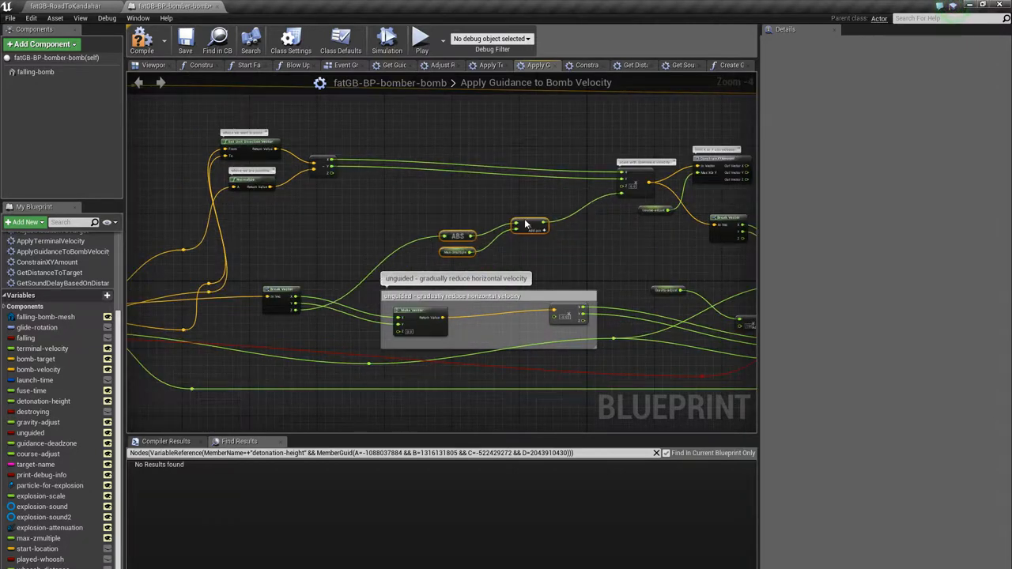
{"action": "scroll", "scroll_direction": "down", "scroll_amount": 3}
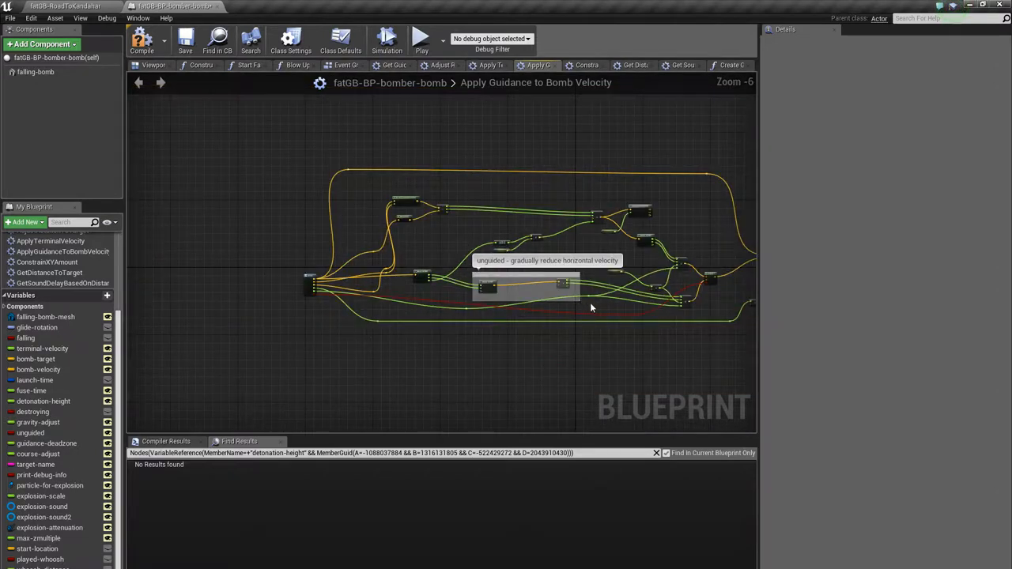
{"action": "mouse_move", "coordinate": [588, 309]}
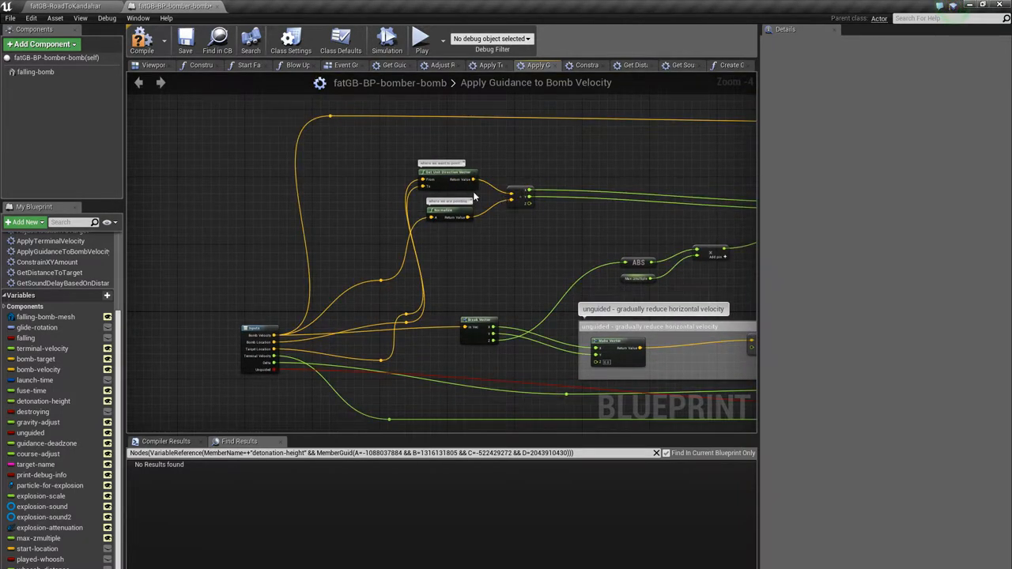
{"action": "mouse_move", "coordinate": [484, 187]}
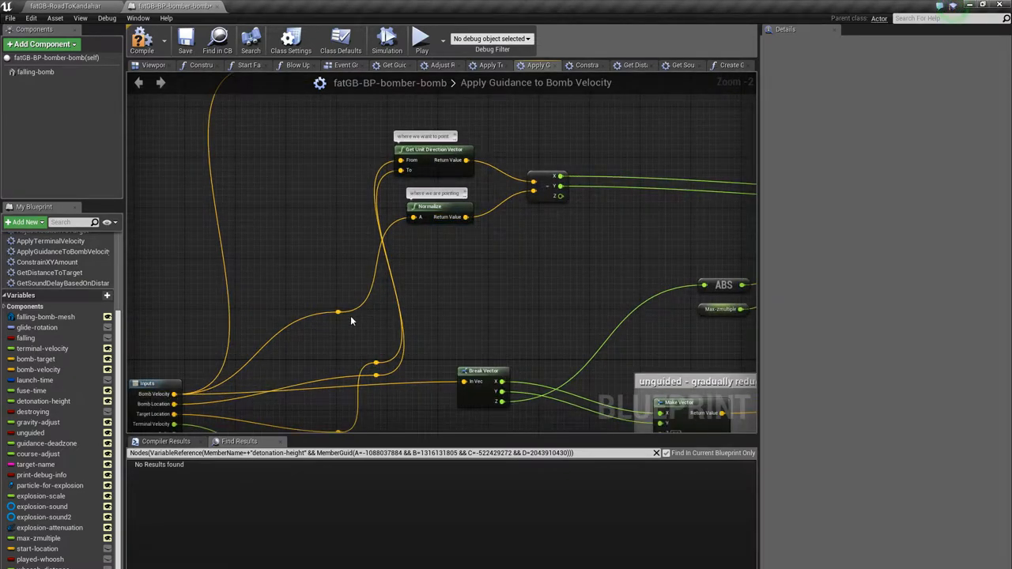
{"action": "mouse_move", "coordinate": [456, 240]}
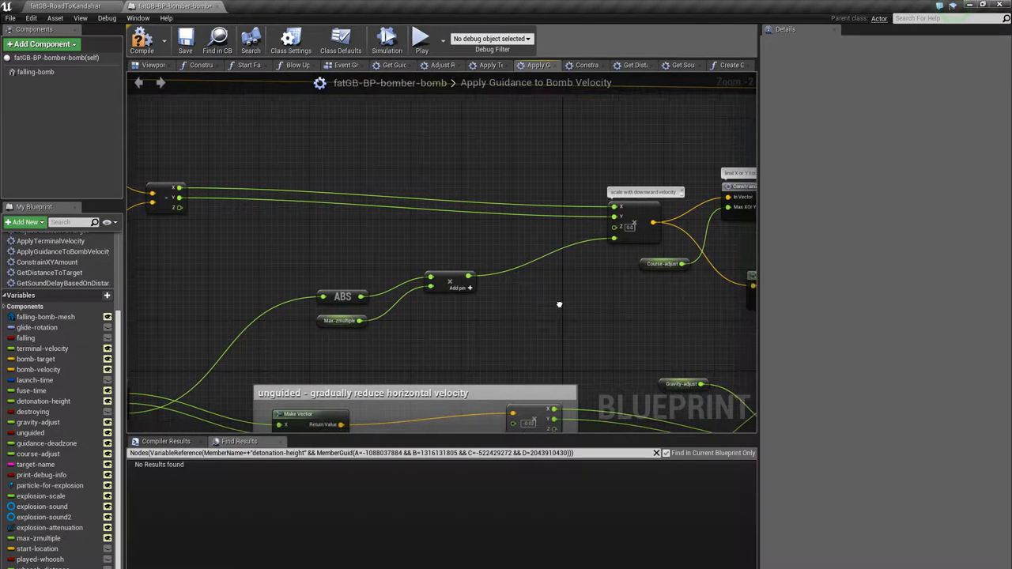
{"action": "left_click_drag", "start_coordinate": [560, 303], "coordinate": [459, 316]}
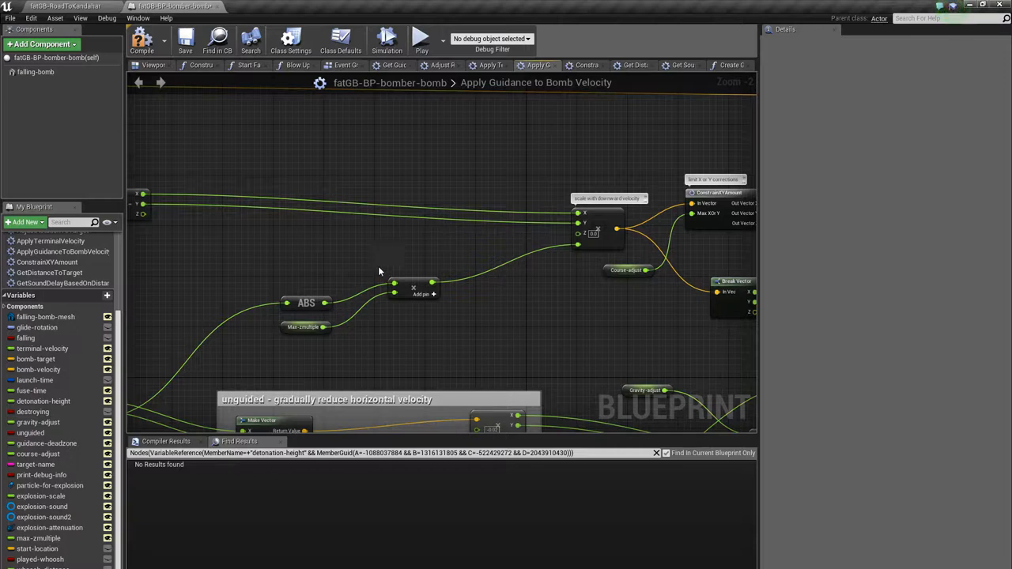
{"action": "mouse_move", "coordinate": [466, 364]}
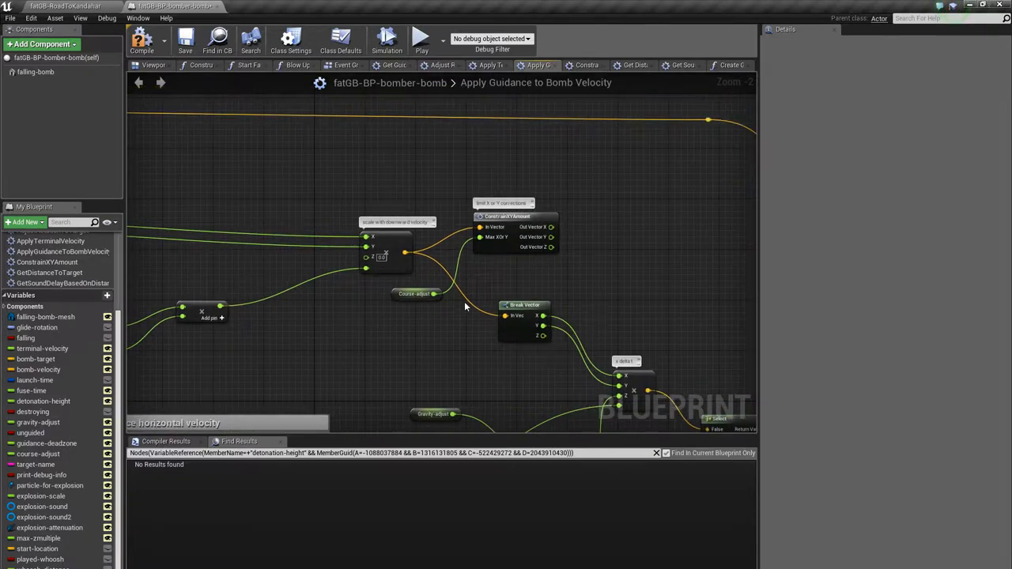
{"action": "mouse_move", "coordinate": [455, 211]}
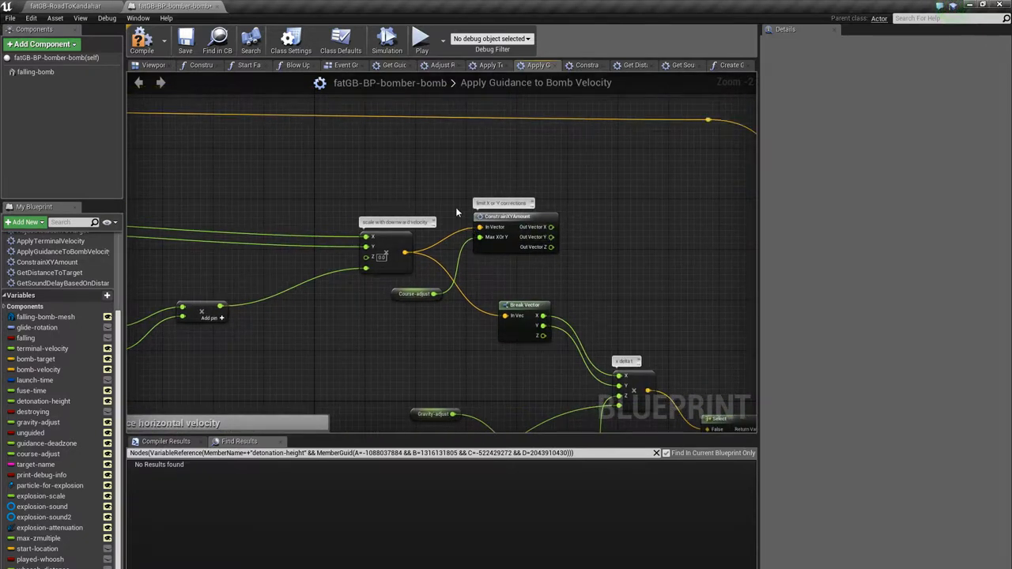
{"action": "mouse_move", "coordinate": [573, 254]}
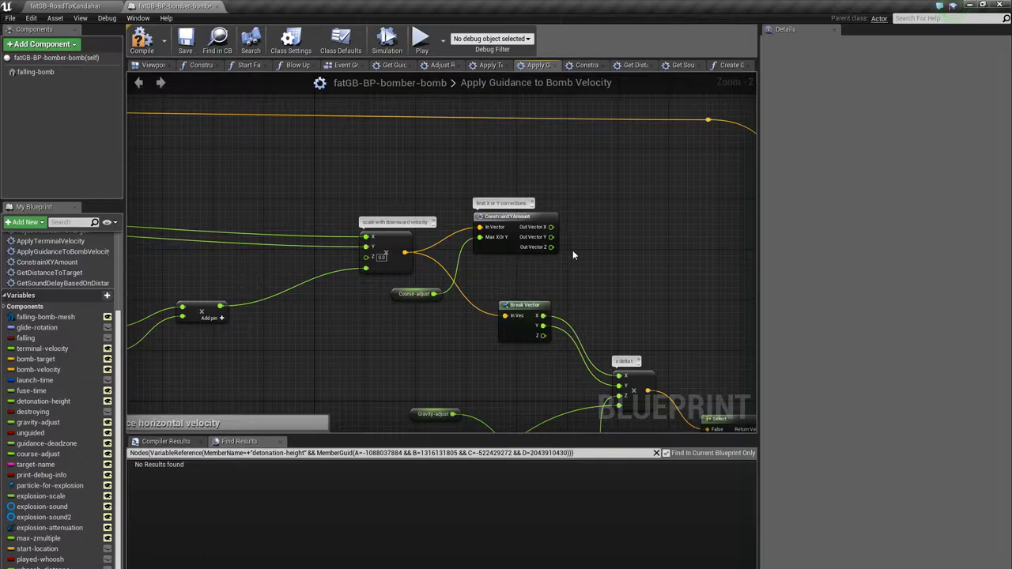
{"action": "left_click", "coordinate": [403, 307]}
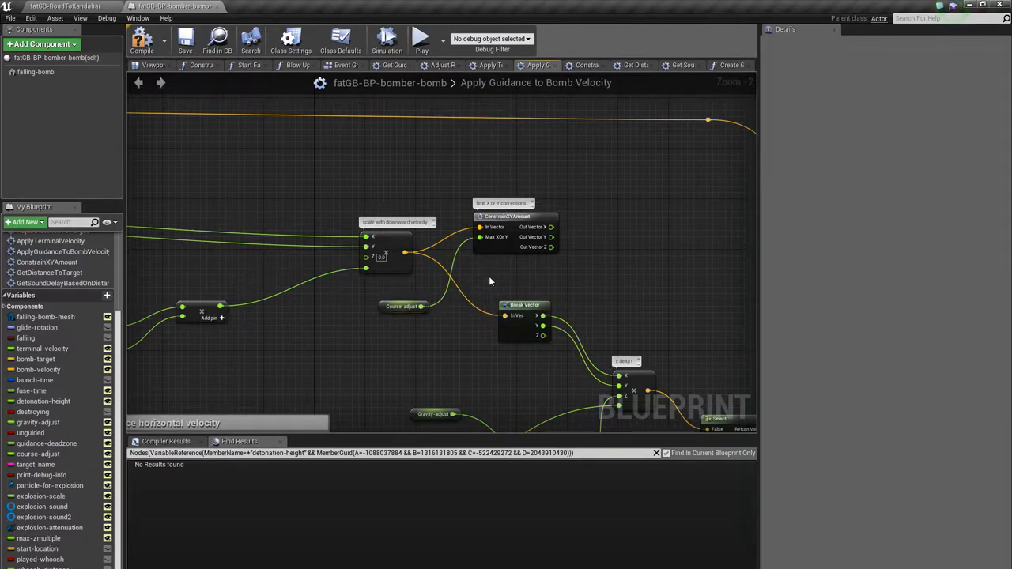
{"action": "mouse_move", "coordinate": [498, 333]}
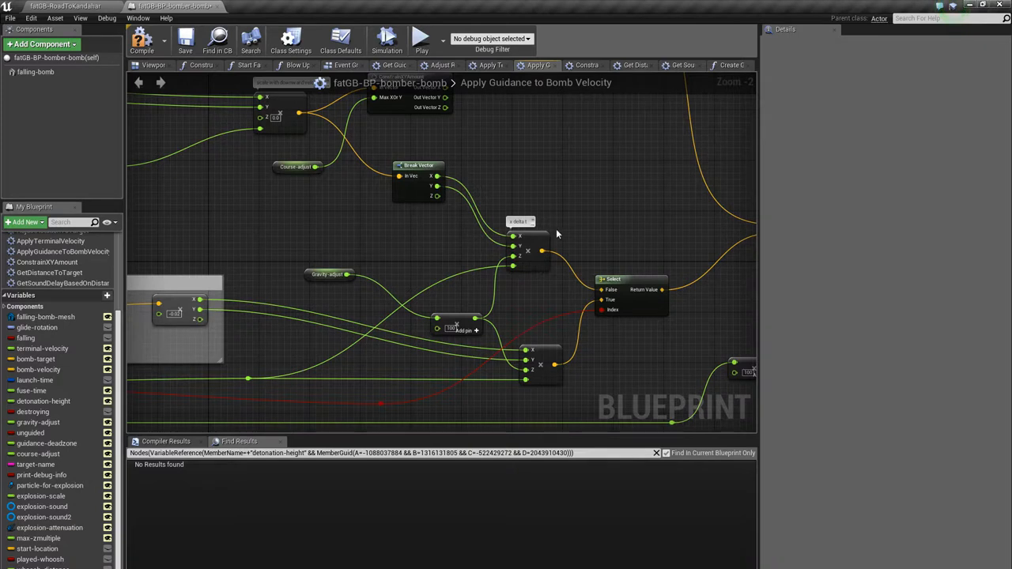
{"action": "mouse_move", "coordinate": [538, 225]}
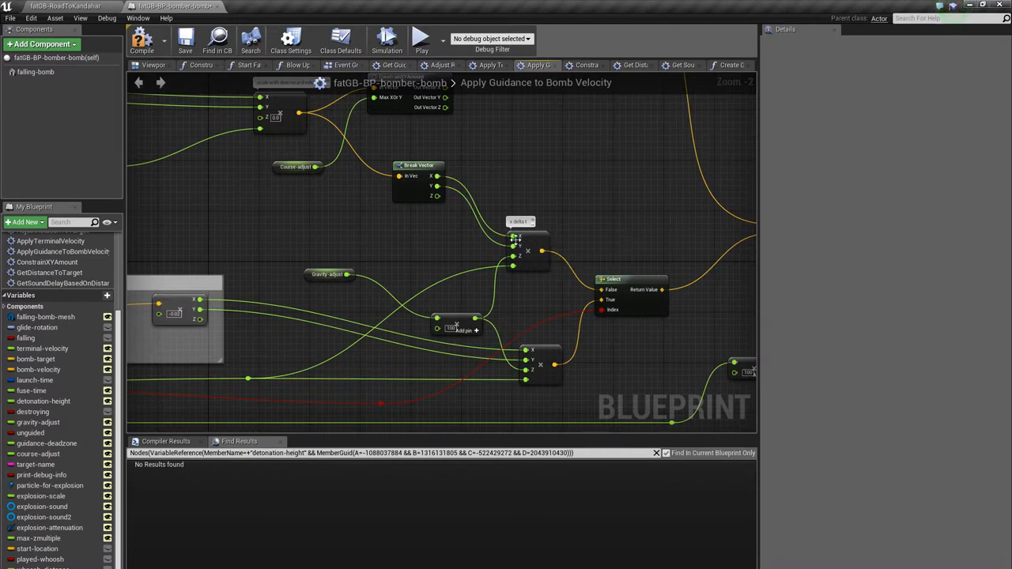
{"action": "mouse_move", "coordinate": [515, 240]}
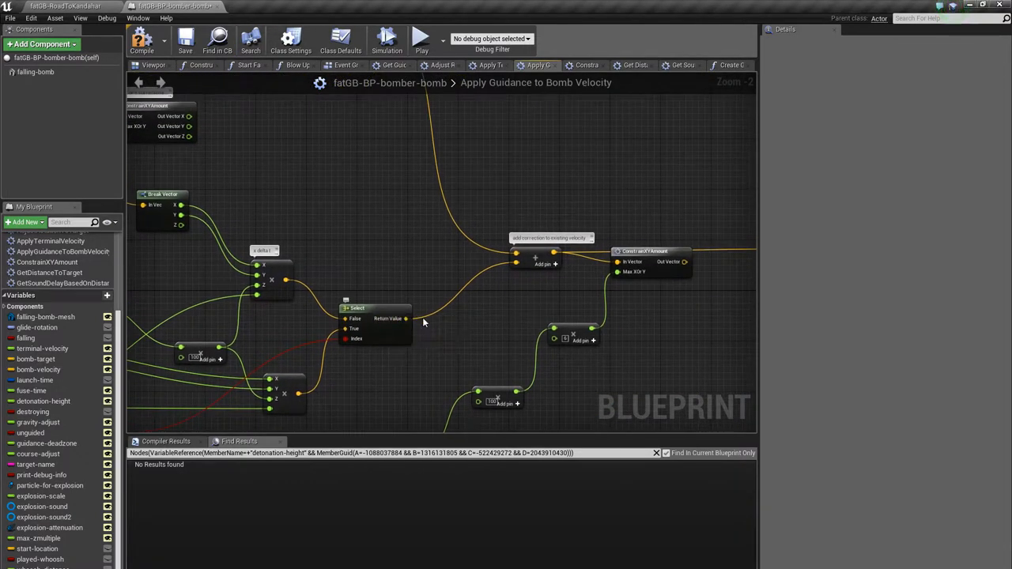
{"action": "mouse_move", "coordinate": [520, 285]}
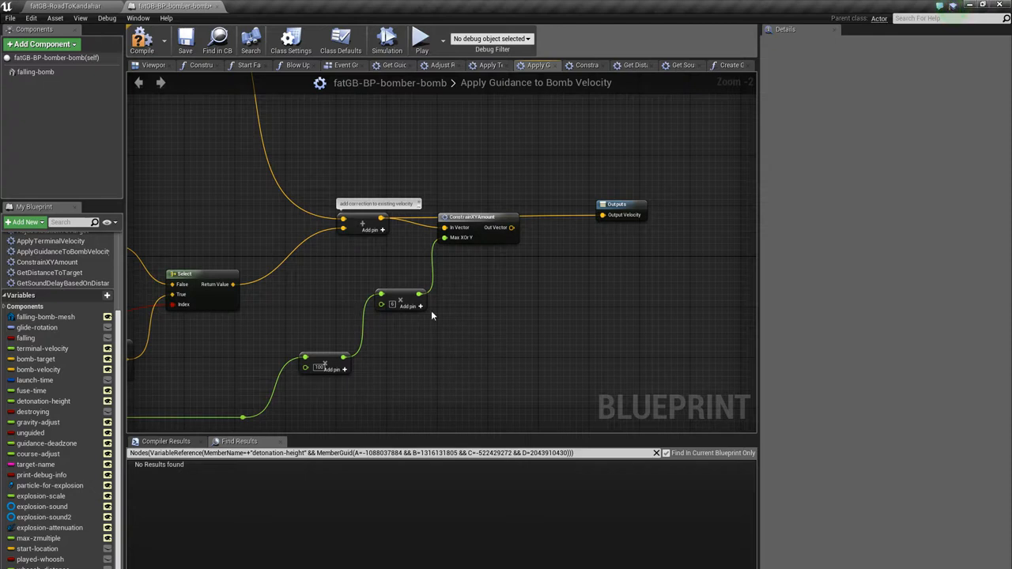
{"action": "mouse_move", "coordinate": [413, 265]}
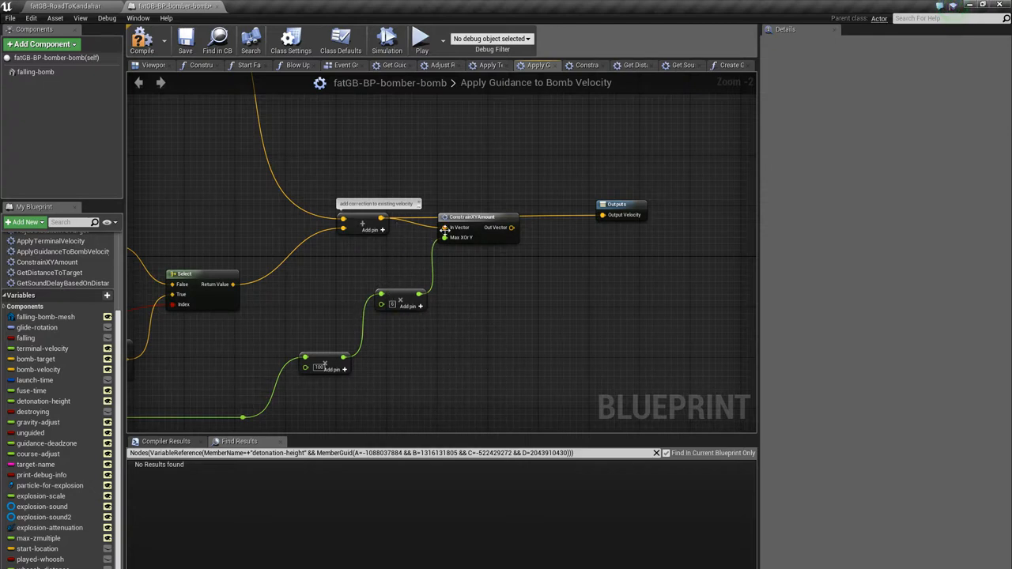
{"action": "left_click_drag", "start_coordinate": [472, 216], "coordinate": [490, 242]}
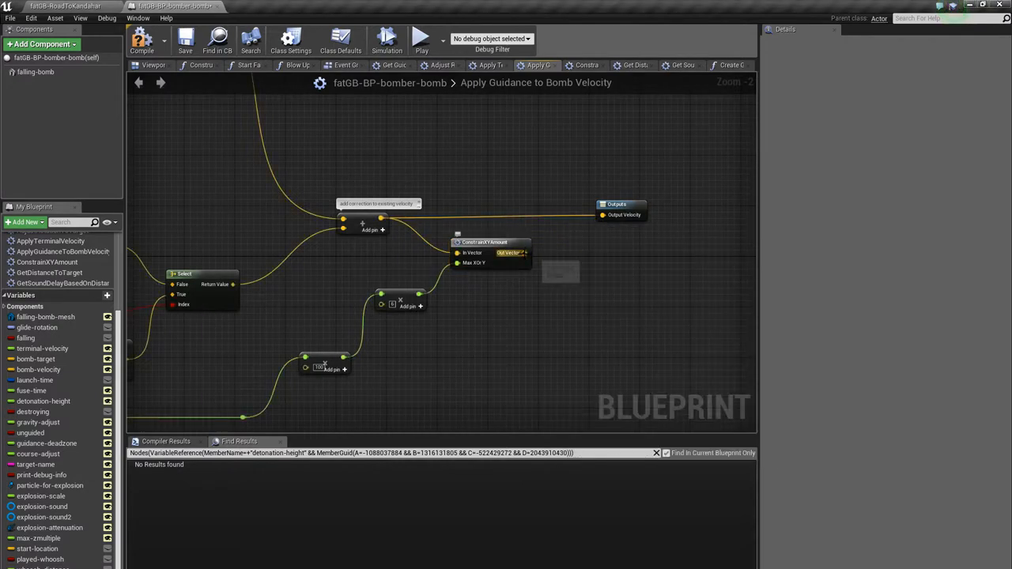
{"action": "mouse_move", "coordinate": [522, 252]}
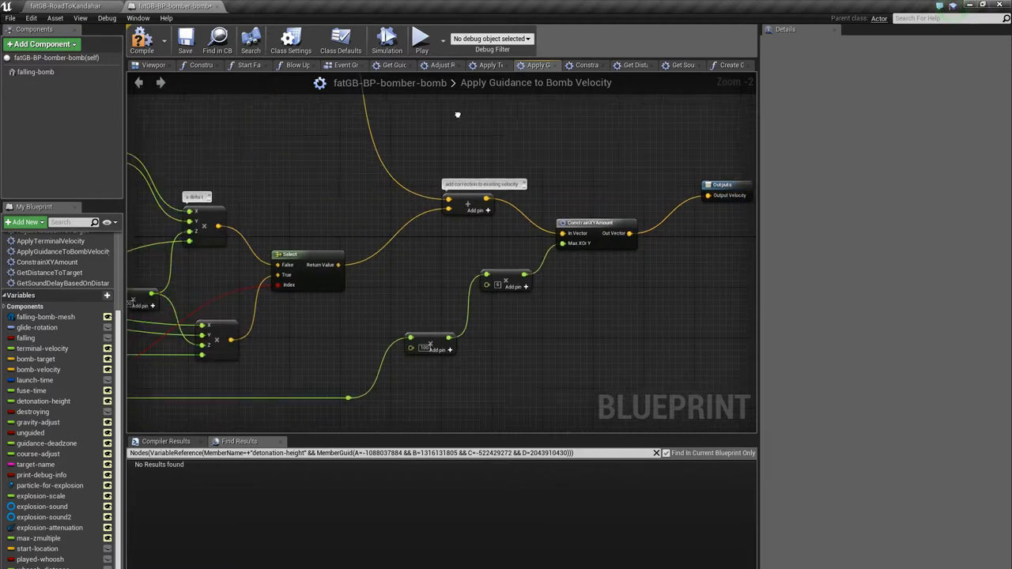
{"action": "scroll", "scroll_direction": "down", "scroll_amount": 3}
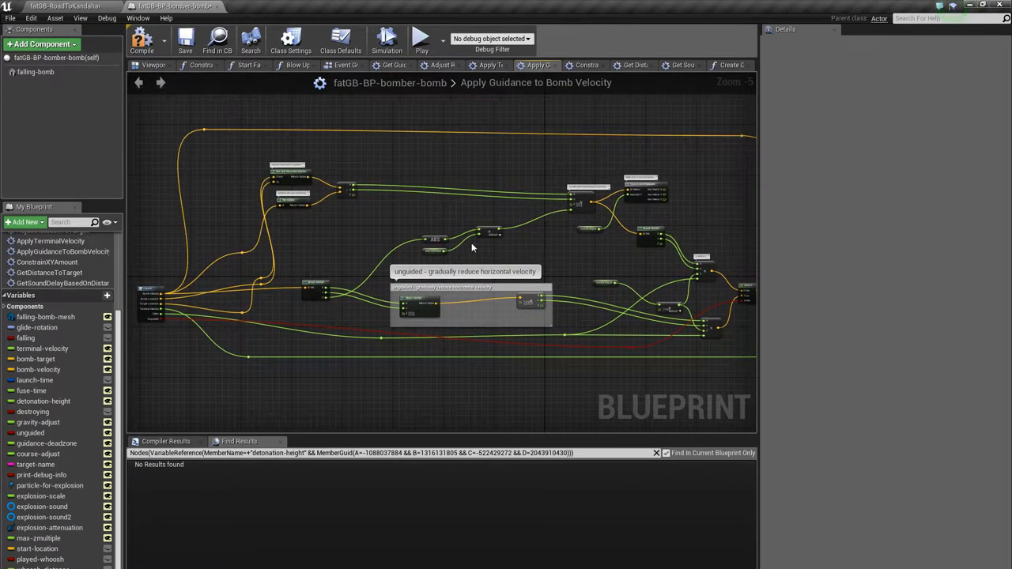
{"action": "mouse_move", "coordinate": [556, 98]}
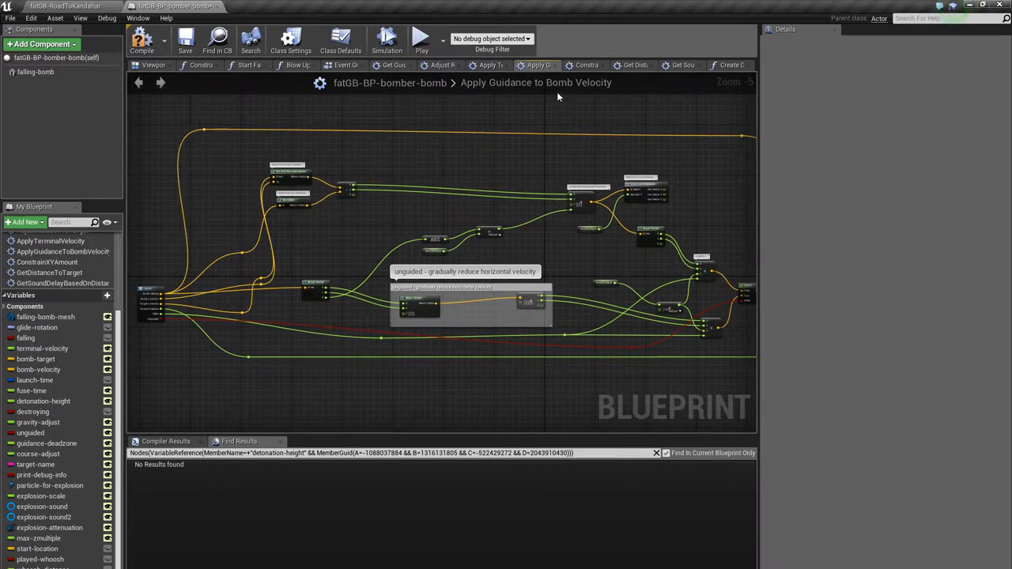
{"action": "mouse_move", "coordinate": [585, 65]}
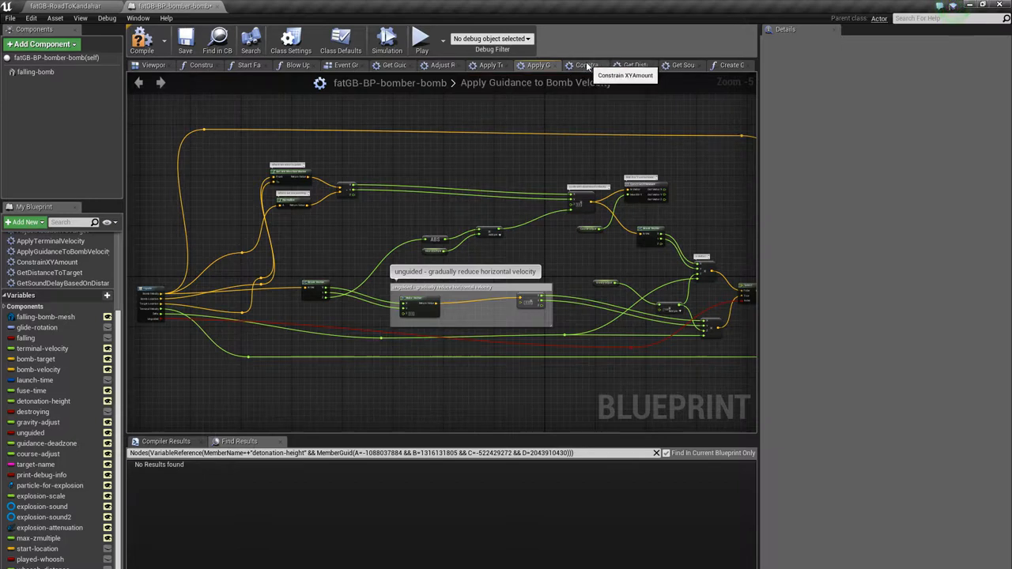
{"action": "left_click", "coordinate": [588, 65]}
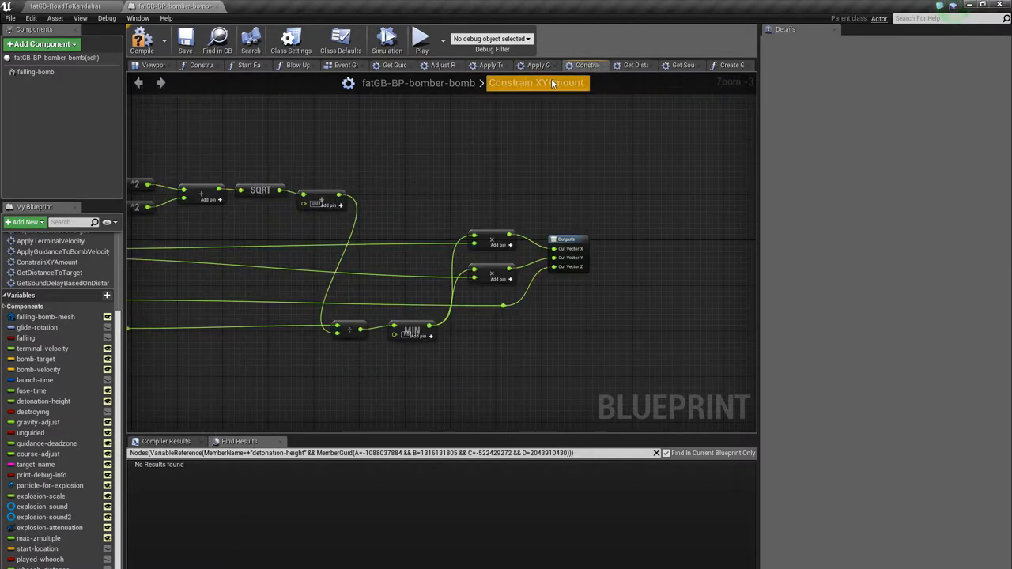
{"action": "scroll", "scroll_direction": "down", "scroll_amount": 3}
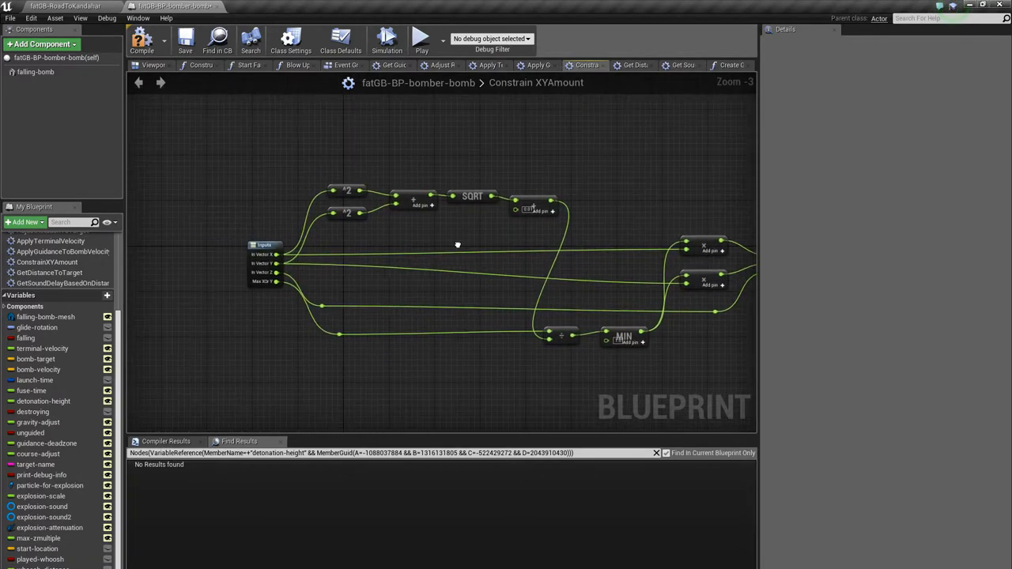
{"action": "mouse_move", "coordinate": [376, 281]}
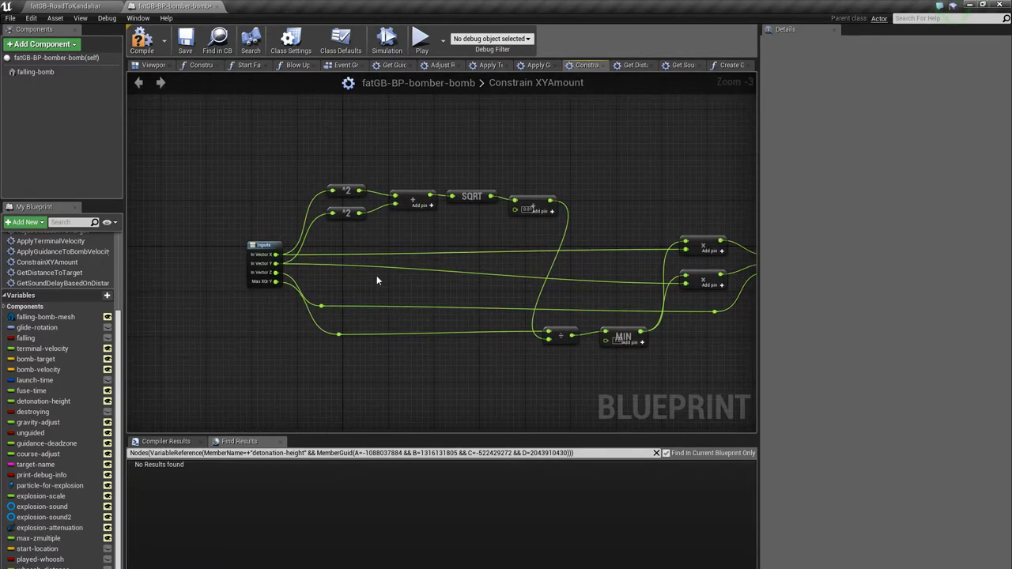
{"action": "mouse_move", "coordinate": [433, 241]}
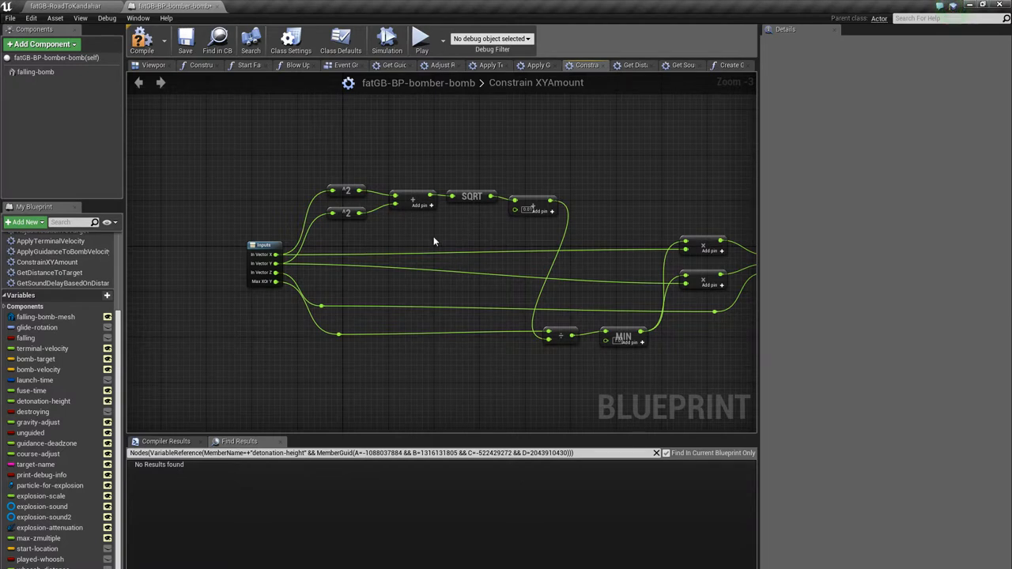
{"action": "mouse_move", "coordinate": [582, 146]}
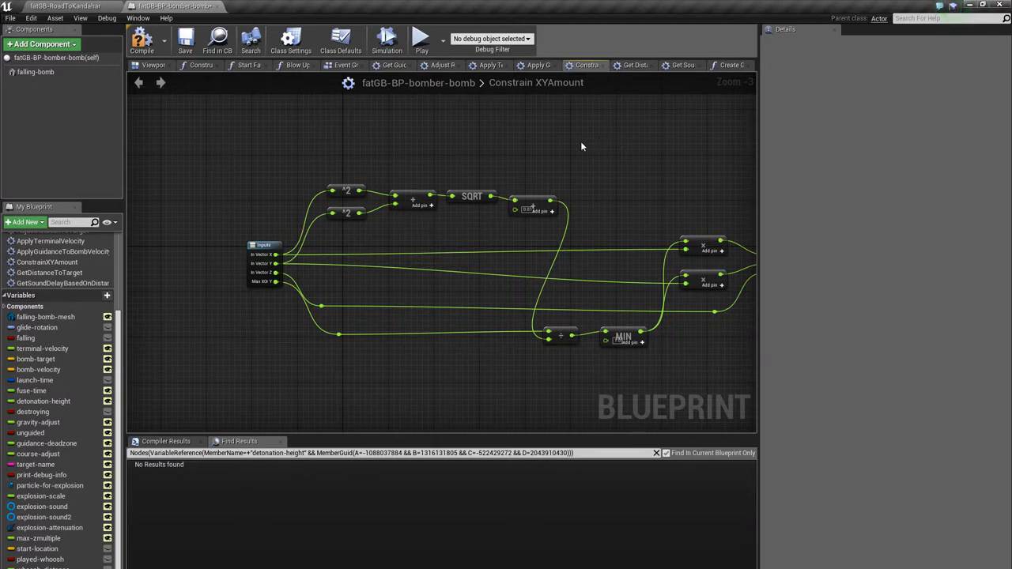
{"action": "mouse_move", "coordinate": [487, 310]}
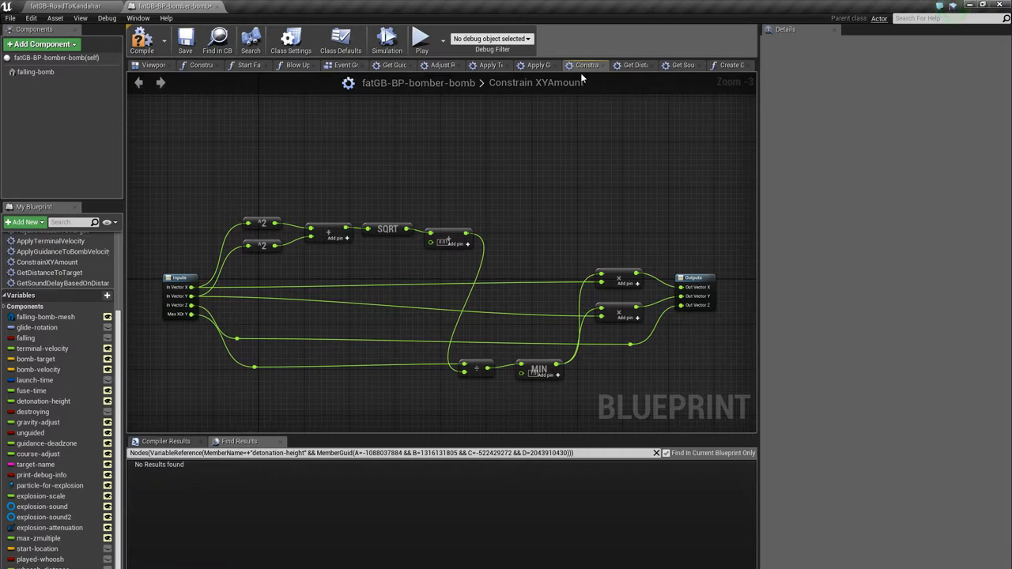
Show the Blow Up function graph and inspect the particle-for-explosion variable's details.
{"action": "left_click", "coordinate": [297, 65]}
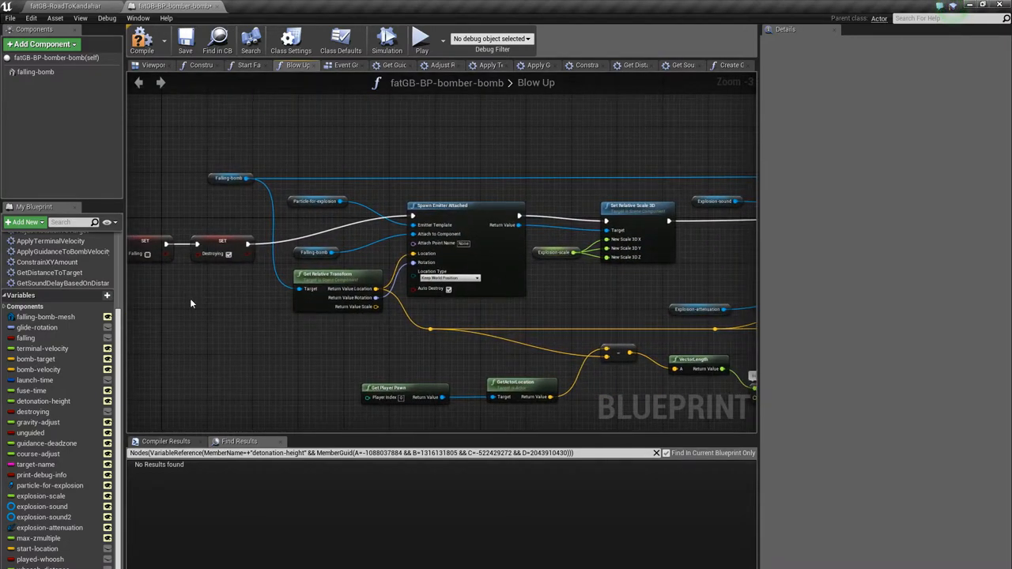
{"action": "mouse_move", "coordinate": [345, 301]}
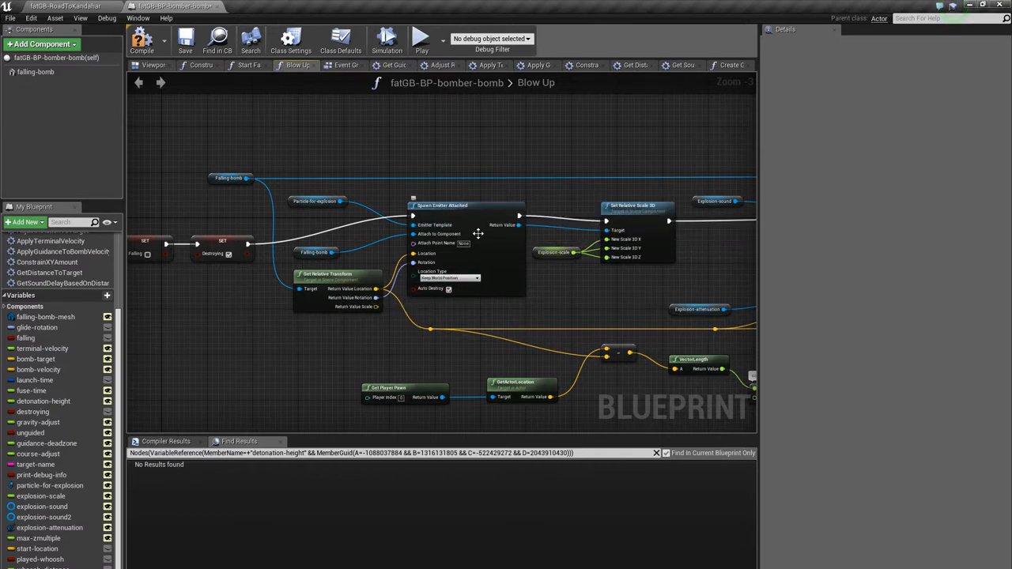
{"action": "mouse_move", "coordinate": [318, 251]}
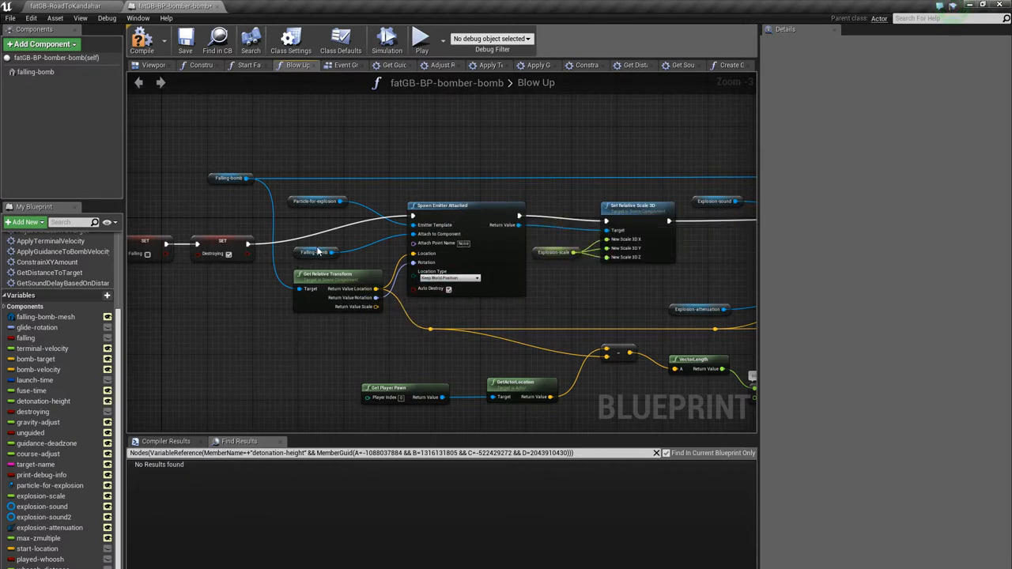
{"action": "left_click", "coordinate": [316, 201]}
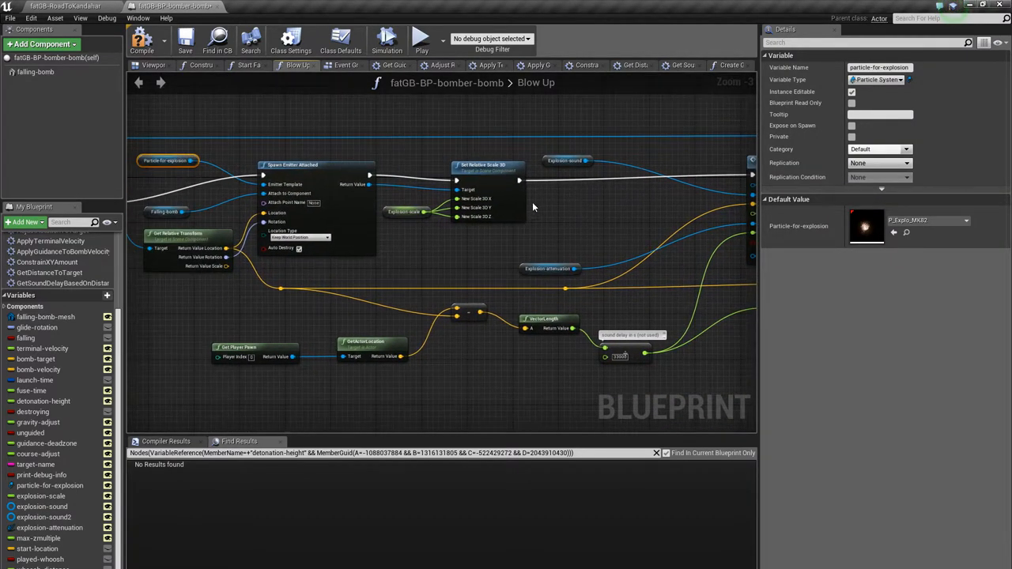
{"action": "mouse_move", "coordinate": [591, 230]}
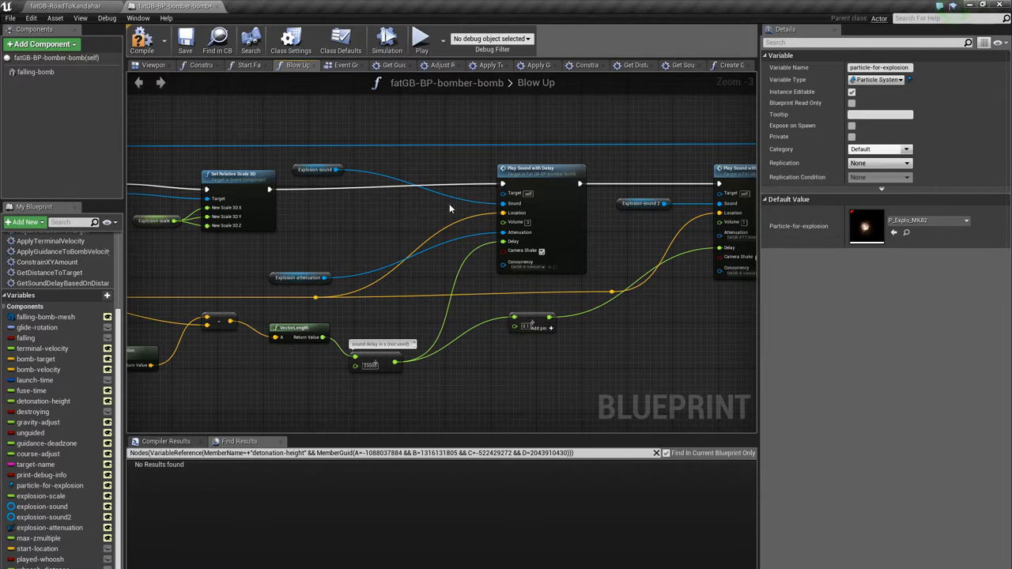
{"action": "mouse_move", "coordinate": [547, 176]}
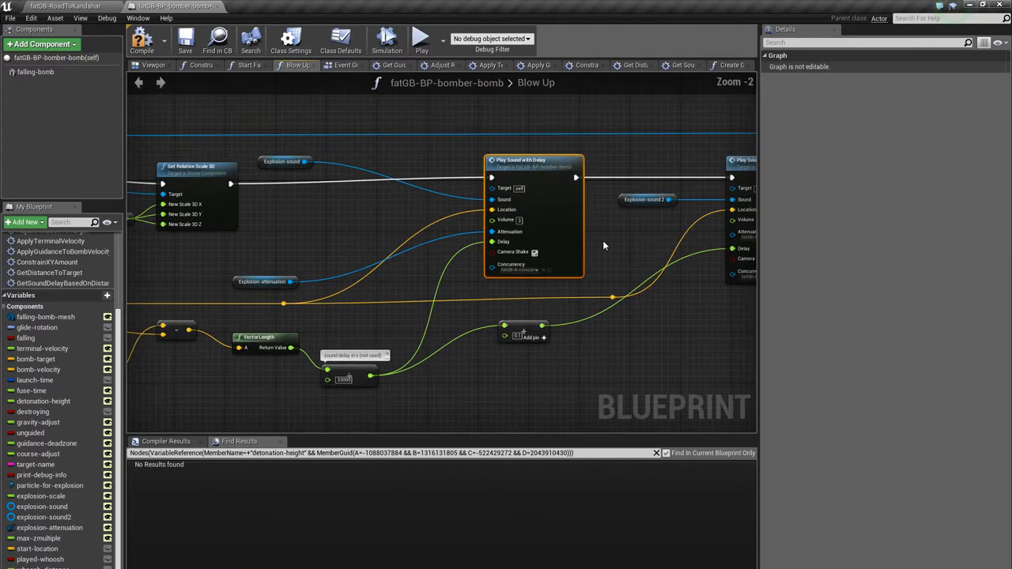
{"action": "scroll", "scroll_direction": "down", "scroll_amount": 3}
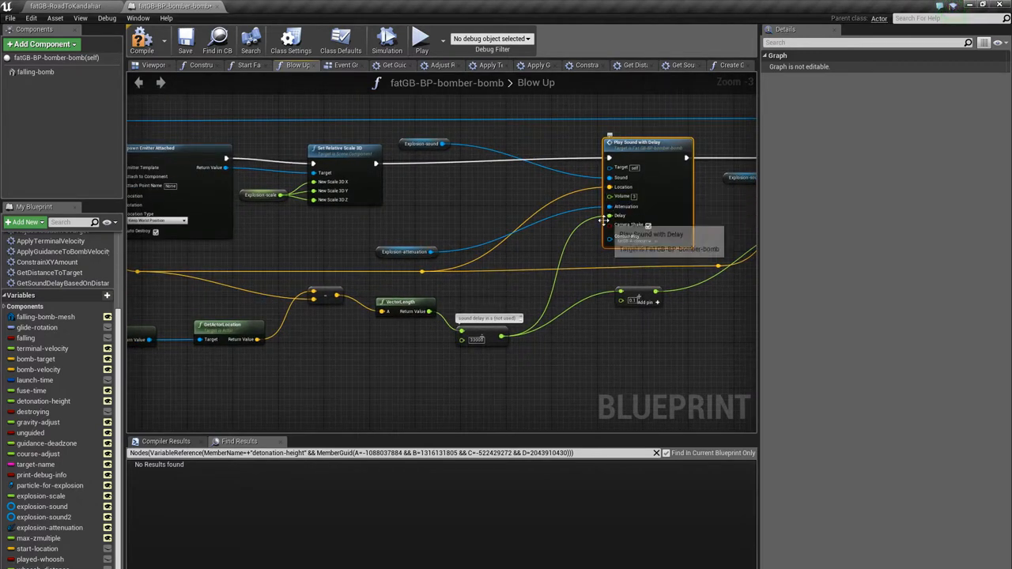
{"action": "mouse_move", "coordinate": [482, 299]}
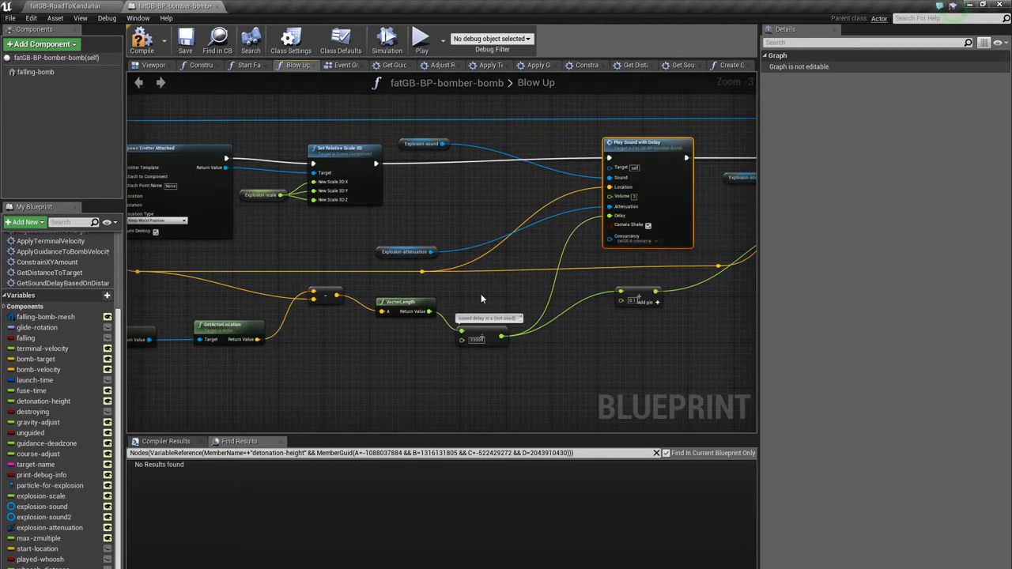
{"action": "mouse_move", "coordinate": [357, 345]}
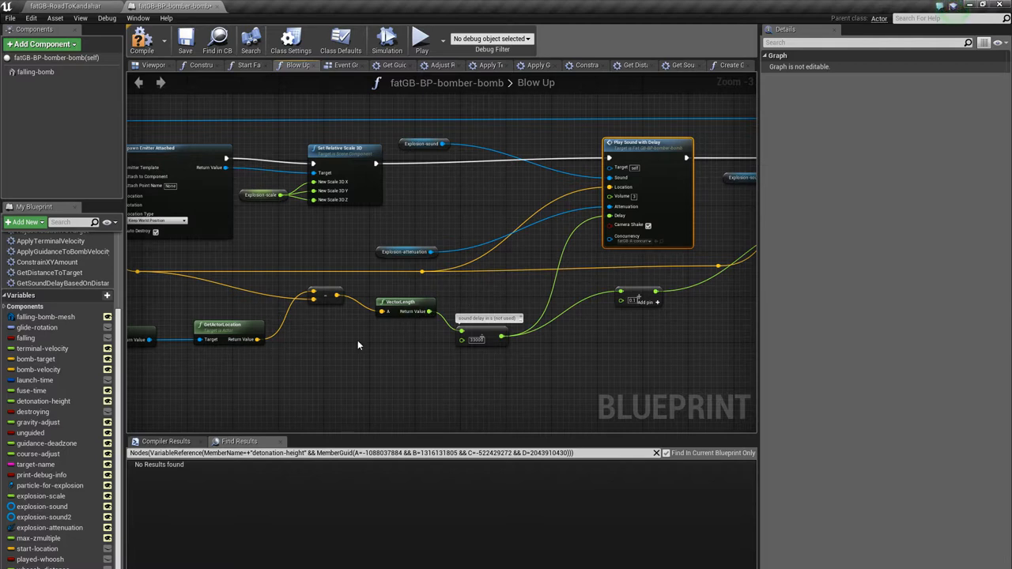
{"action": "mouse_move", "coordinate": [377, 304]}
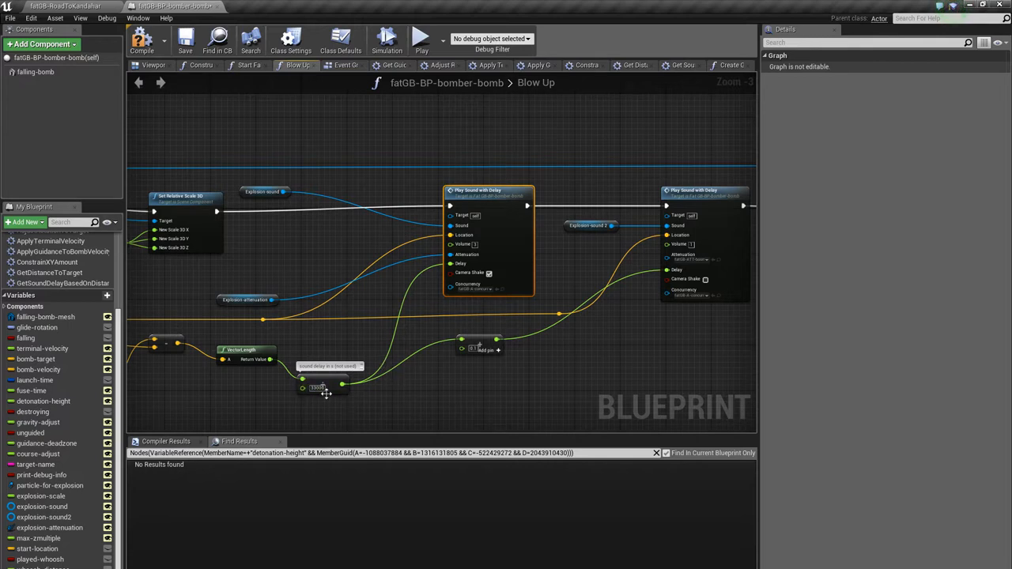
{"action": "mouse_move", "coordinate": [482, 335]}
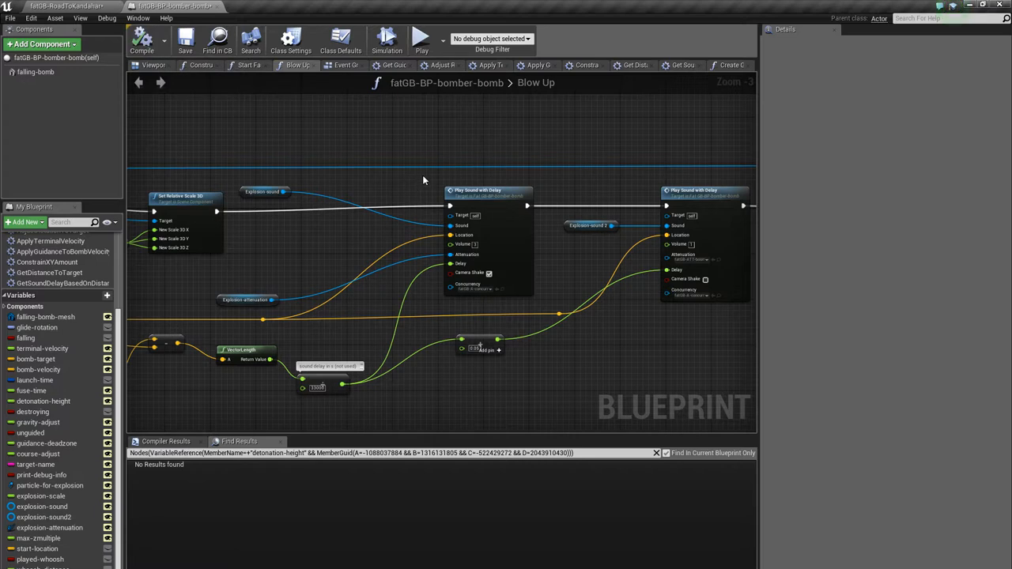
{"action": "mouse_move", "coordinate": [572, 269]}
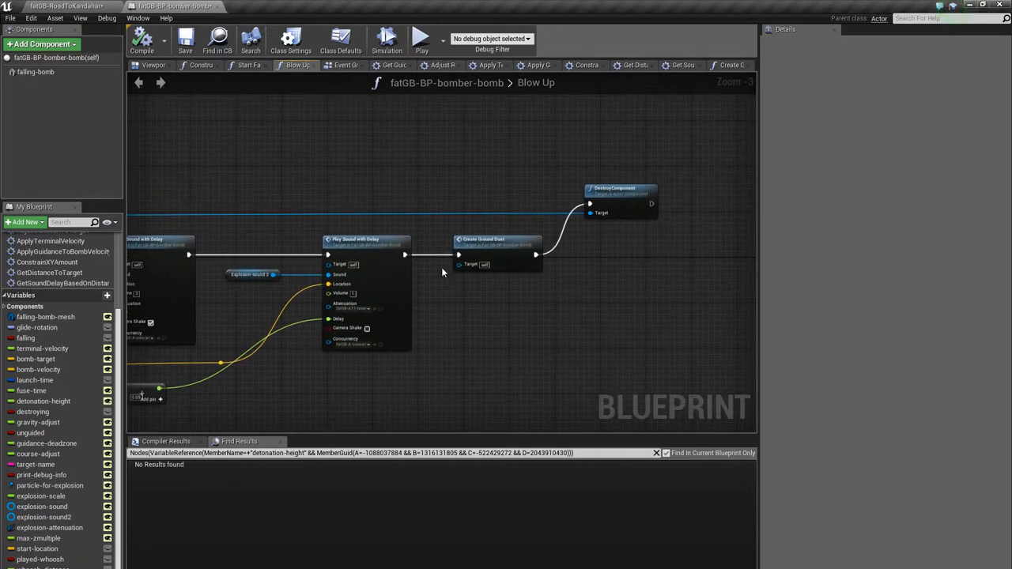
{"action": "mouse_move", "coordinate": [554, 275]}
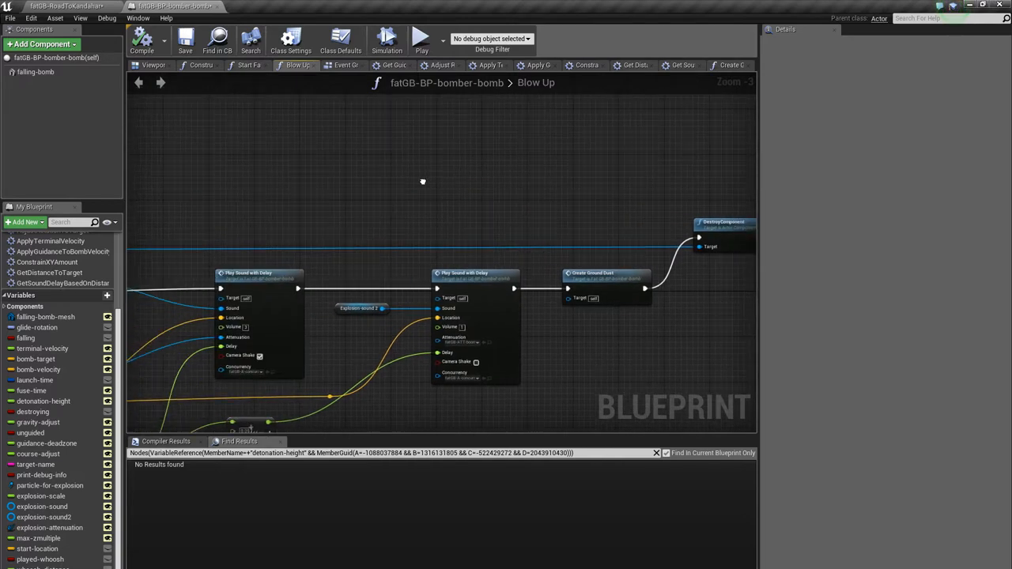
{"action": "scroll", "scroll_direction": "down", "scroll_amount": 3}
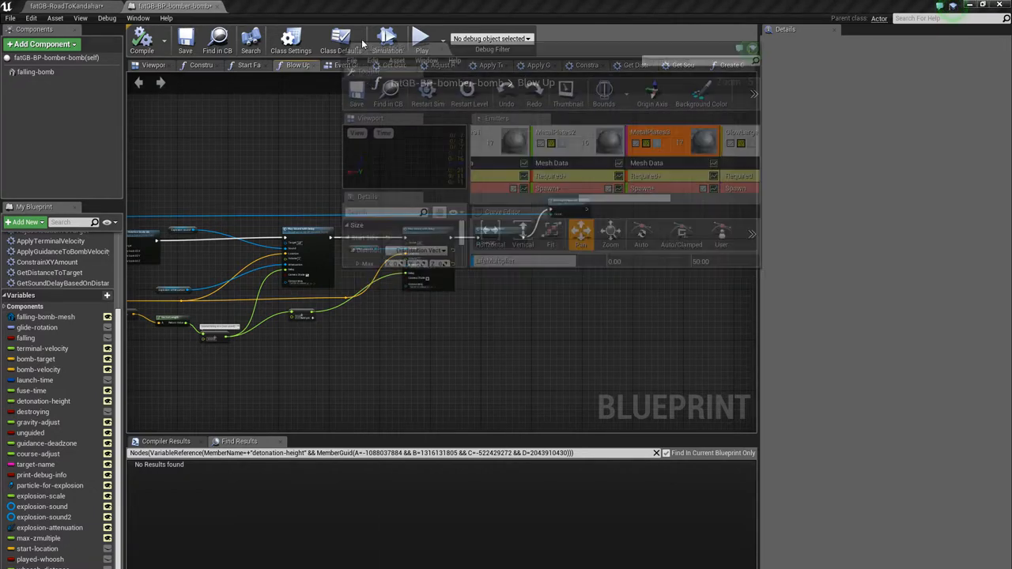
Bring up the explosion particle system in Cascade for viewing.
{"action": "left_click", "coordinate": [272, 6]}
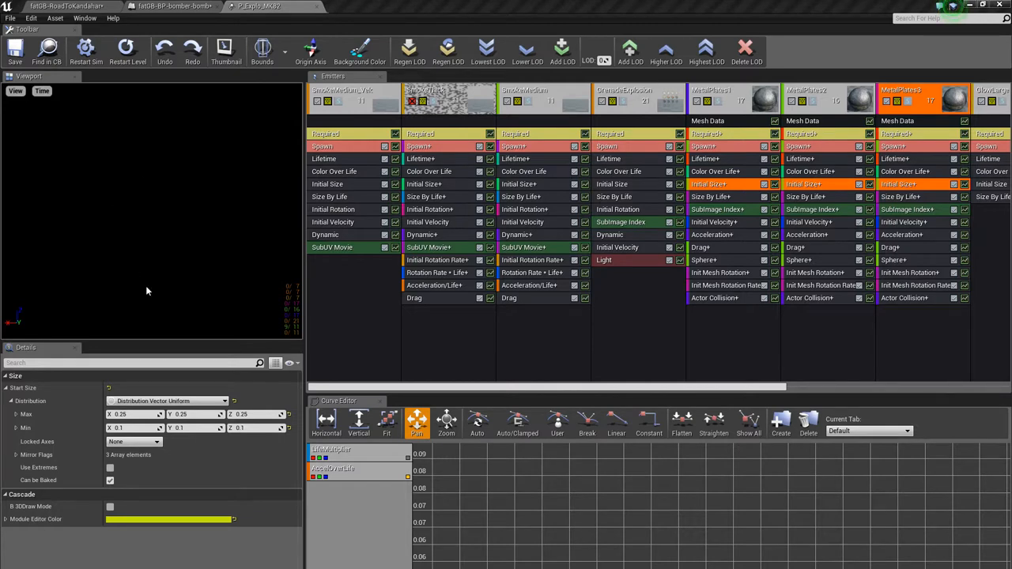
{"action": "mouse_move", "coordinate": [320, 267]}
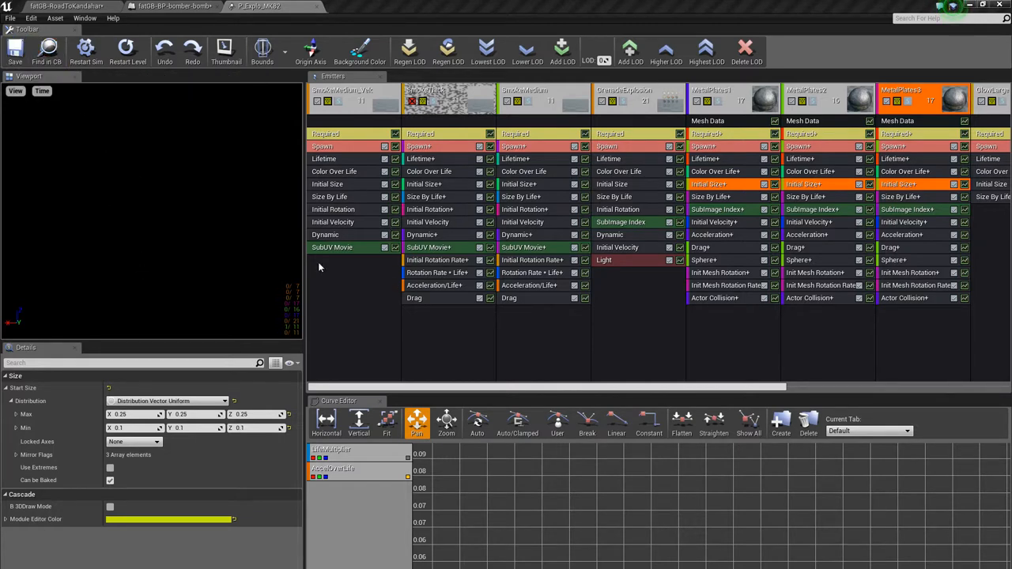
{"action": "mouse_move", "coordinate": [174, 264]}
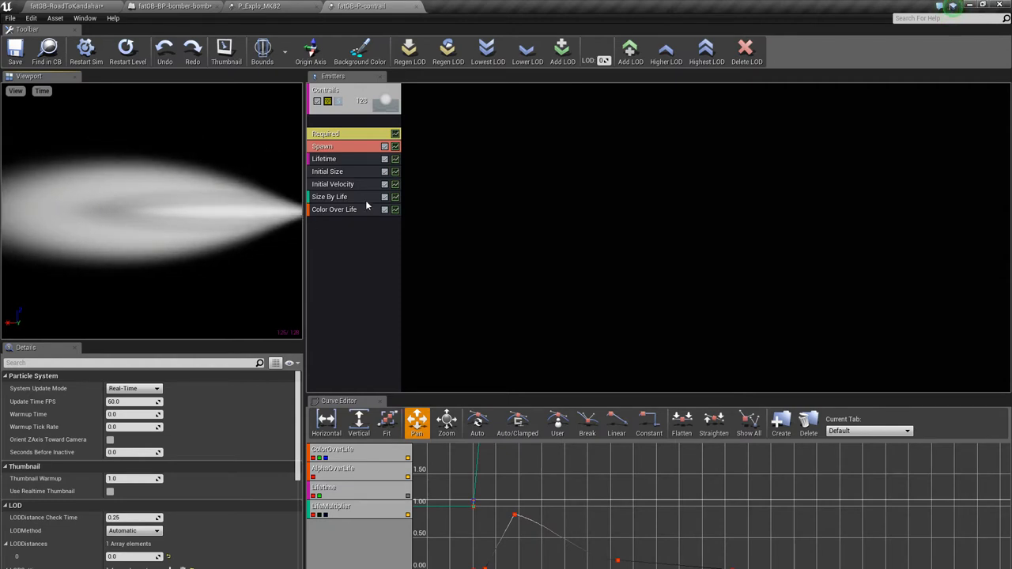
Review the plume's Color Over Life, Initial Size and Size By Life modules, then return to the explosion system.
{"action": "left_click", "coordinate": [334, 208]}
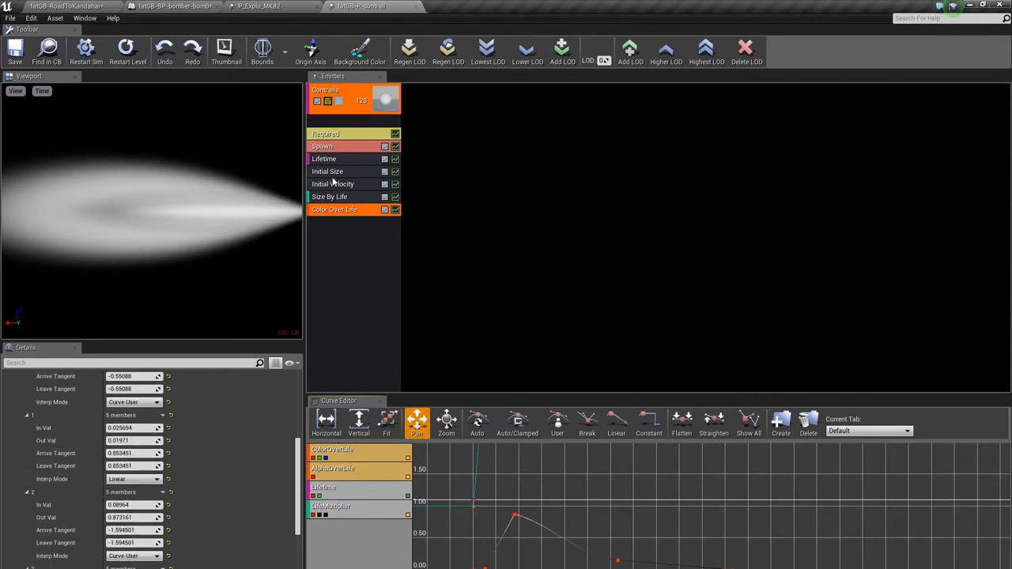
{"action": "left_click", "coordinate": [328, 171]}
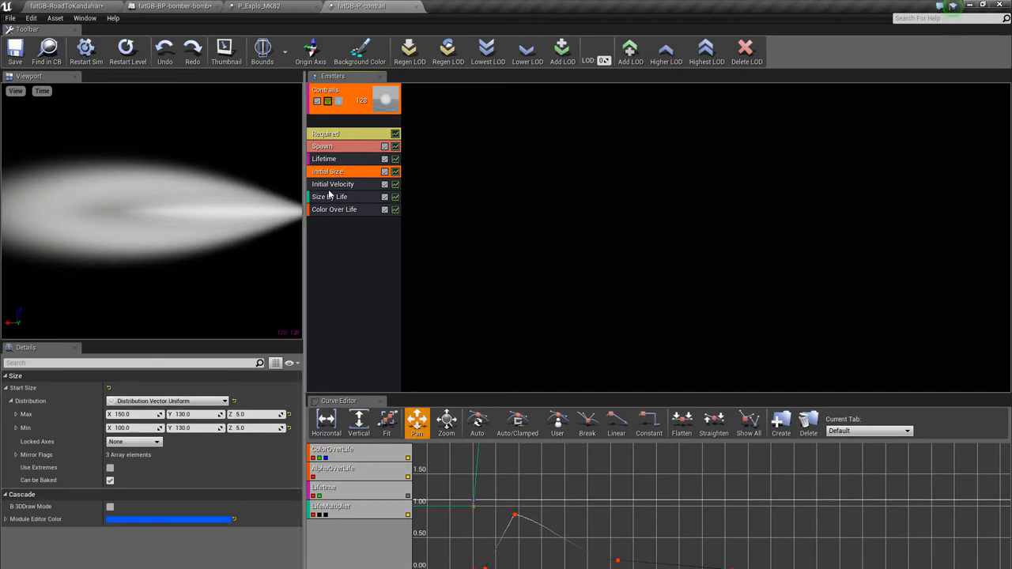
{"action": "left_click", "coordinate": [329, 196]}
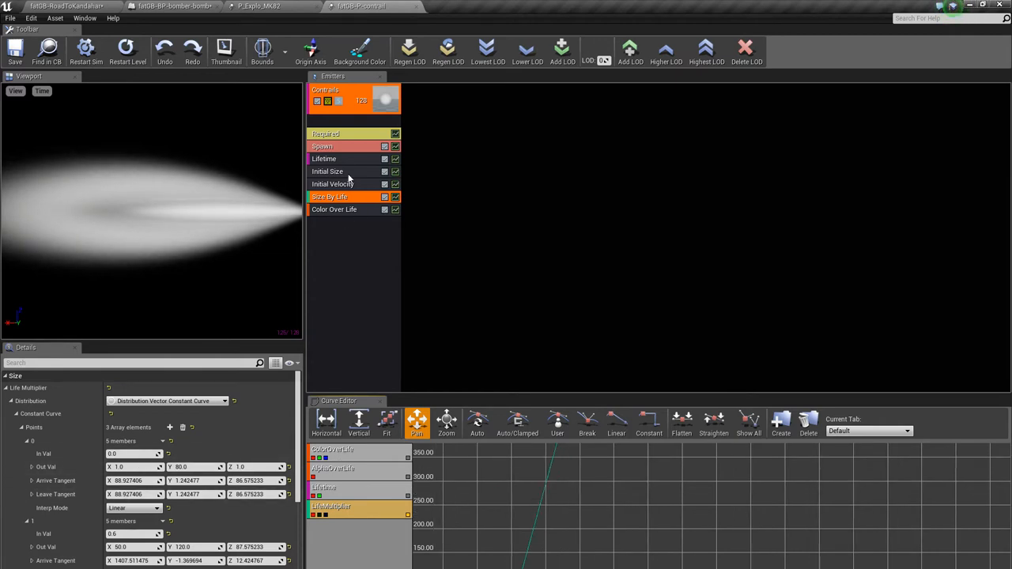
{"action": "left_click", "coordinate": [332, 183]}
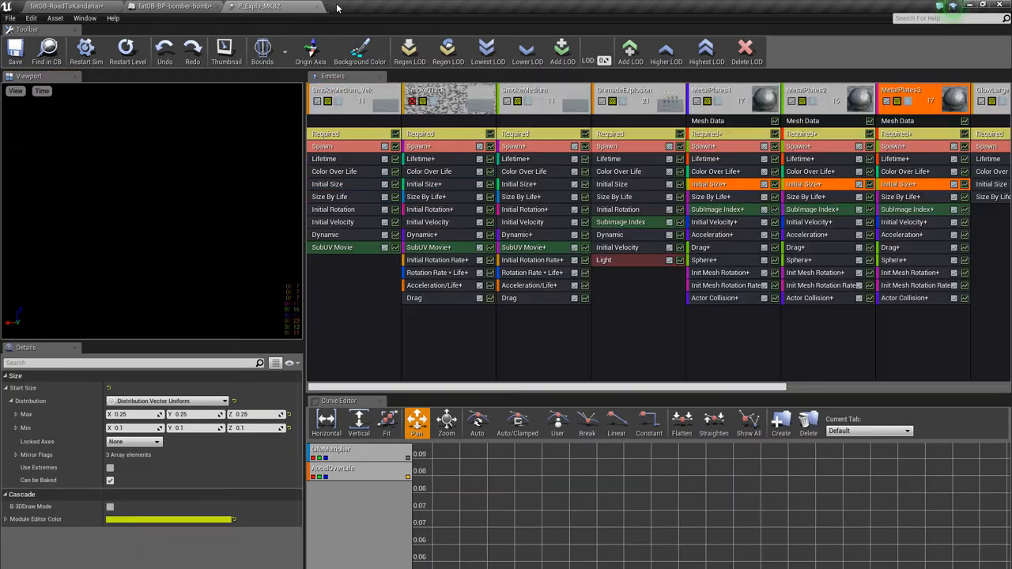
Switch to the bomber track Blueprint with its terminal-velocity search results.
{"action": "left_click", "coordinate": [173, 6]}
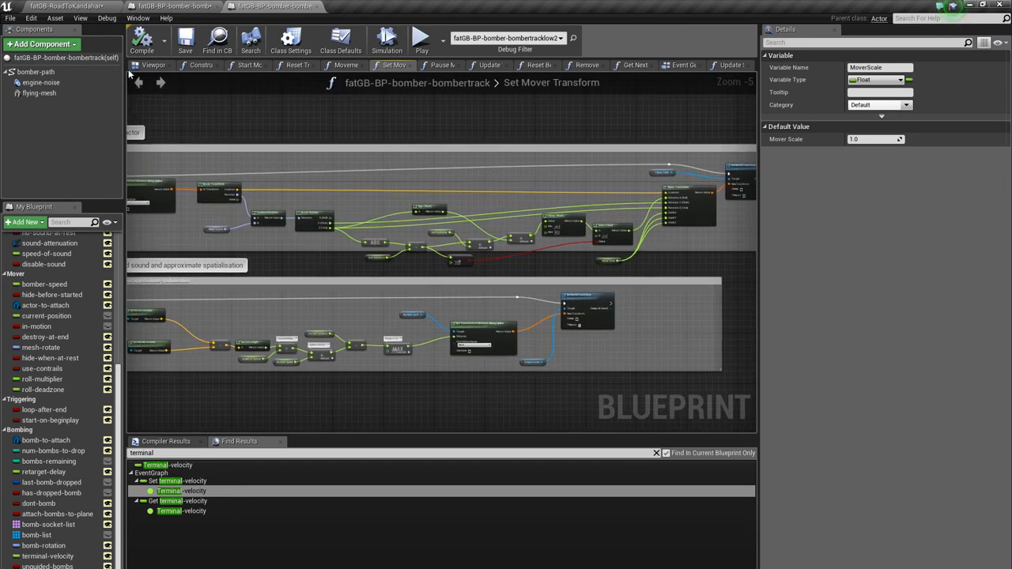
Return to the bomber level and view the selected bomb target's rings from the Top viewport.
{"action": "left_click", "coordinate": [151, 65]}
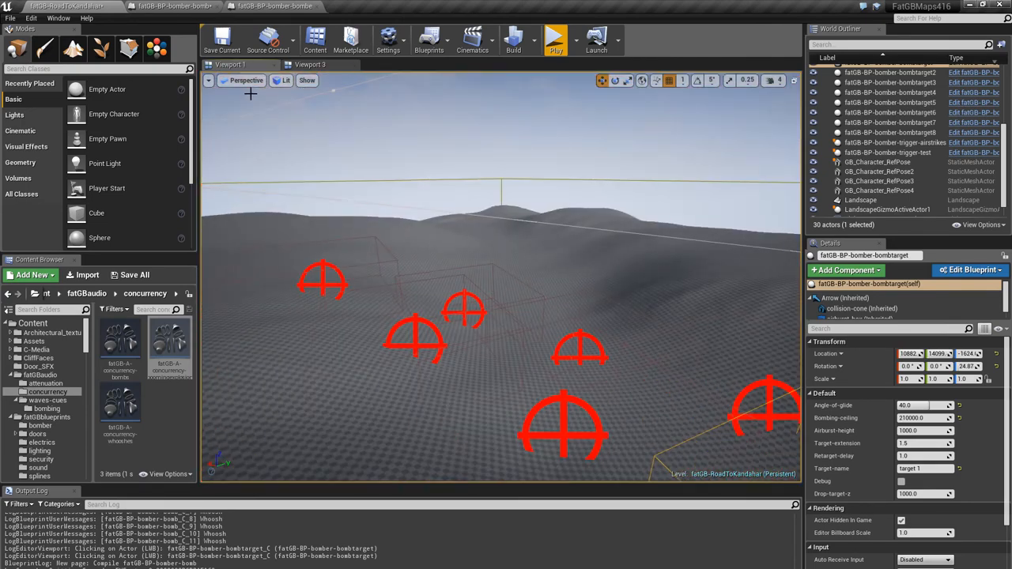
{"action": "left_click", "coordinate": [234, 79]}
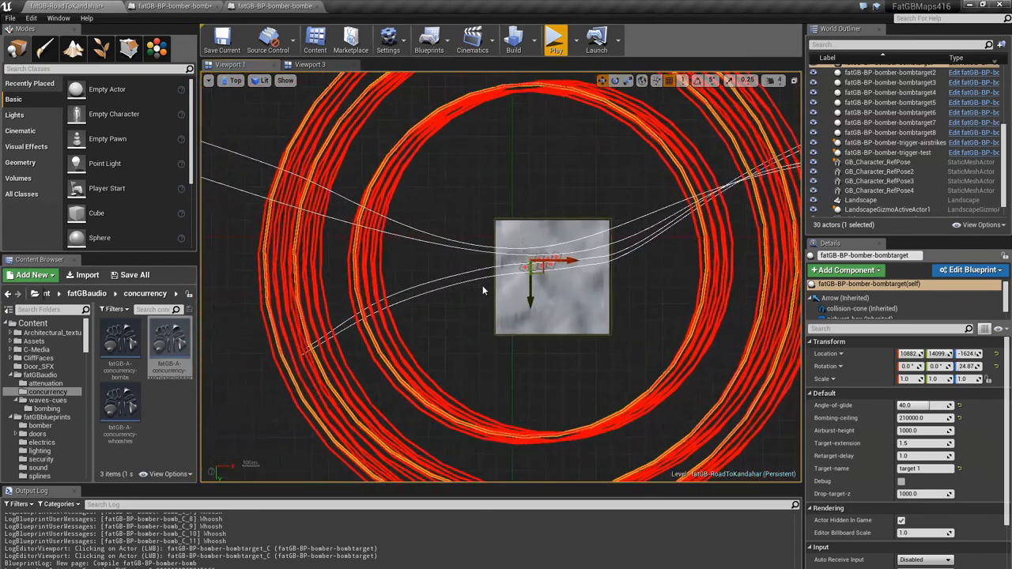